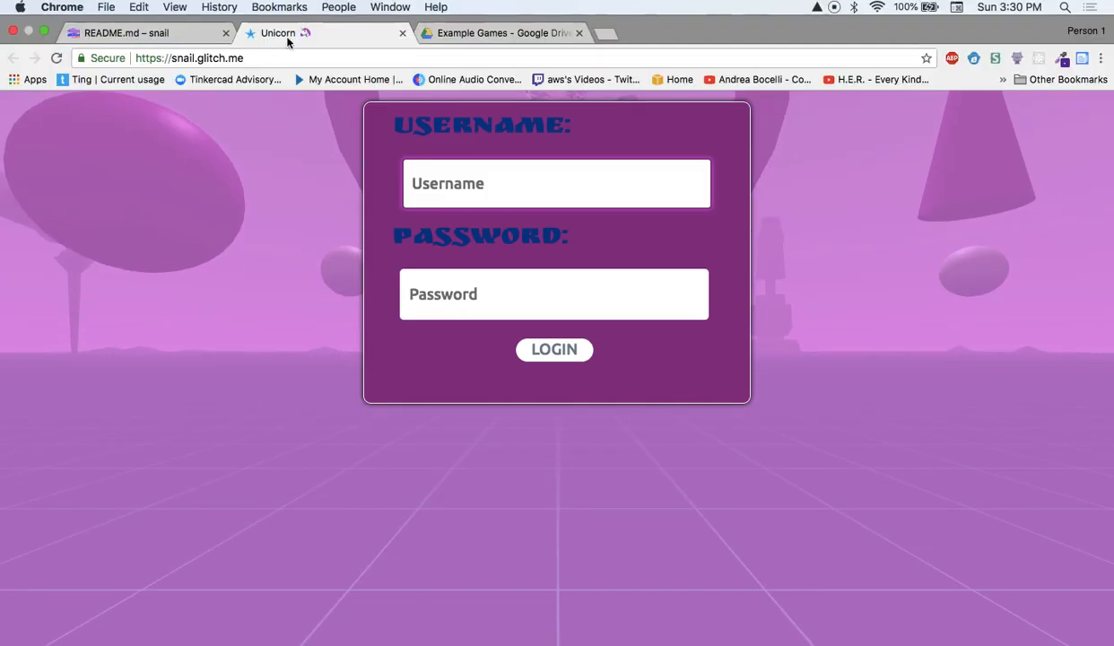
mouse_move(268, 41)
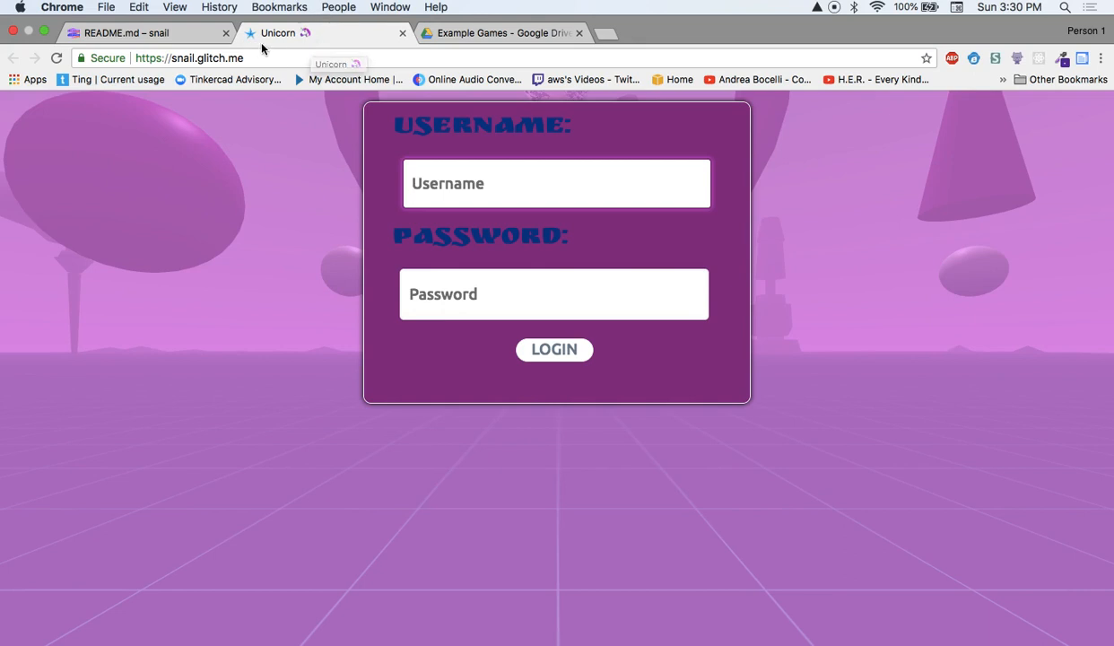
mouse_move(269, 42)
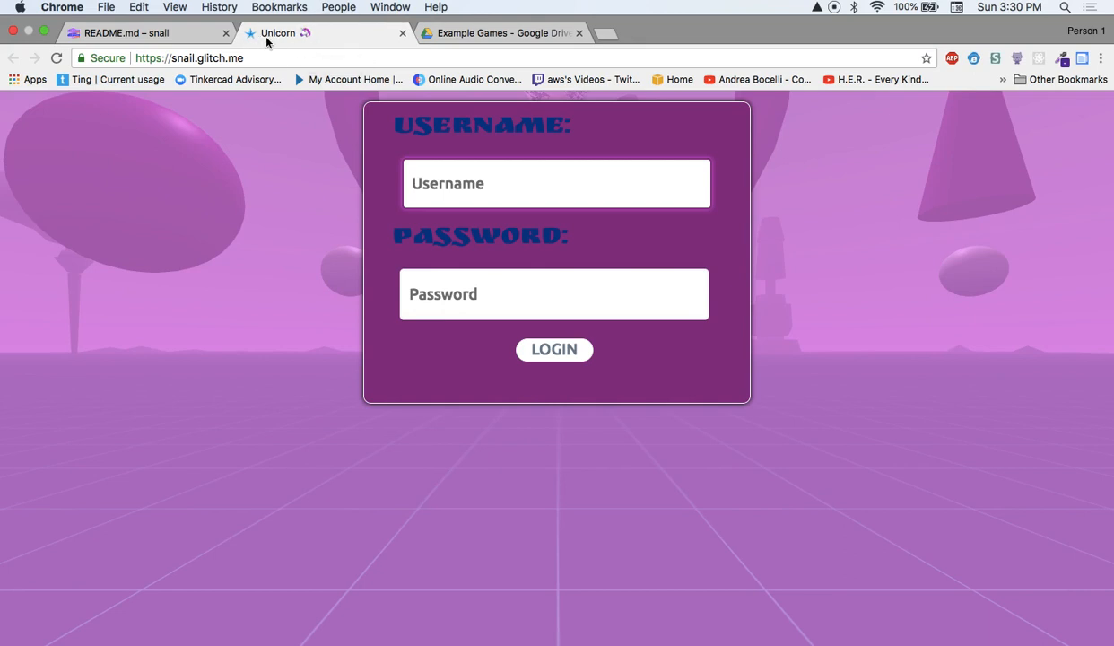
mouse_move(308, 31)
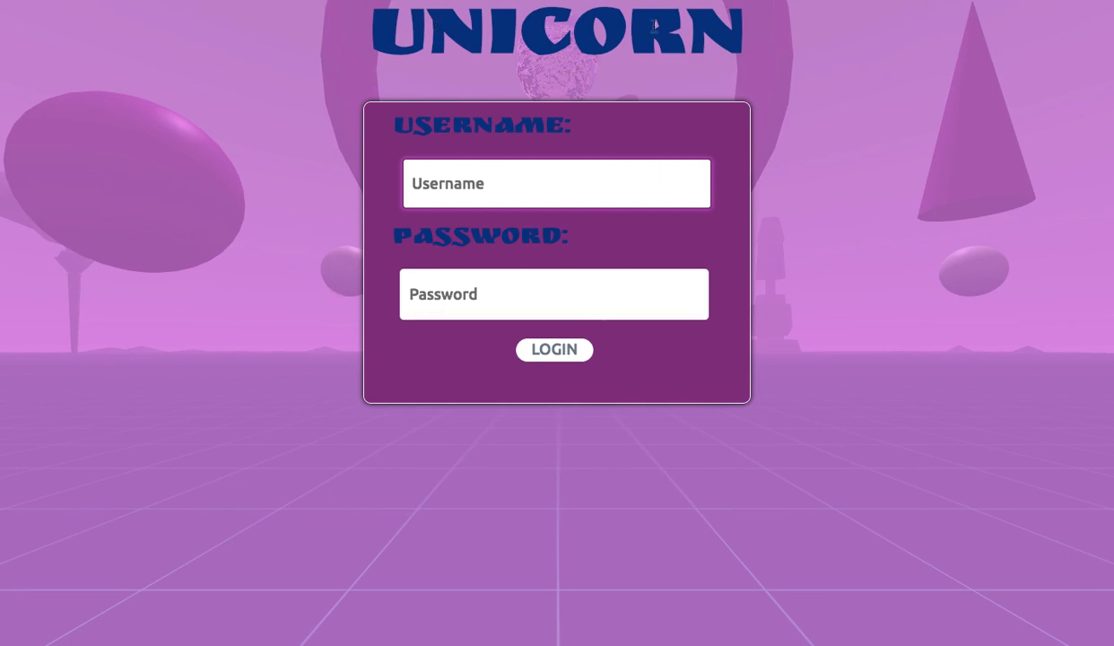
mouse_move(382, 438)
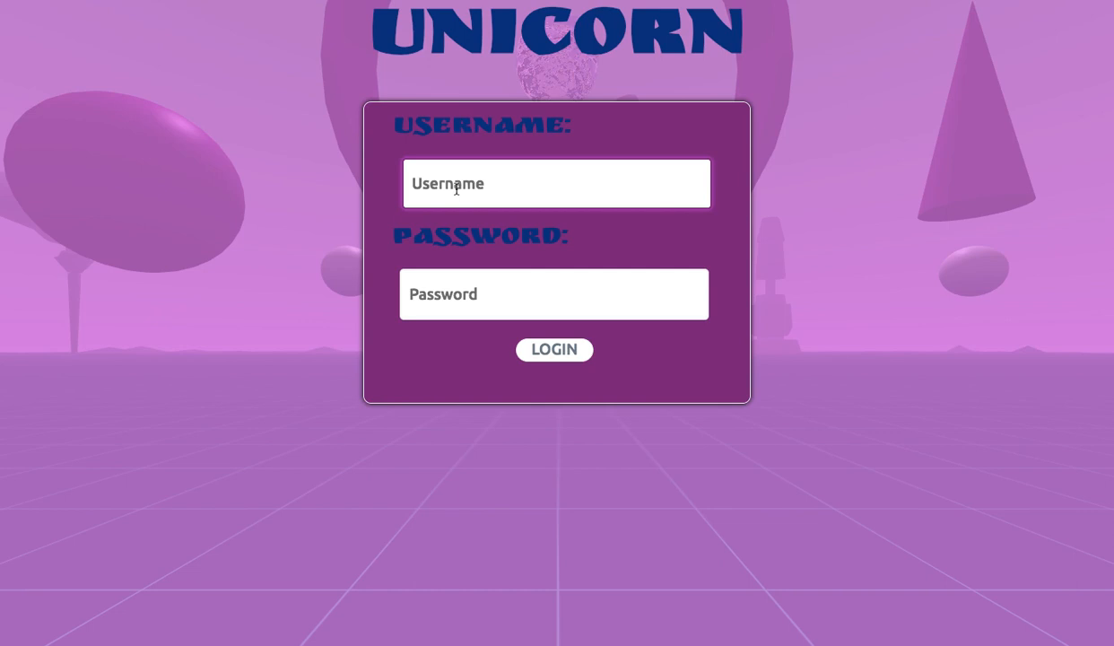
Step: Log into the Unicorn game as admin with the password and enter the 3D world
text(admin)
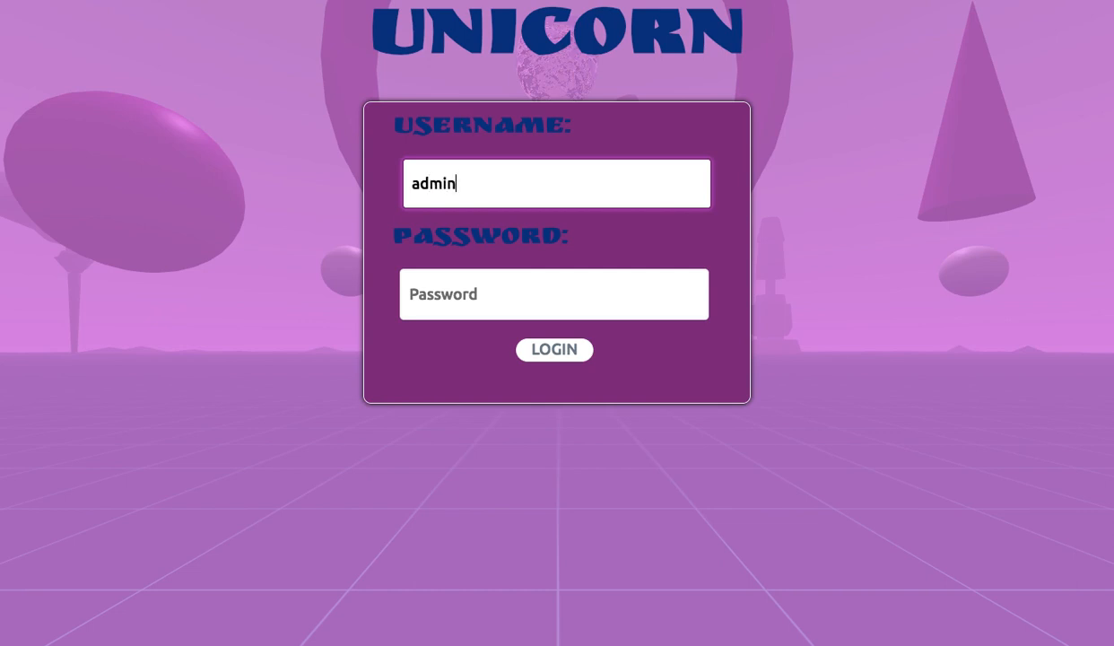
click(554, 293)
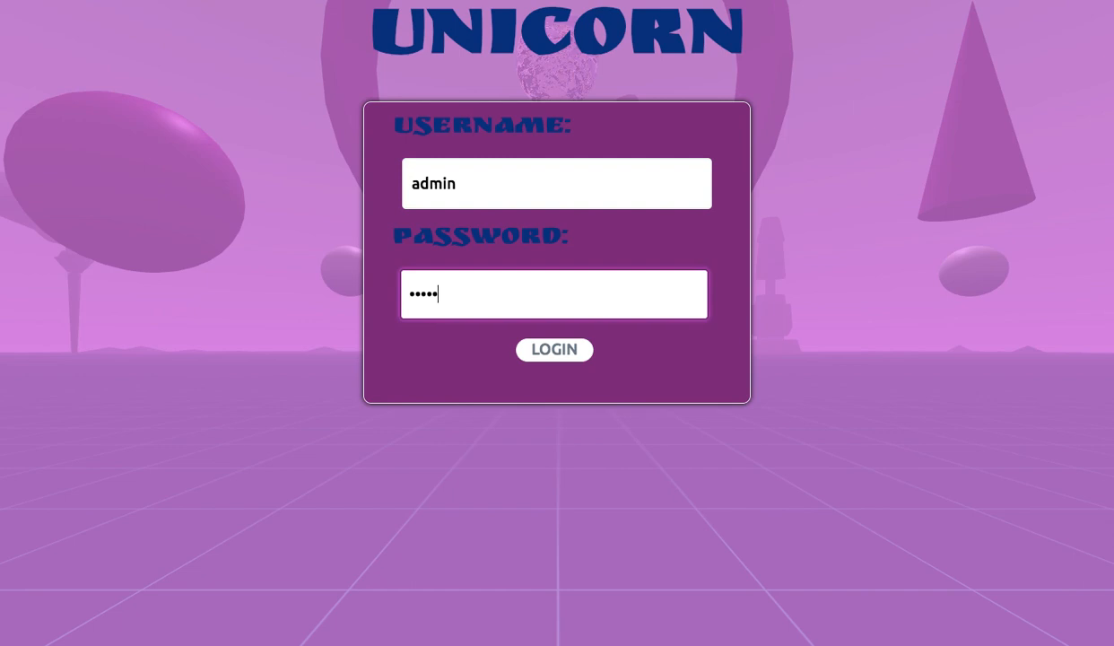
click(554, 350)
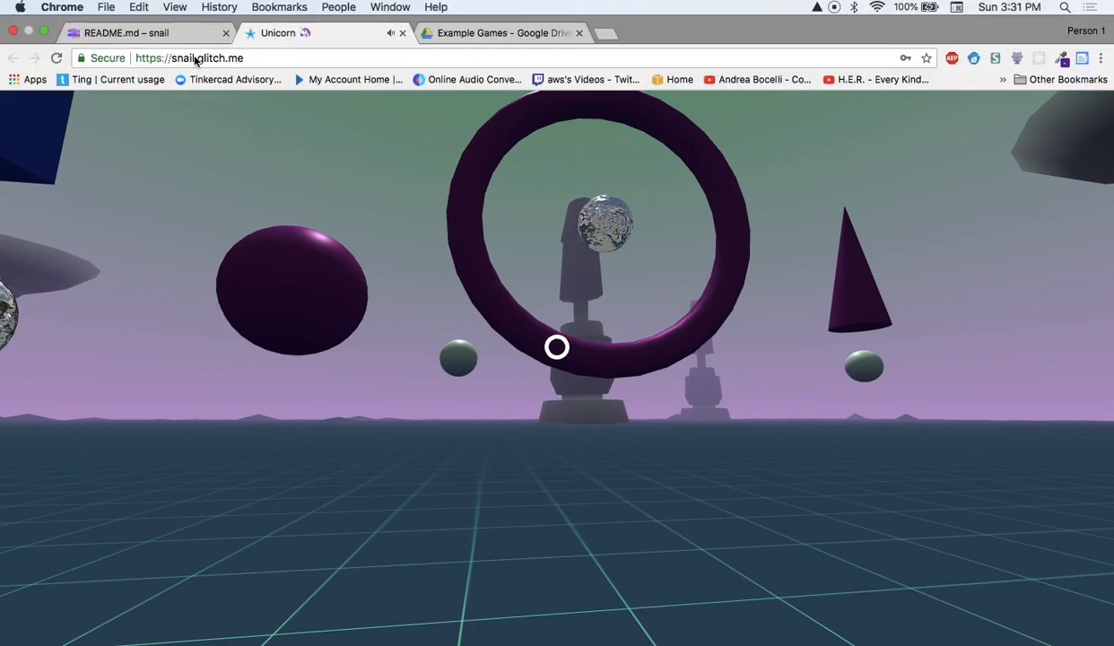
Step: Open public/client-config.js and select the game name Unicorn and the Emojipedia link
click(126, 34)
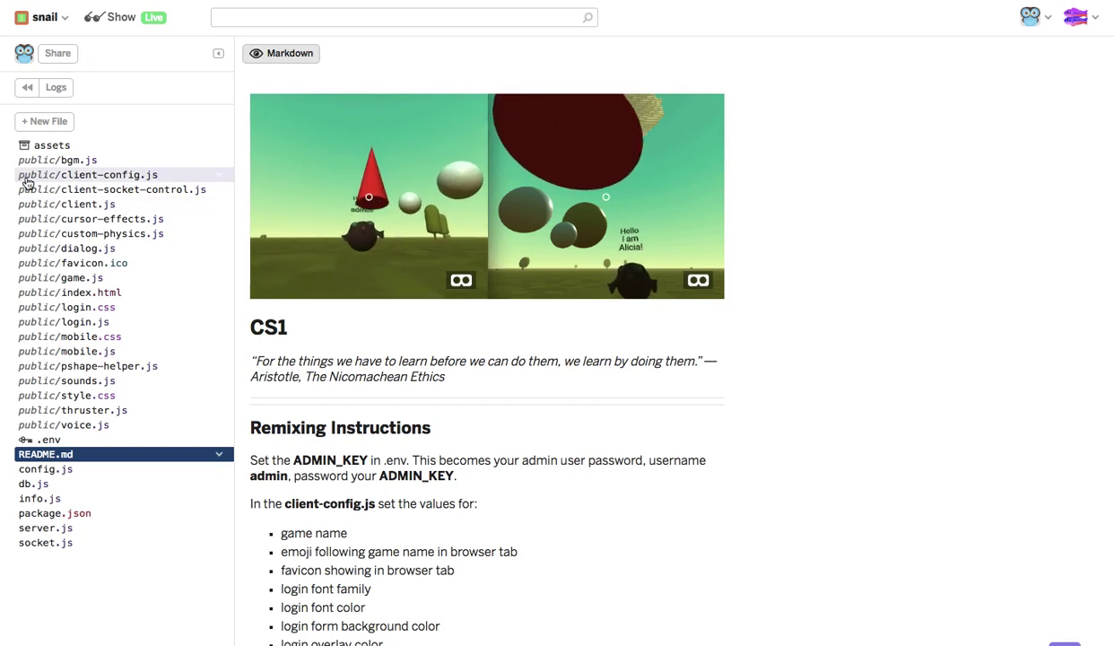
click(88, 174)
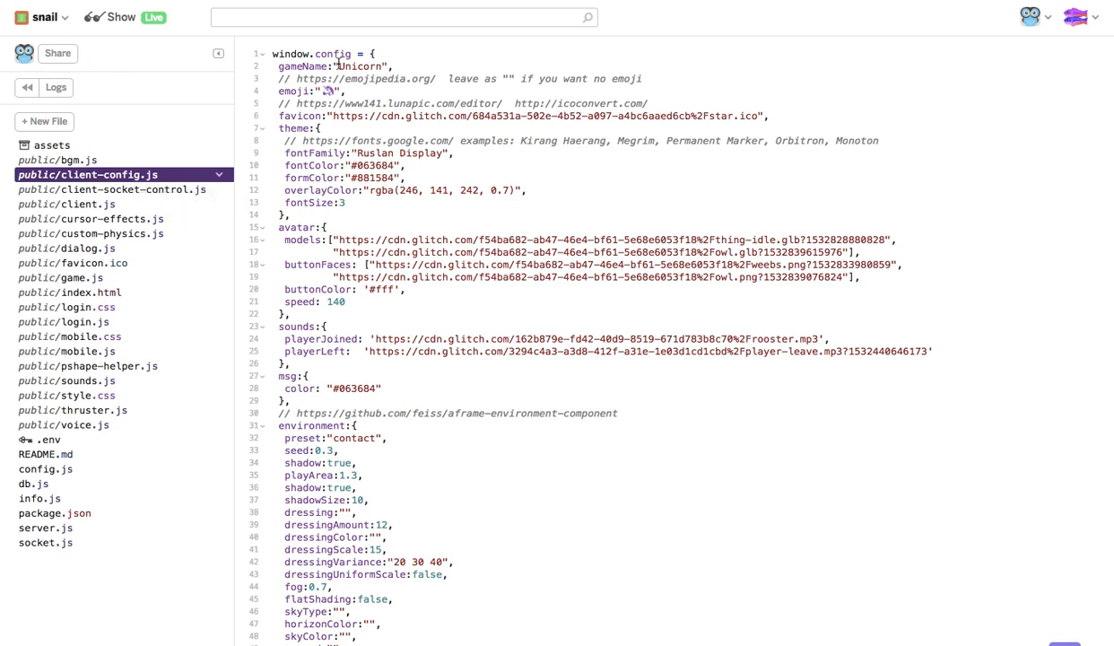
double_click(363, 69)
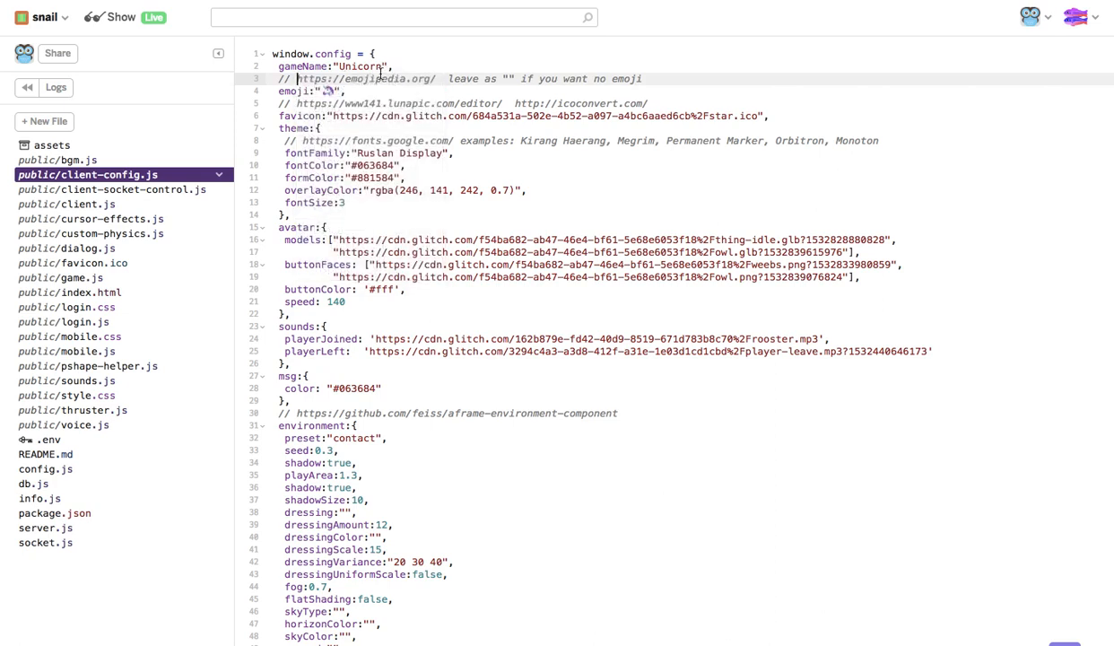
double_click(359, 79)
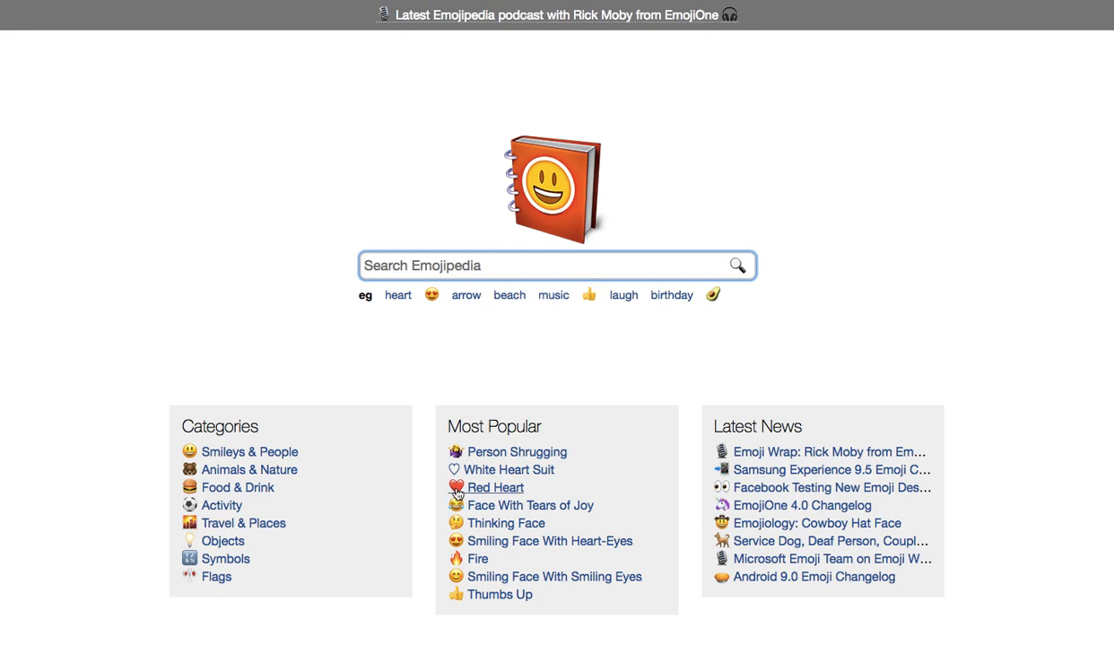
mouse_move(220, 493)
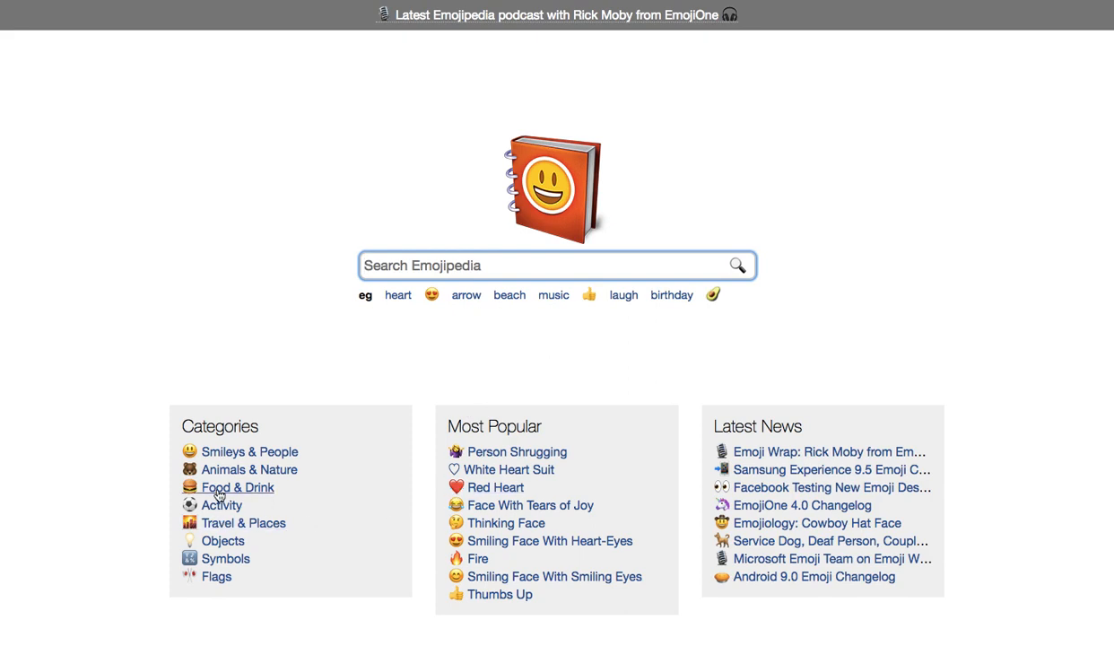
Step: Find the Popcorn emoji in Emojipedia's Food & Drink category and copy it
click(236, 487)
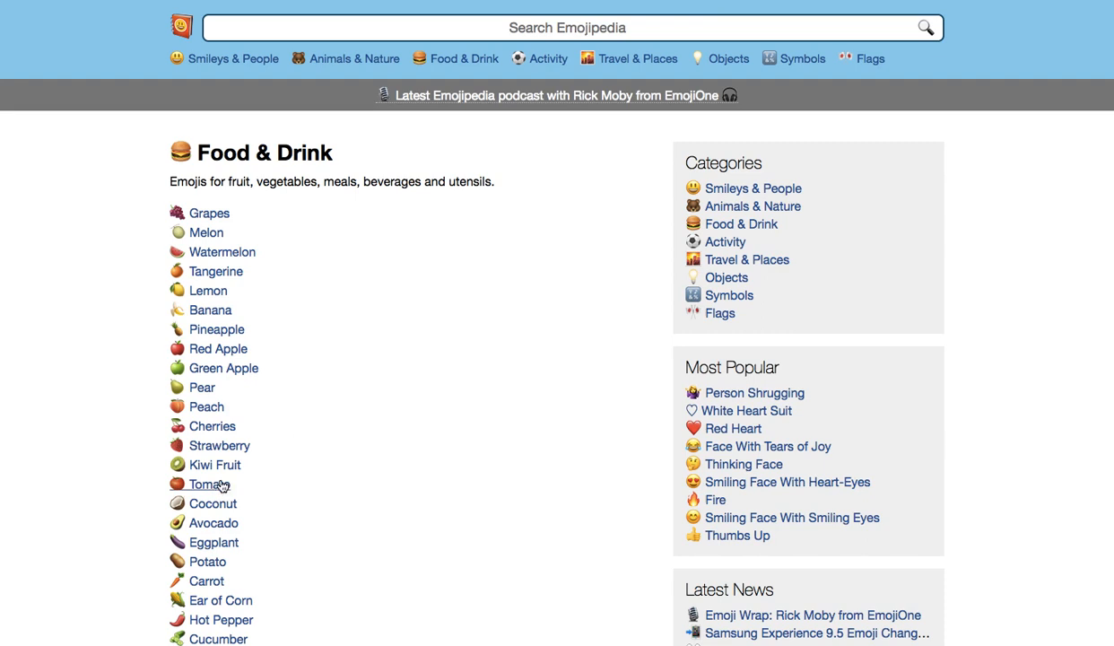
scroll(down, 3)
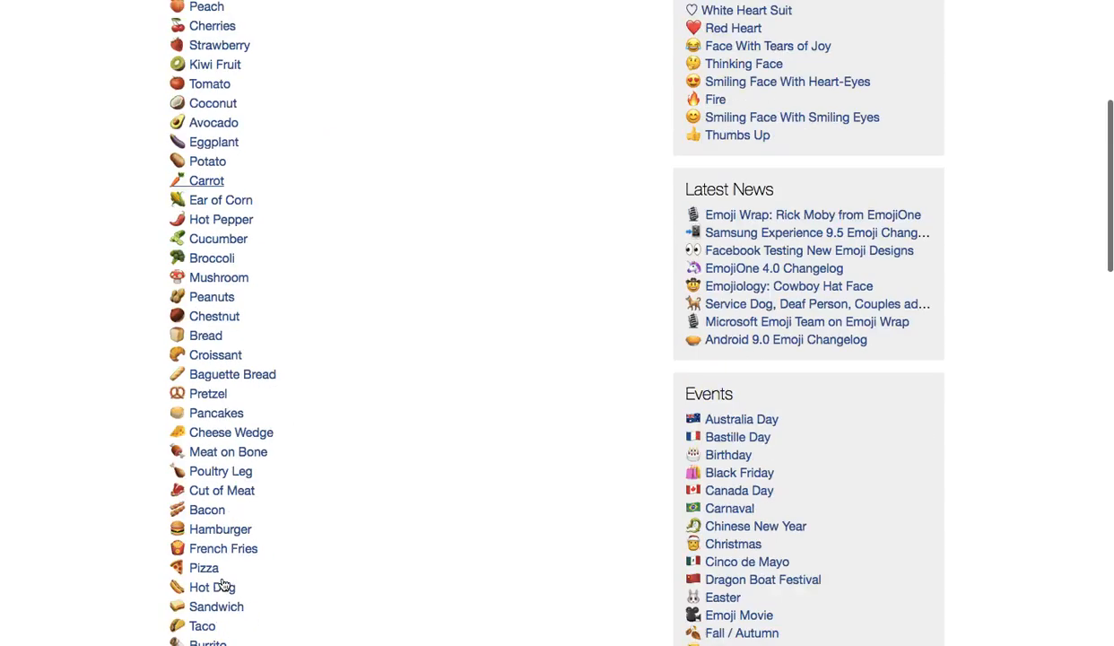
scroll(down, 3)
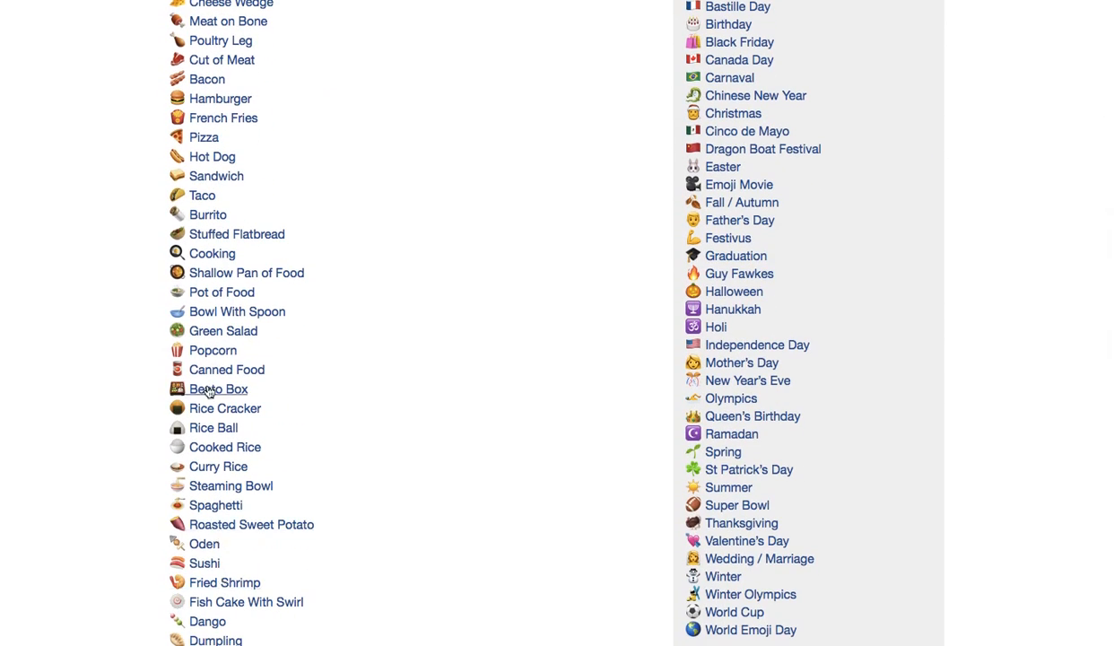
click(213, 350)
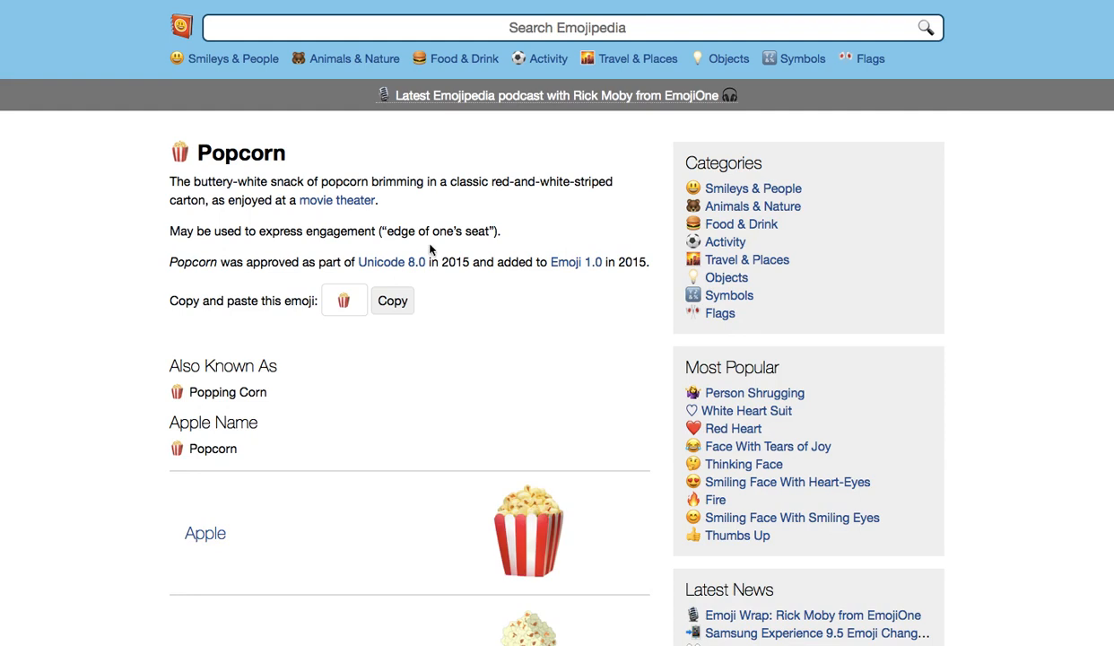
click(393, 300)
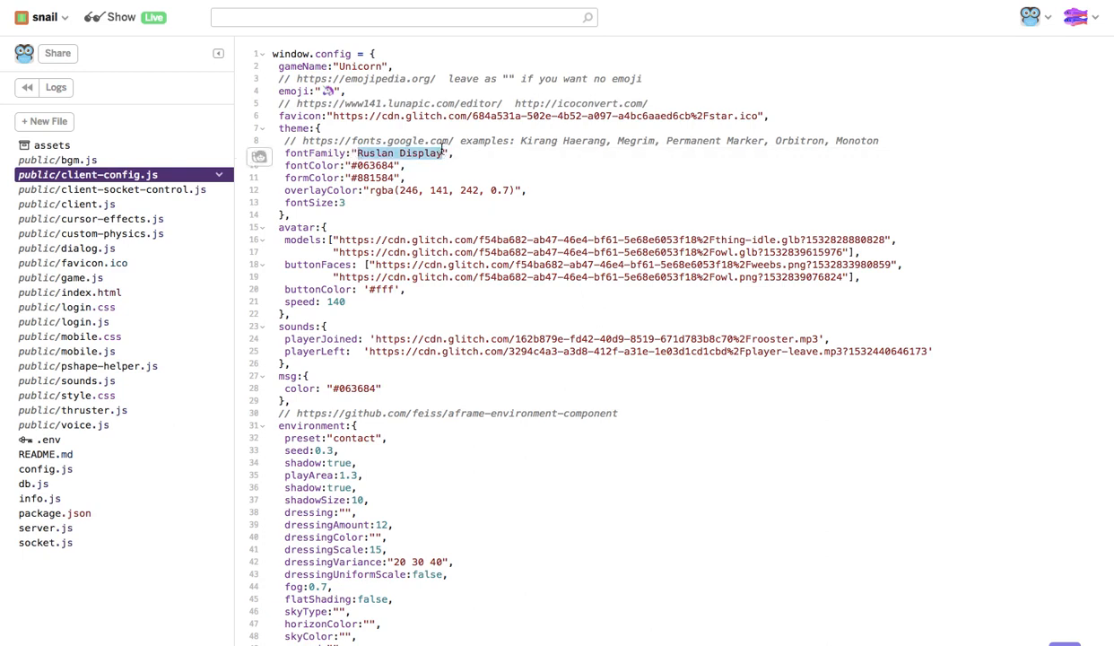
click(397, 141)
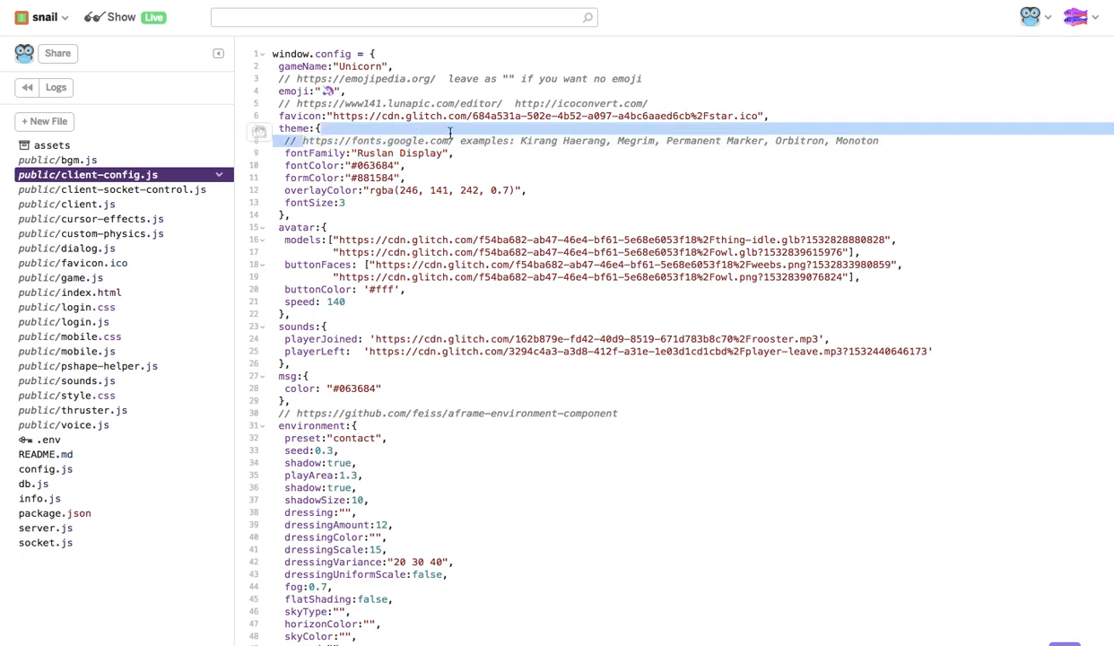
double_click(390, 141)
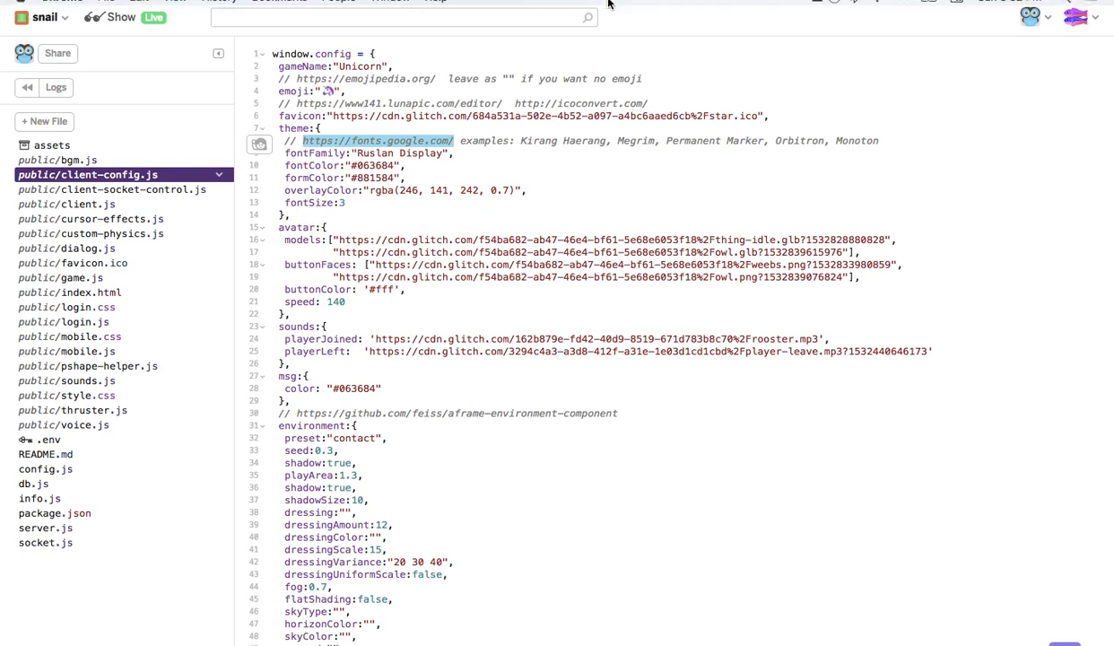
click(678, 33)
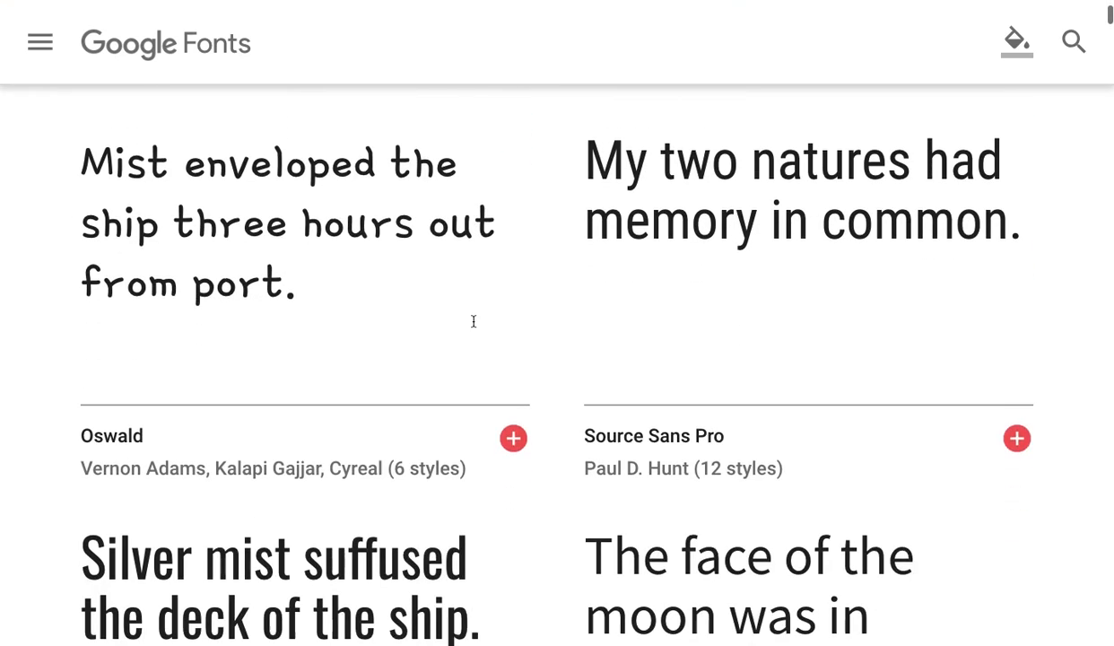
Step: Scroll through the Google Fonts catalogue to find the bold Chango font
scroll(down, 3)
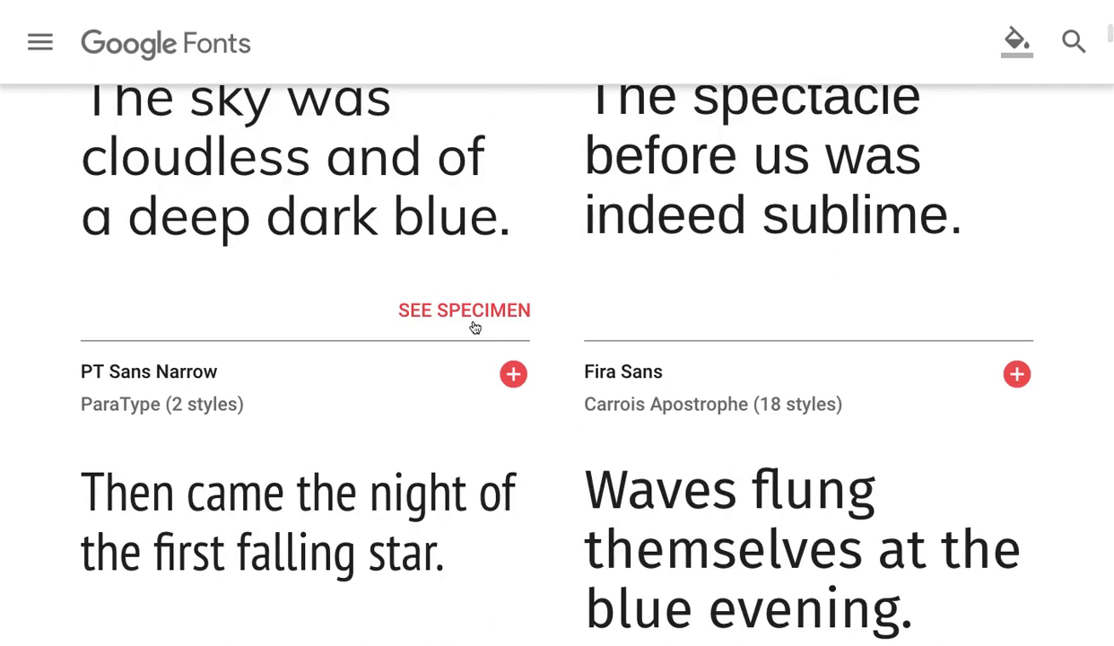
scroll(down, 3)
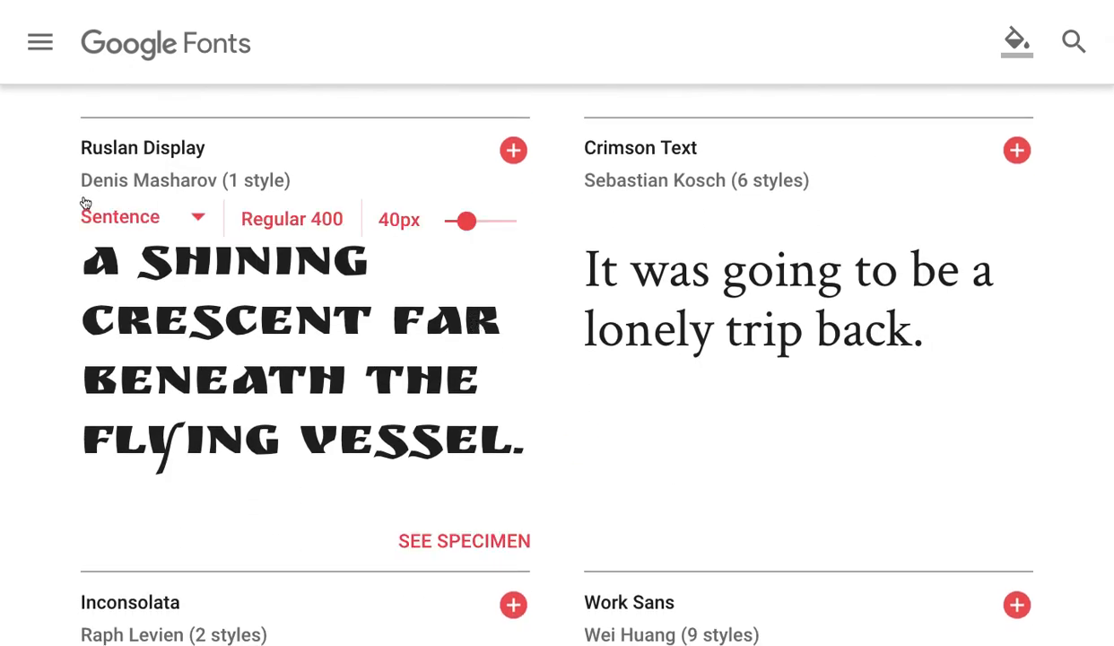
scroll(down, 3)
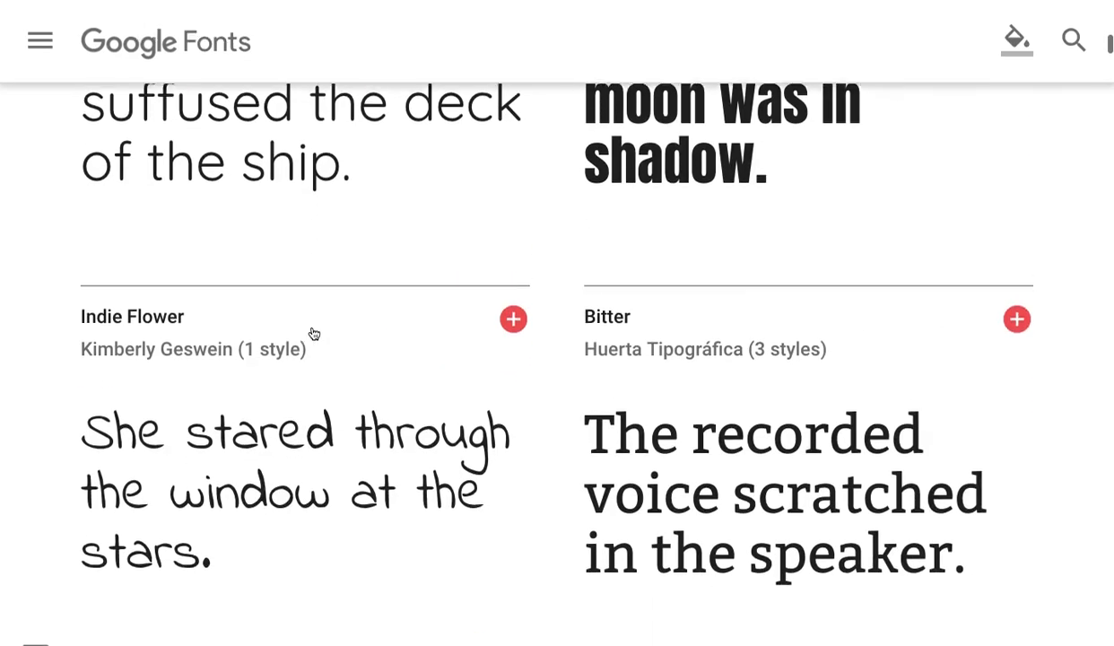
scroll(down, 3)
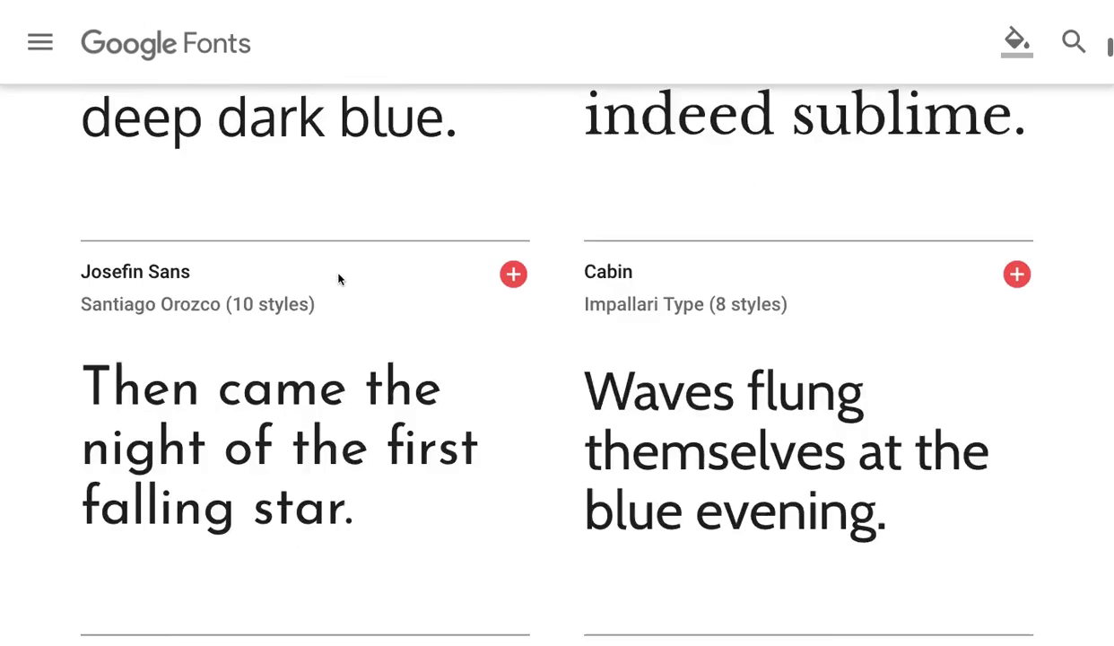
scroll(down, 3)
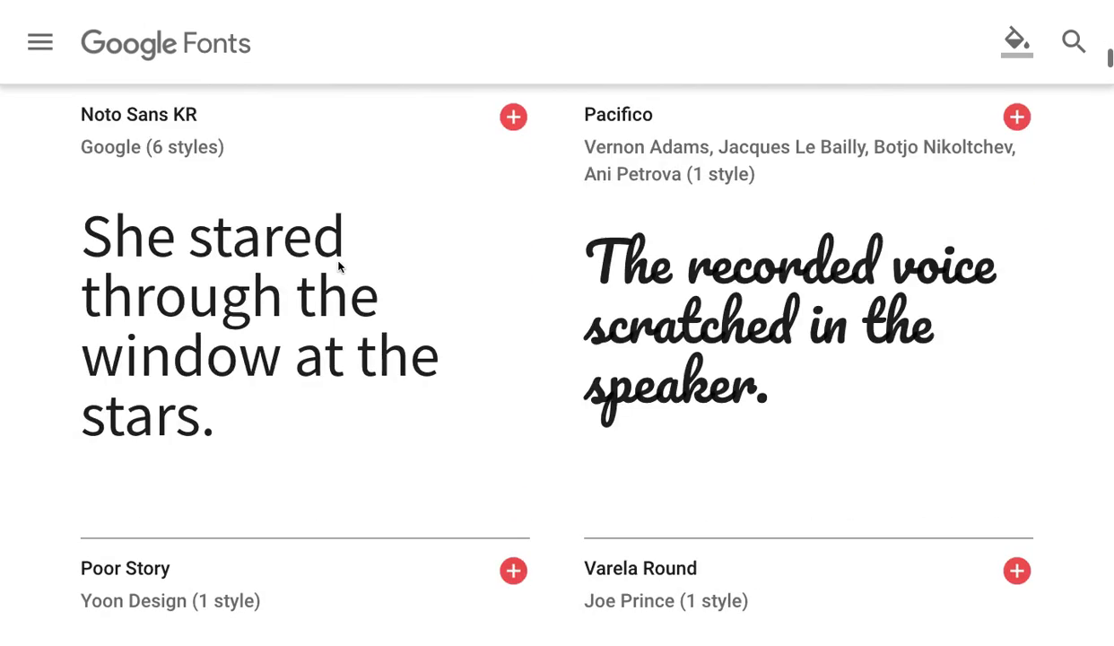
scroll(down, 3)
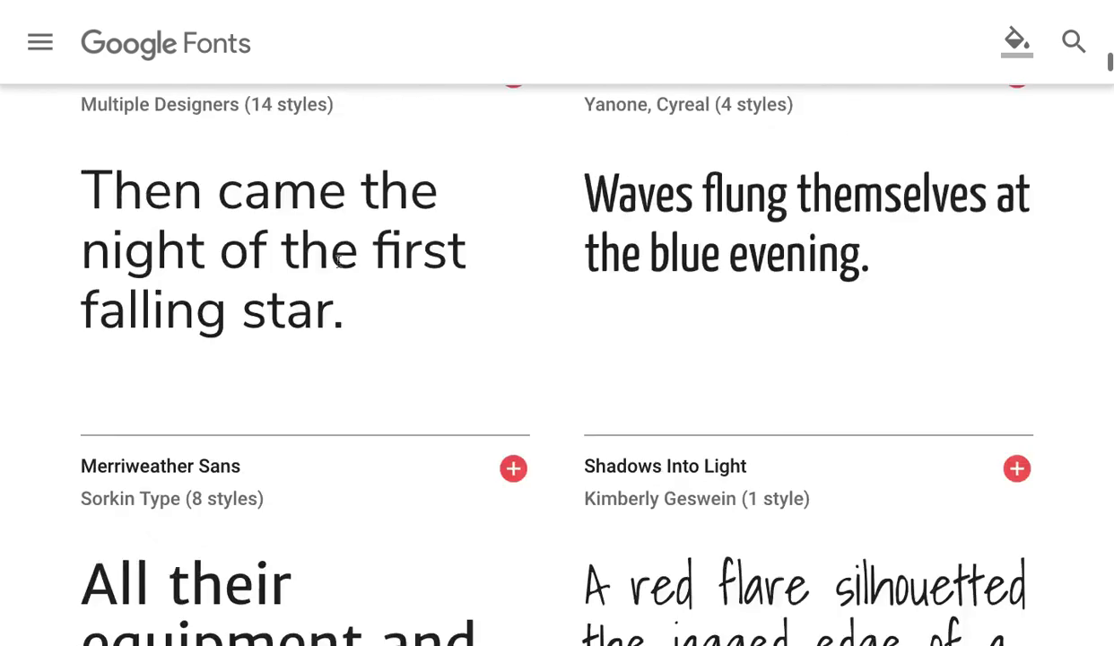
scroll(down, 3)
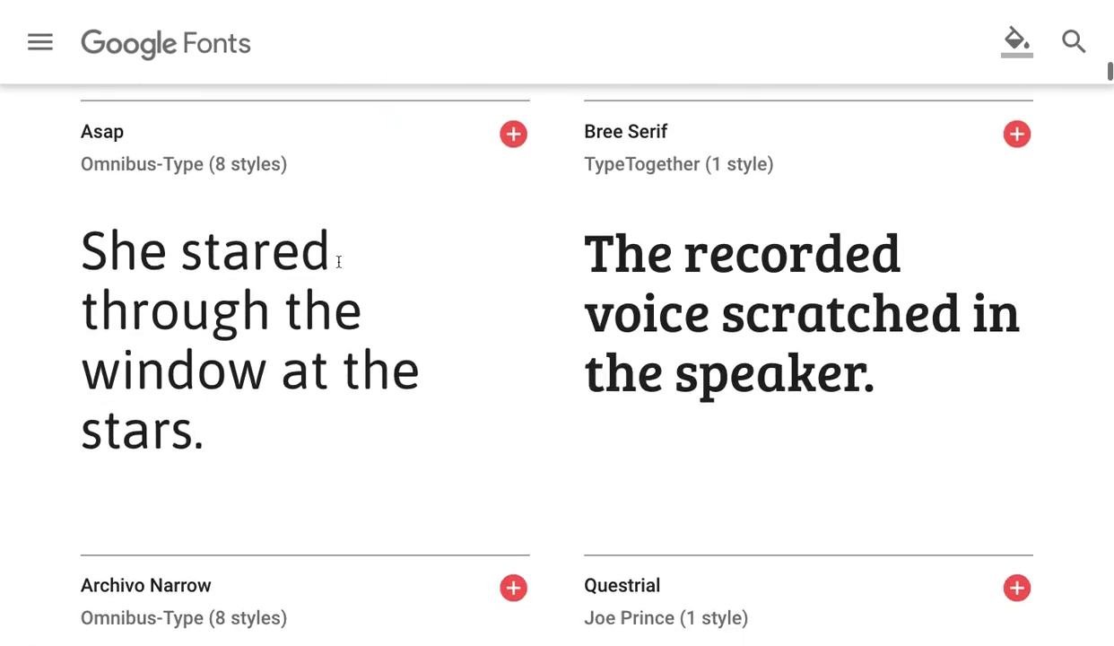
scroll(down, 3)
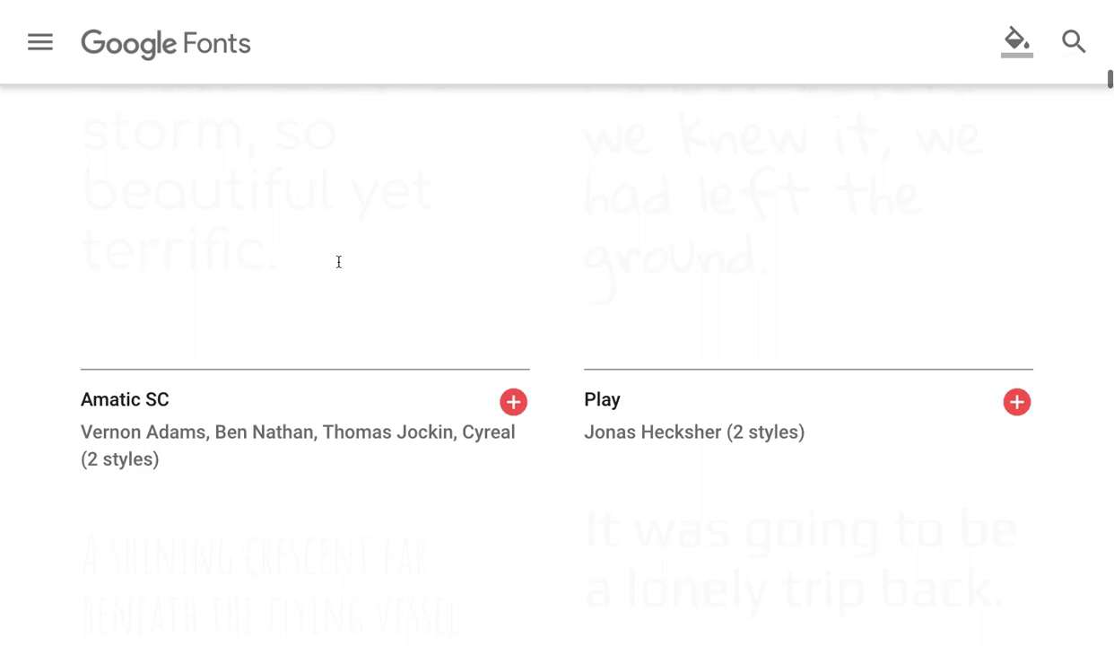
scroll(down, 3)
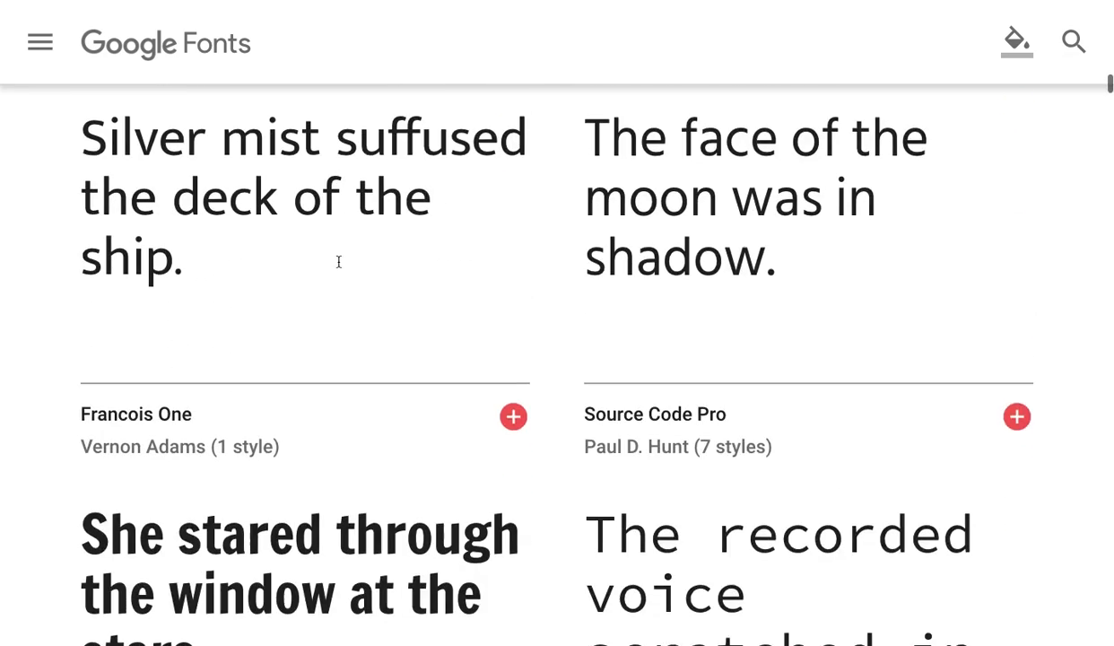
scroll(down, 3)
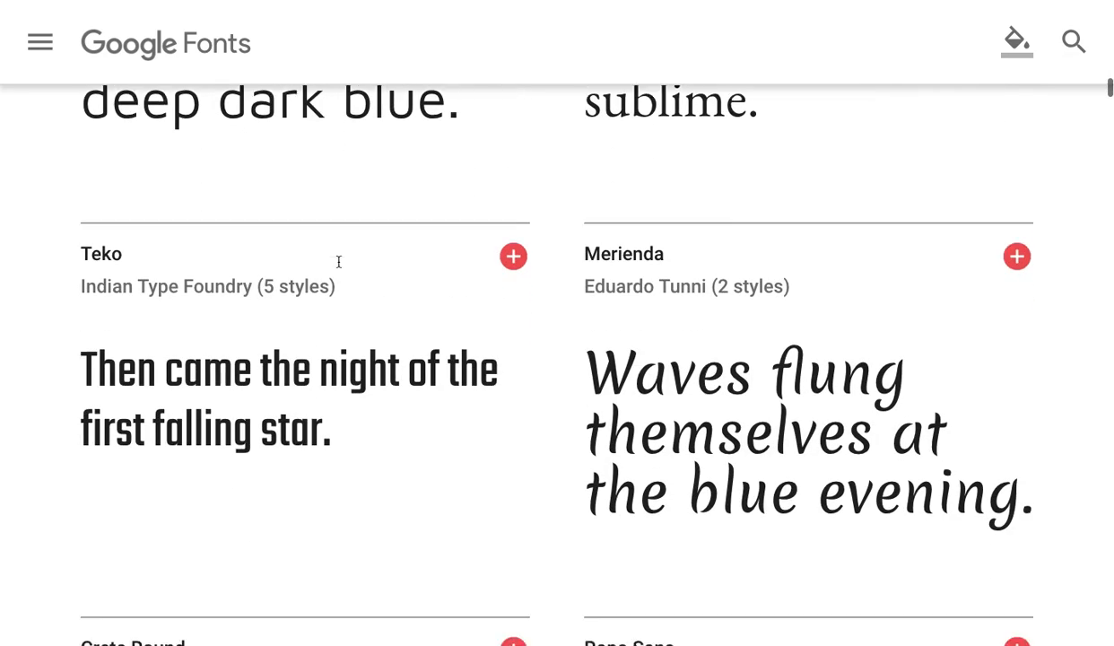
scroll(down, 3)
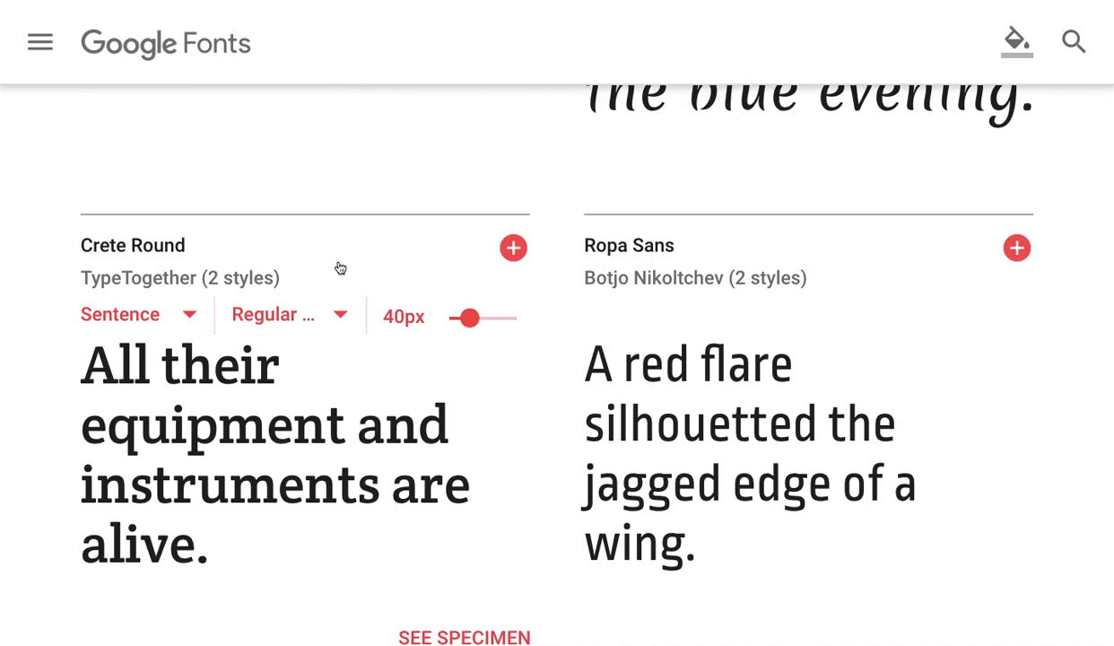
scroll(down, 3)
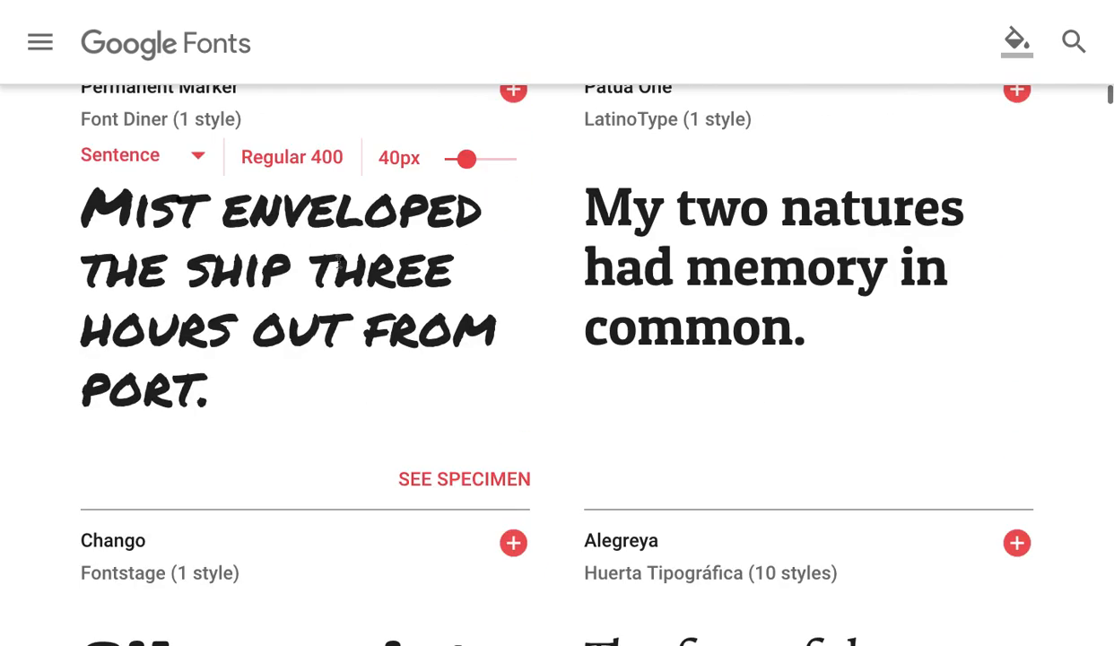
scroll(down, 3)
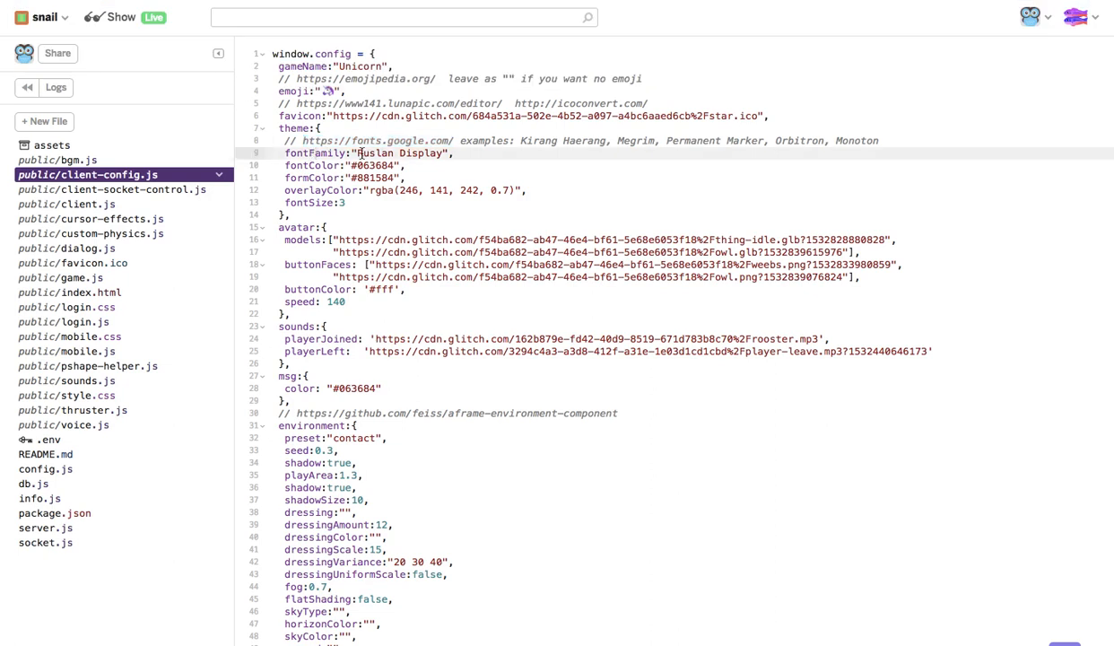
Step: Replace the fontFamily value Ruslan Display with Chango and preview the live game
double_click(399, 152)
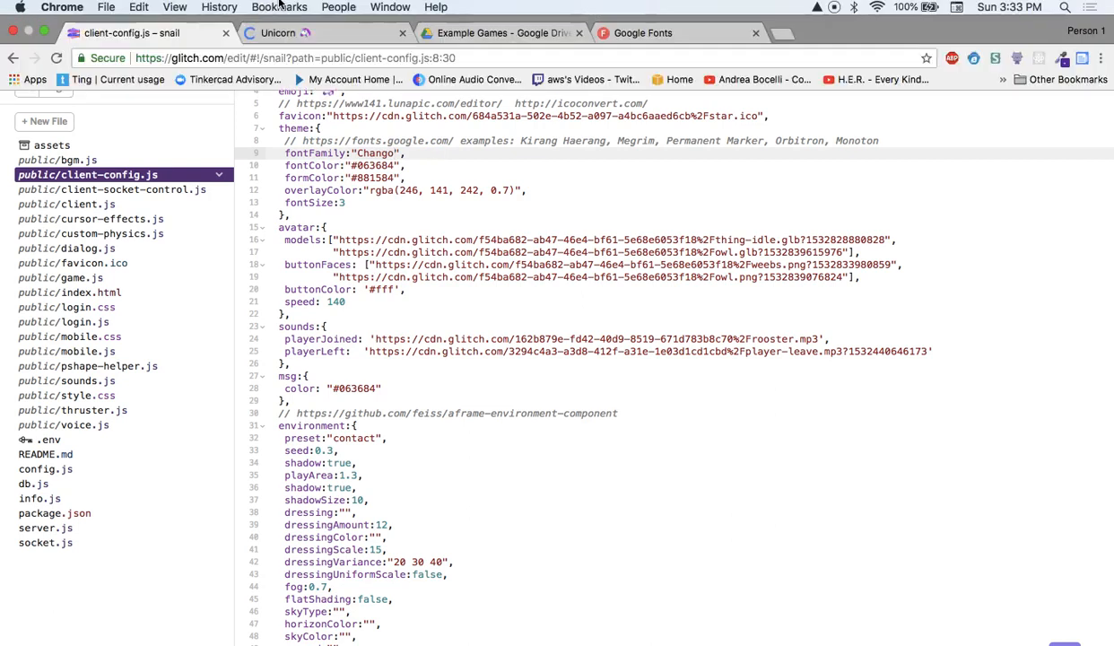
click(278, 33)
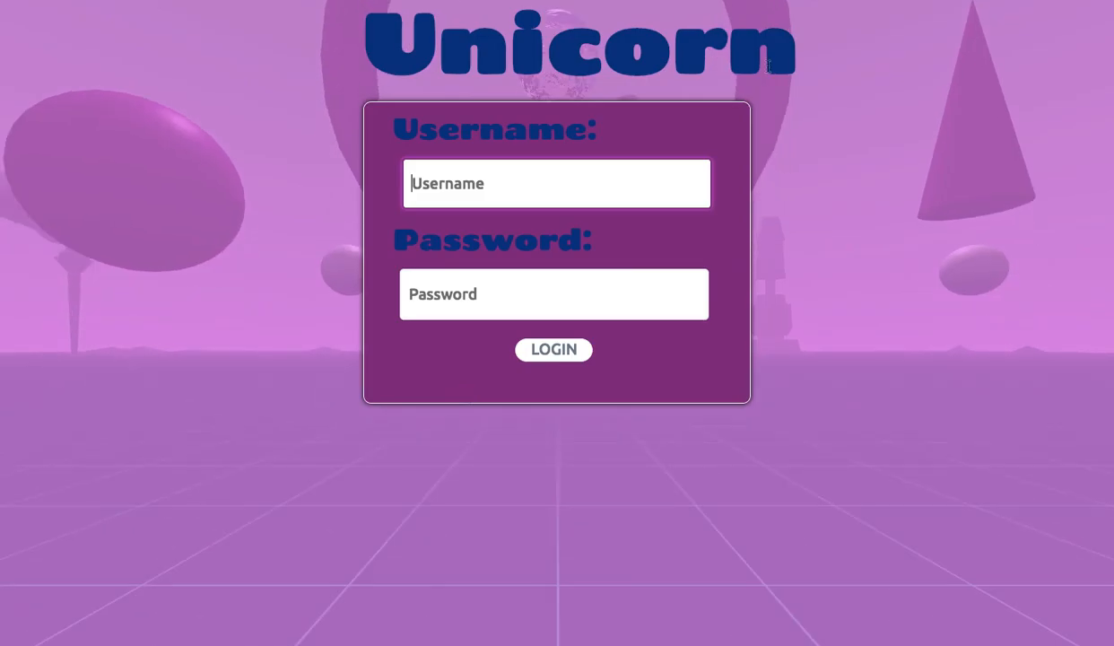
mouse_move(581, 5)
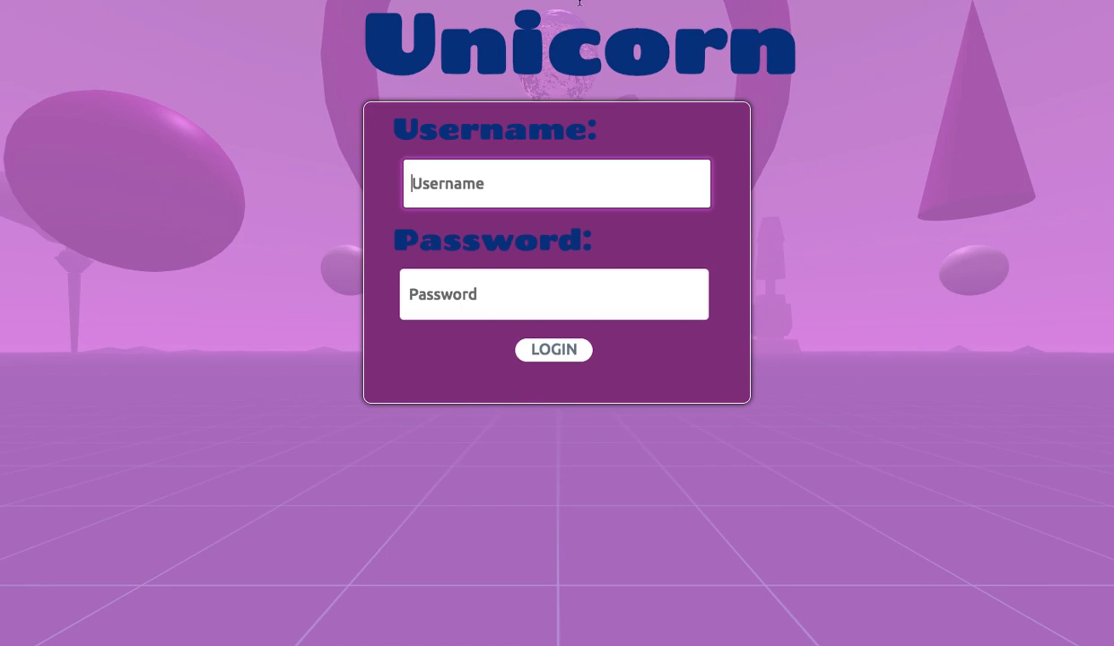
mouse_move(711, 70)
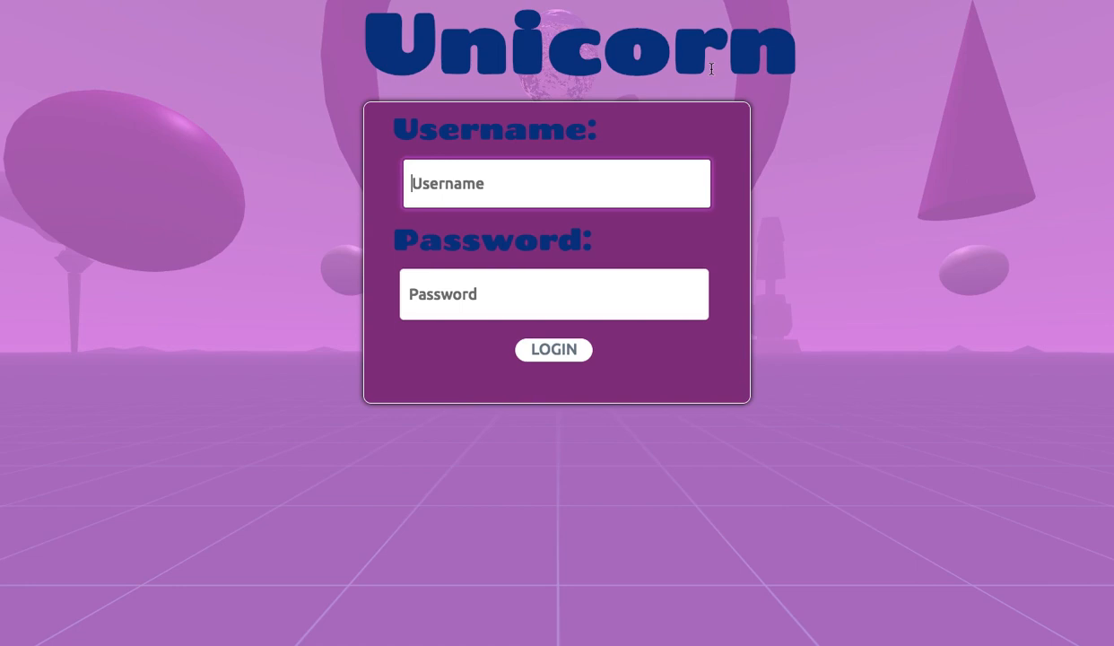
mouse_move(698, 63)
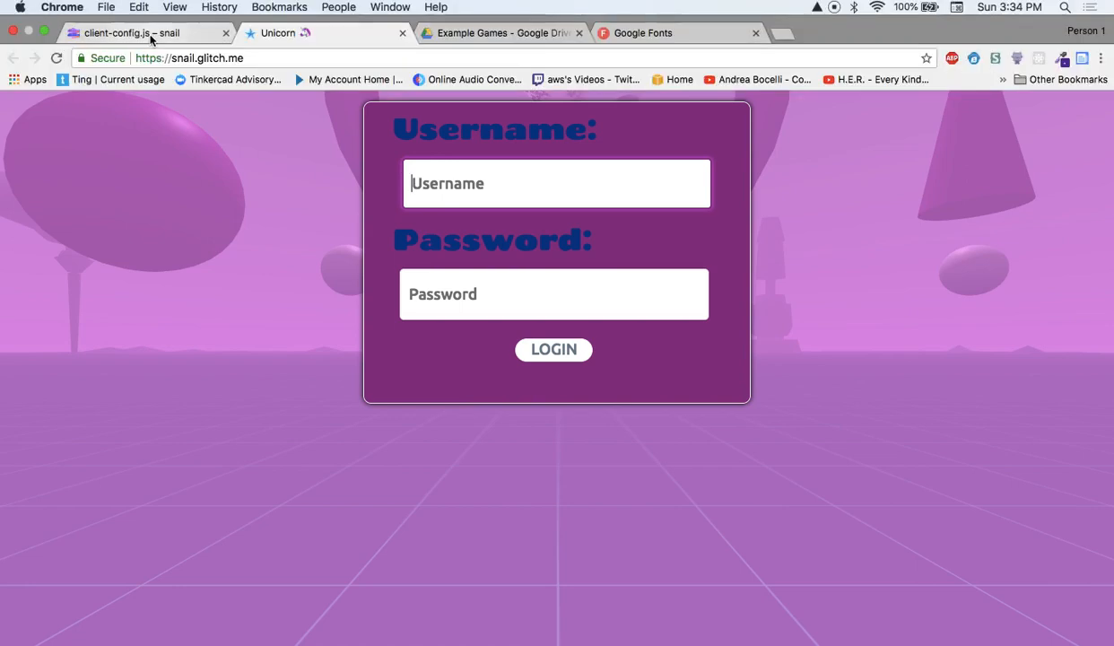
Step: Change the theme fontSize in client-config.js from 3 to 2
click(139, 33)
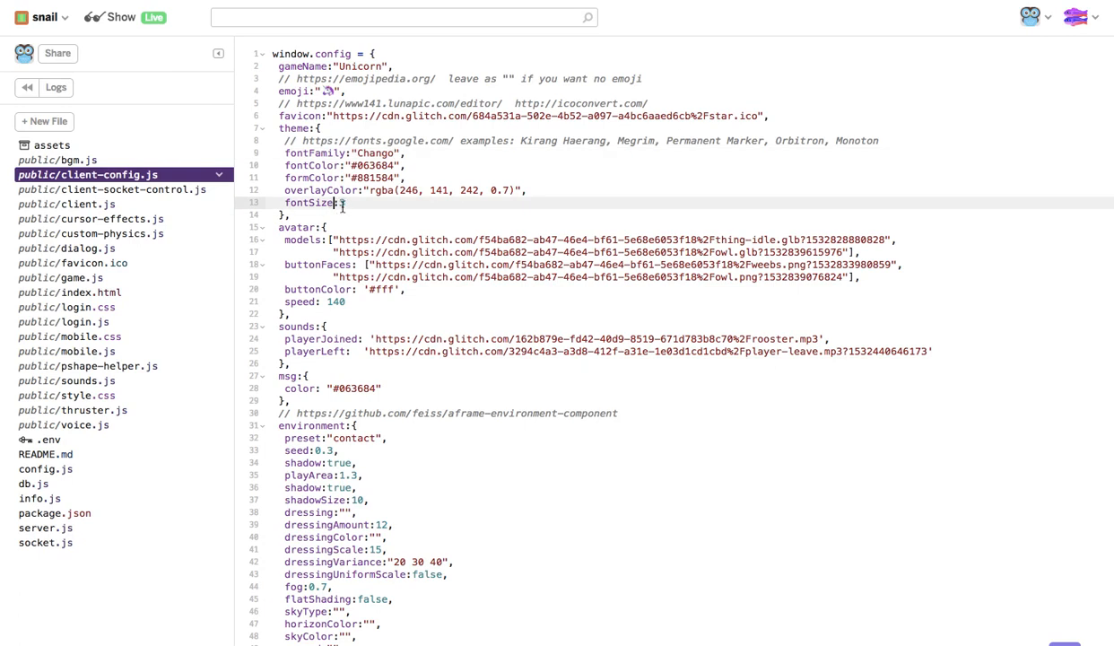
text(2)
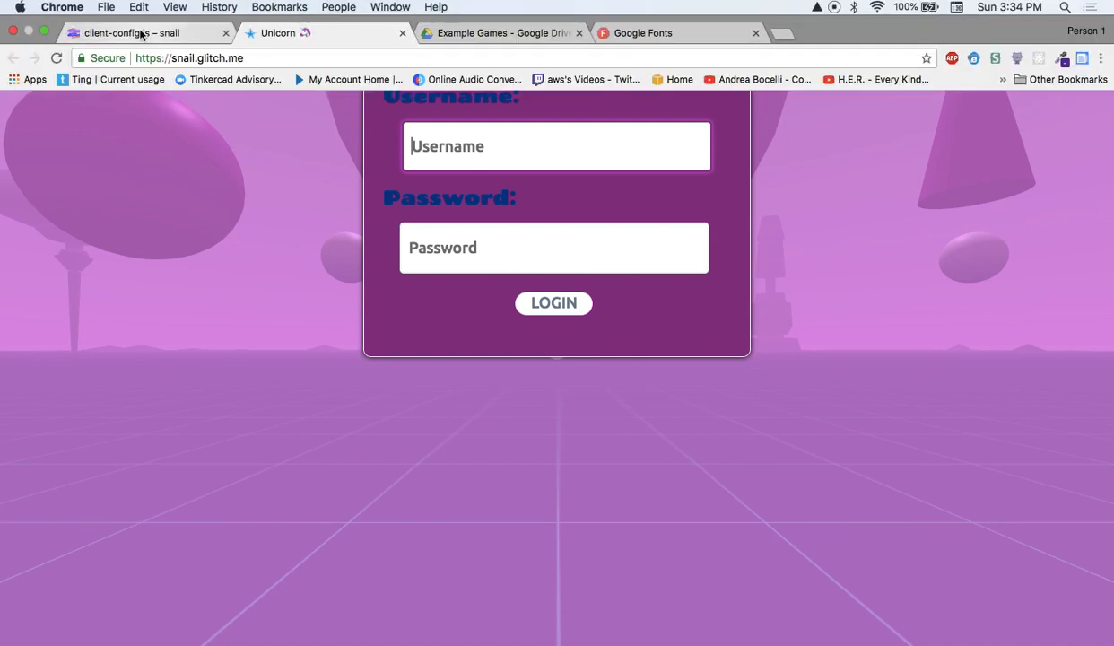
Step: Revisit Chango in Google Fonts, then search the web for 'color picker rgba'
click(134, 33)
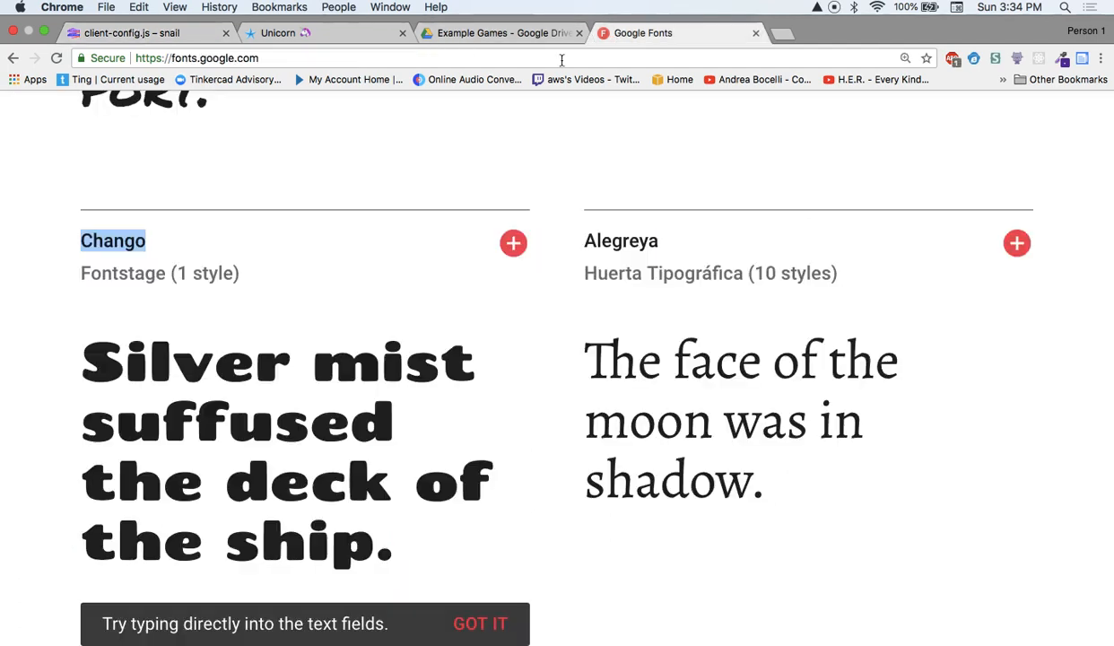
text(color picker rgba)
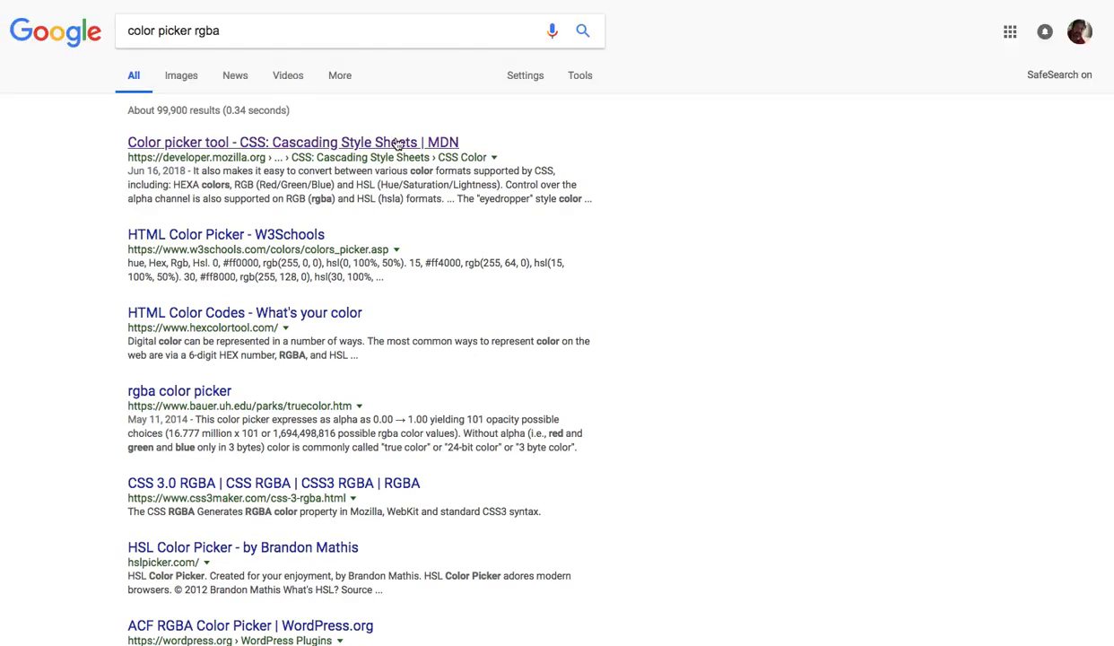
Step: Open the MDN Color picker tool page and check the running game
click(292, 143)
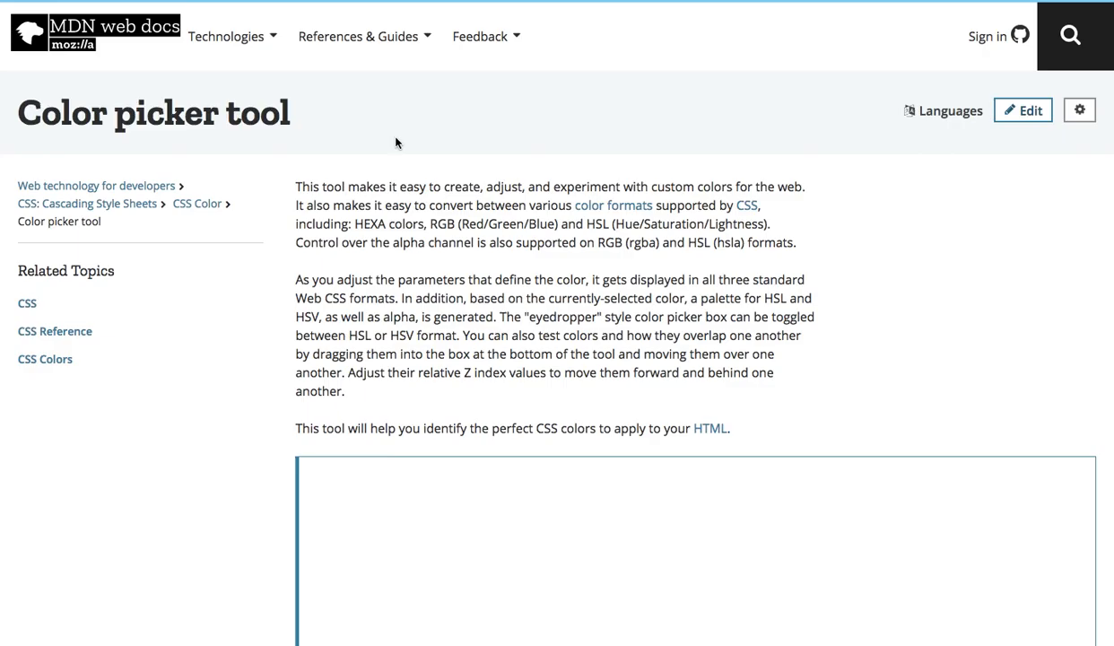
scroll(down, 3)
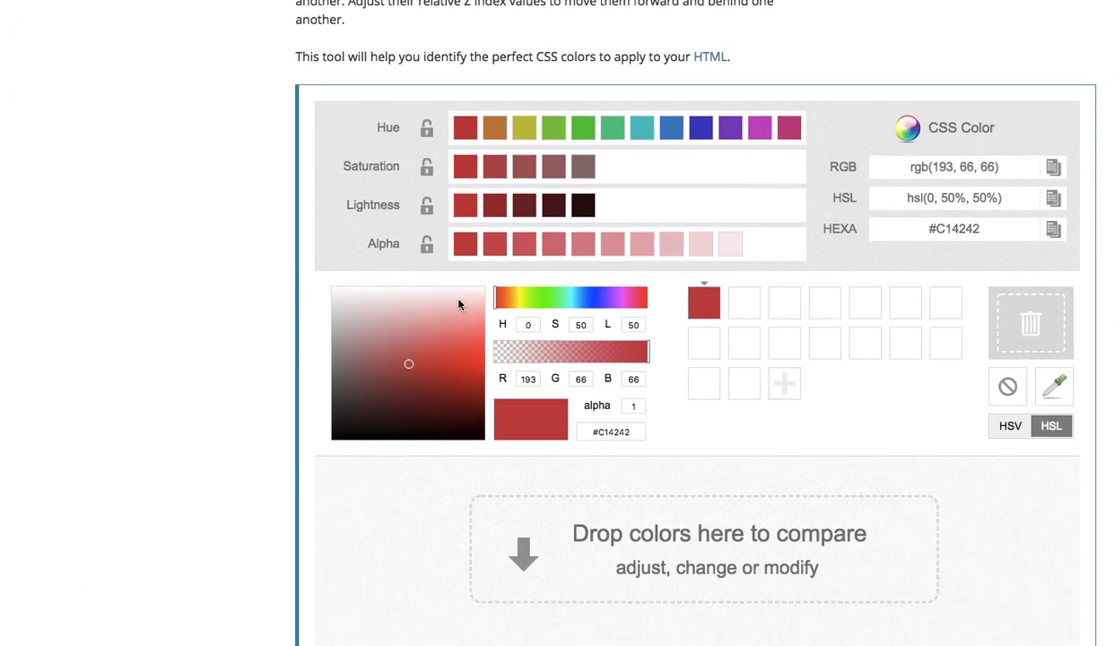
mouse_move(468, 181)
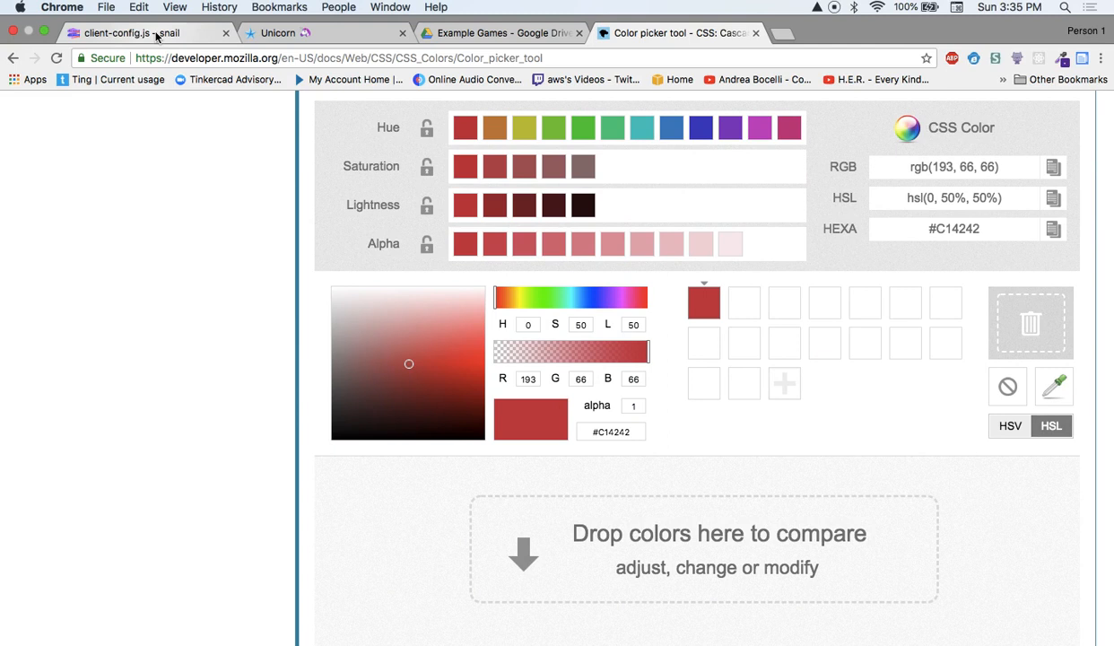
click(126, 39)
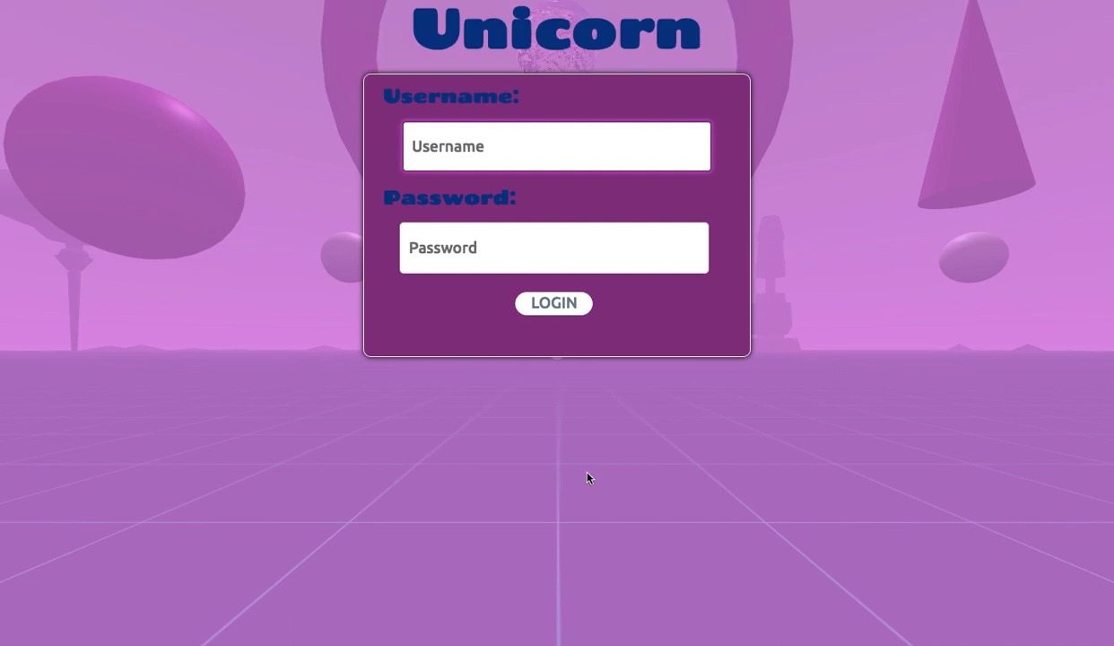
mouse_move(248, 220)
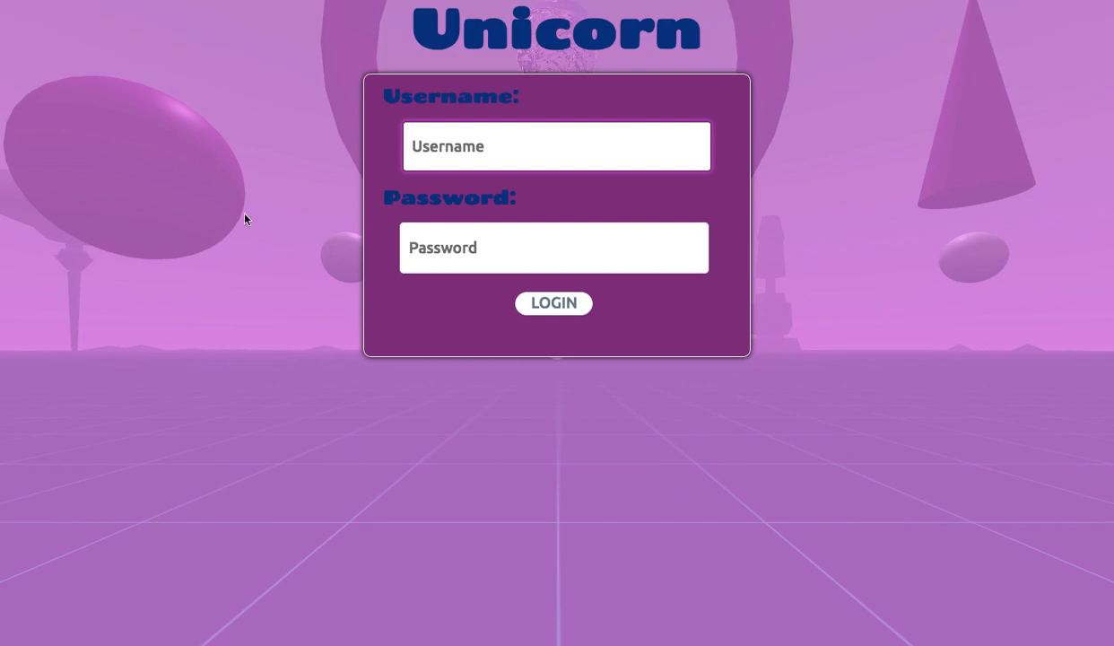
mouse_move(1101, 298)
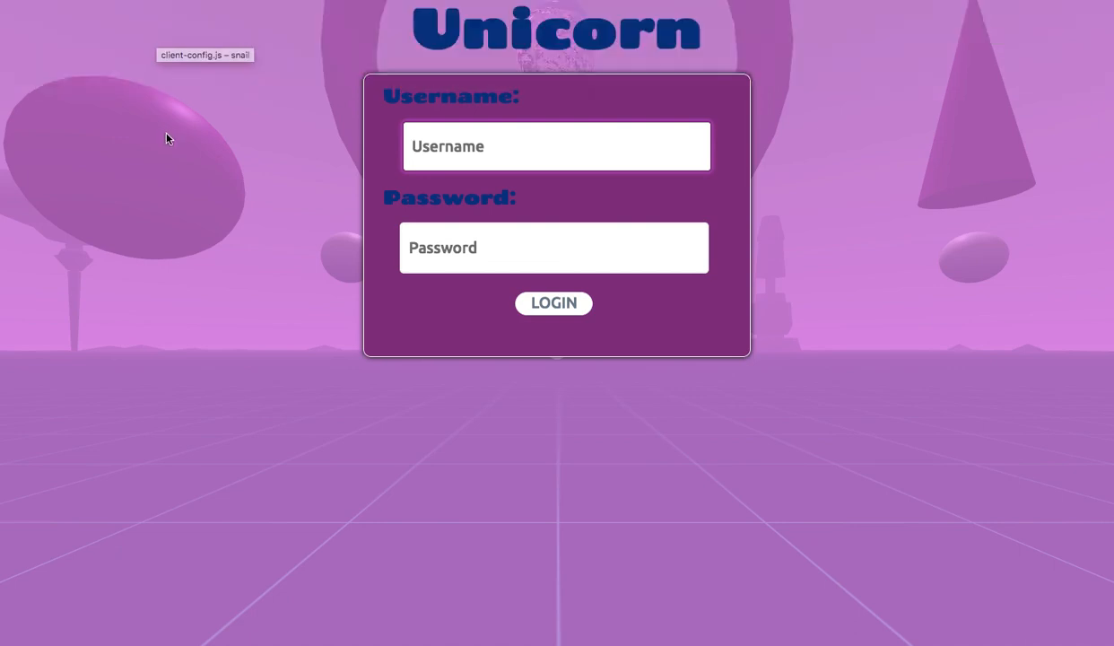
mouse_move(239, 252)
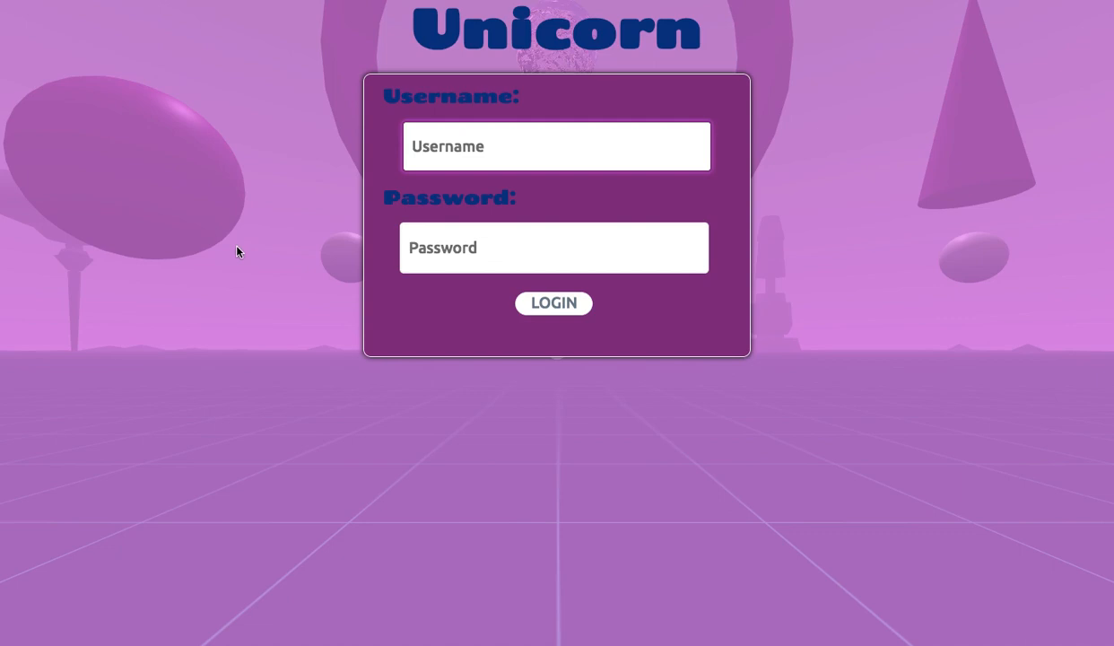
mouse_move(261, 197)
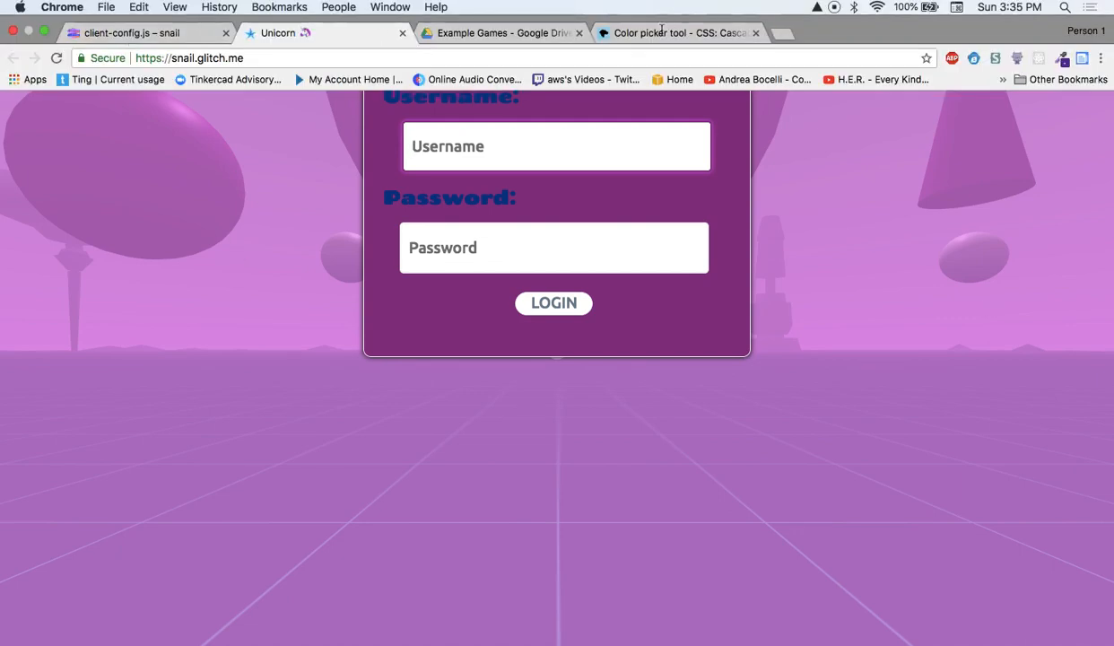
Step: Set the MDN color picker's alpha value to 0.7
click(686, 33)
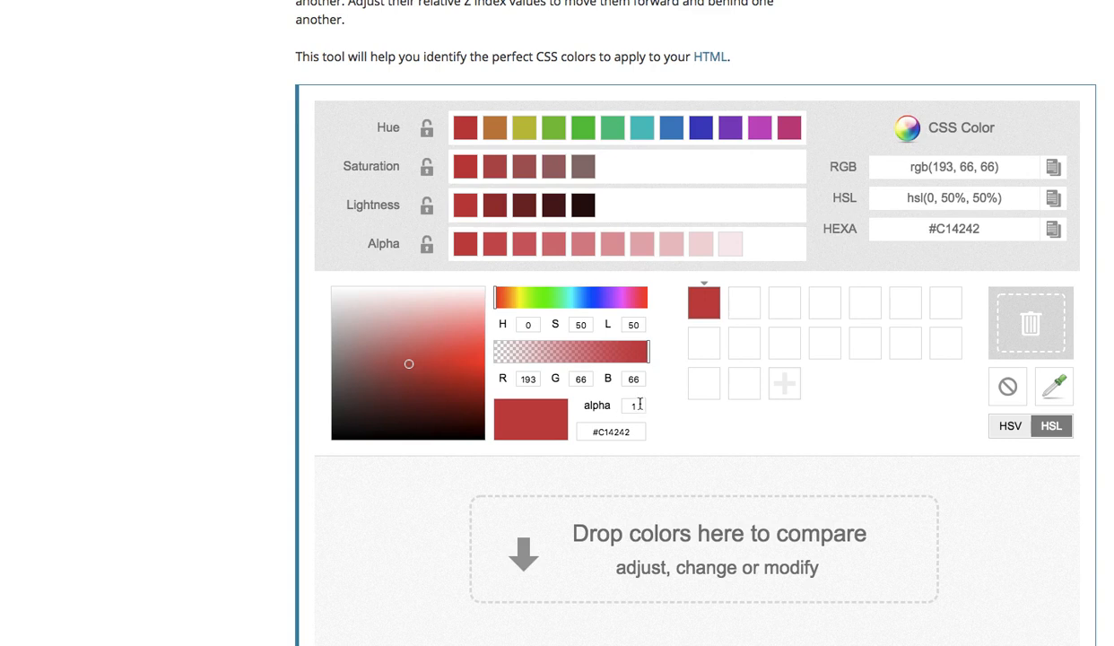
click(635, 407)
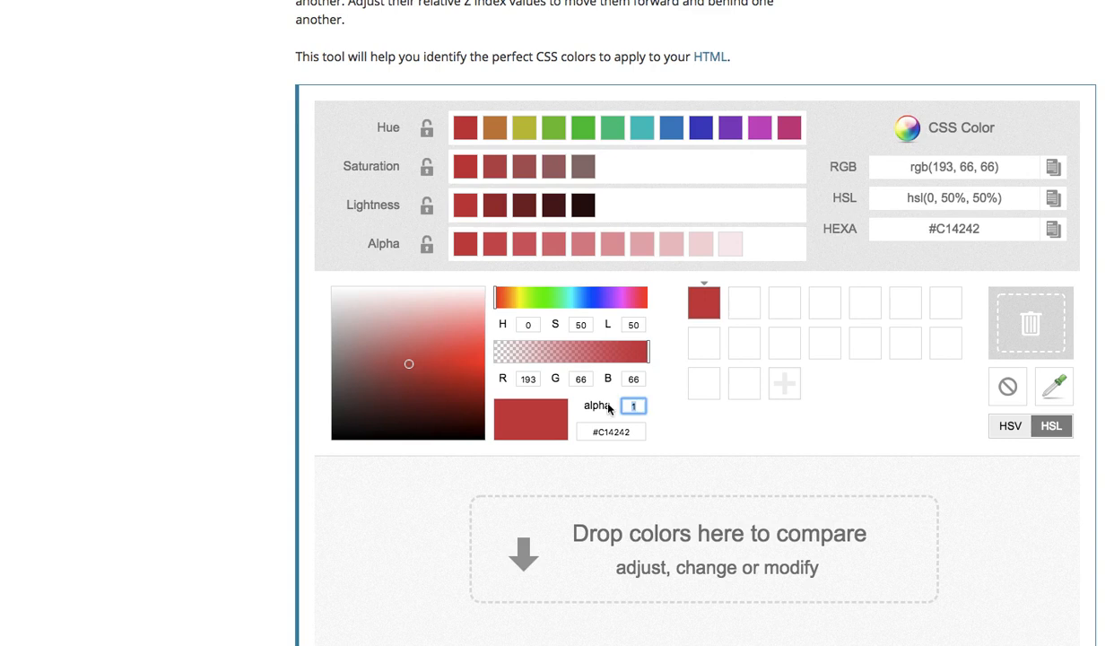
text(0.)
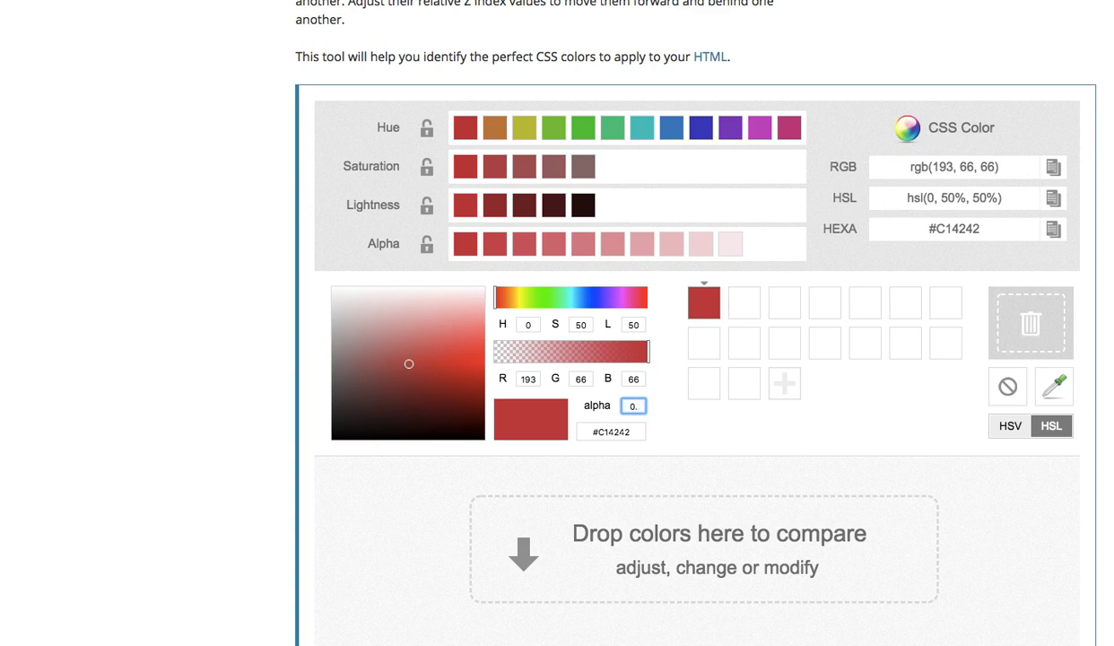
text(0.7)
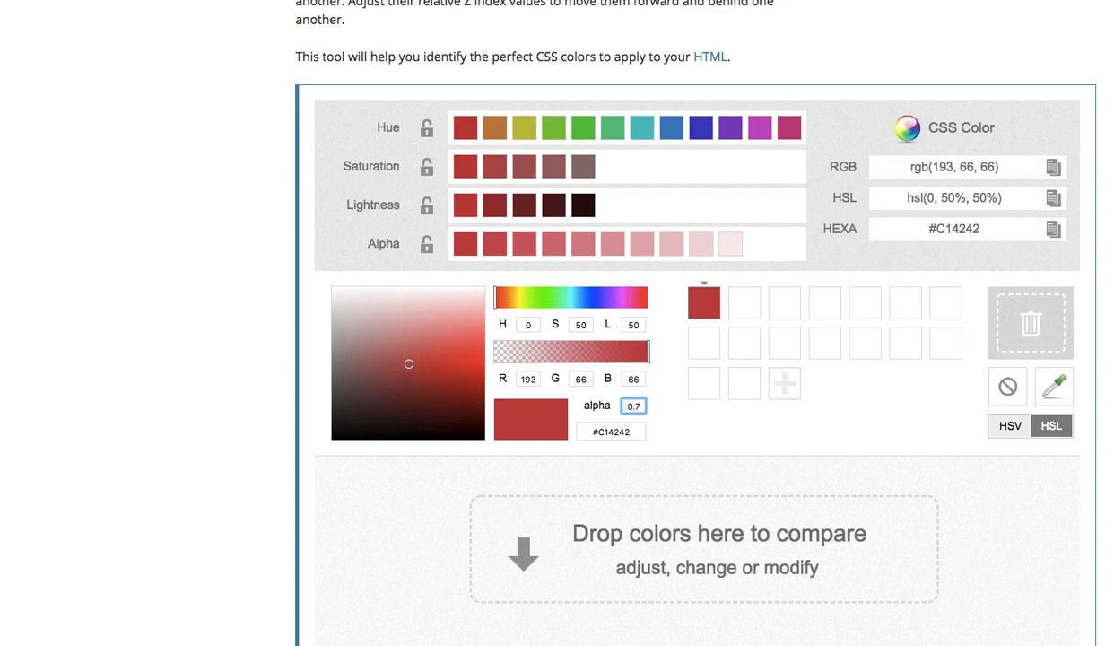
click(636, 405)
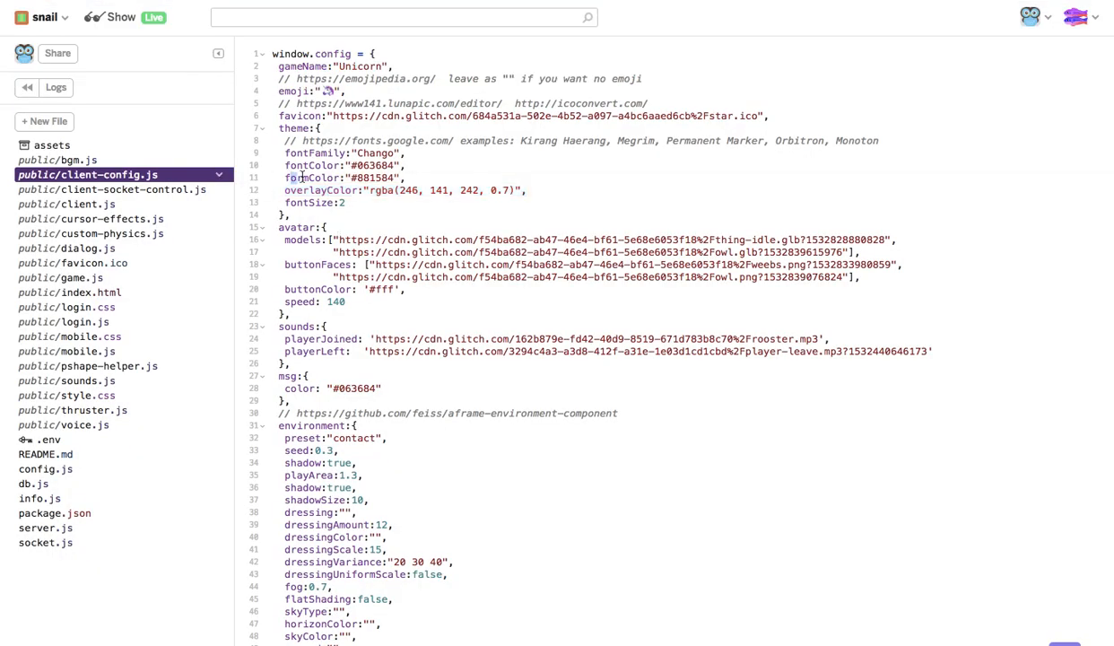
double_click(312, 165)
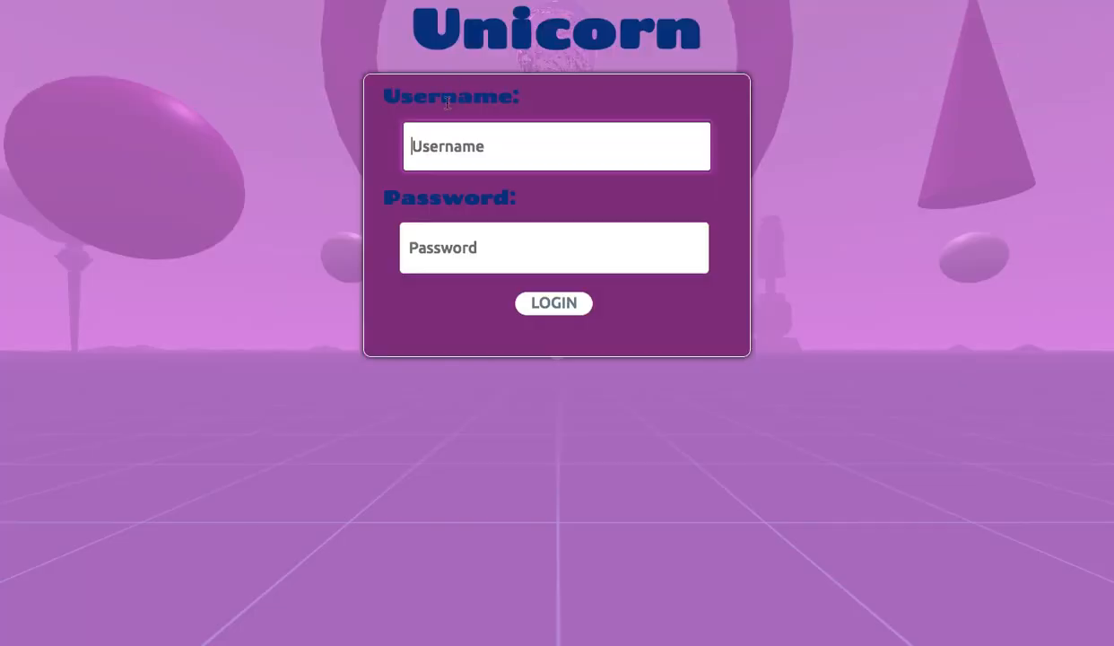
mouse_move(366, 500)
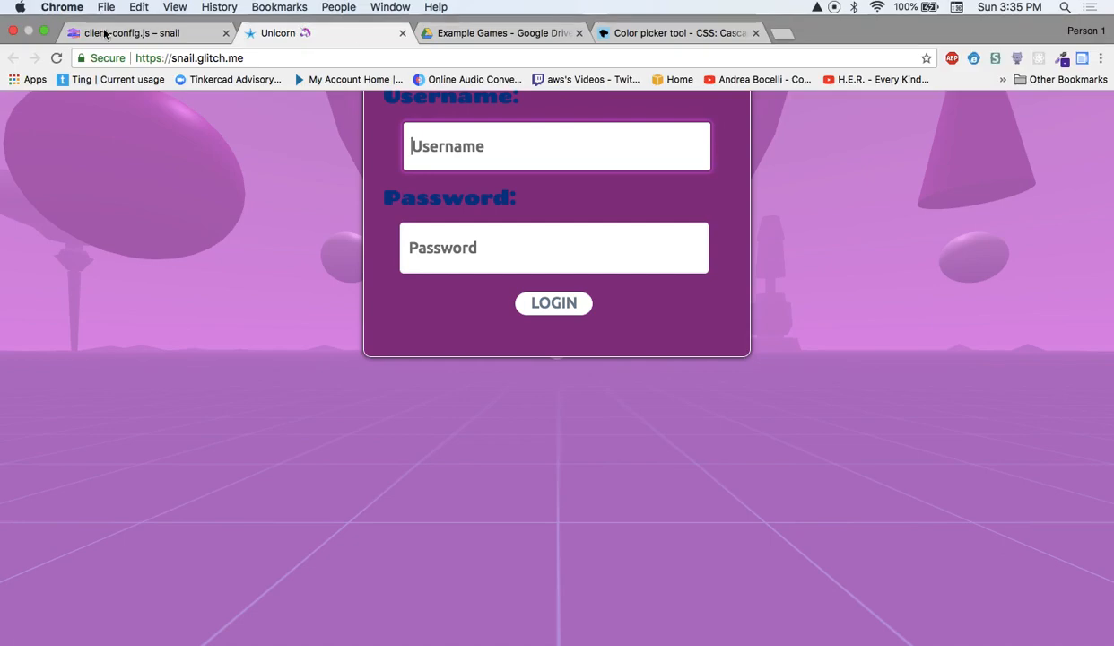
click(688, 33)
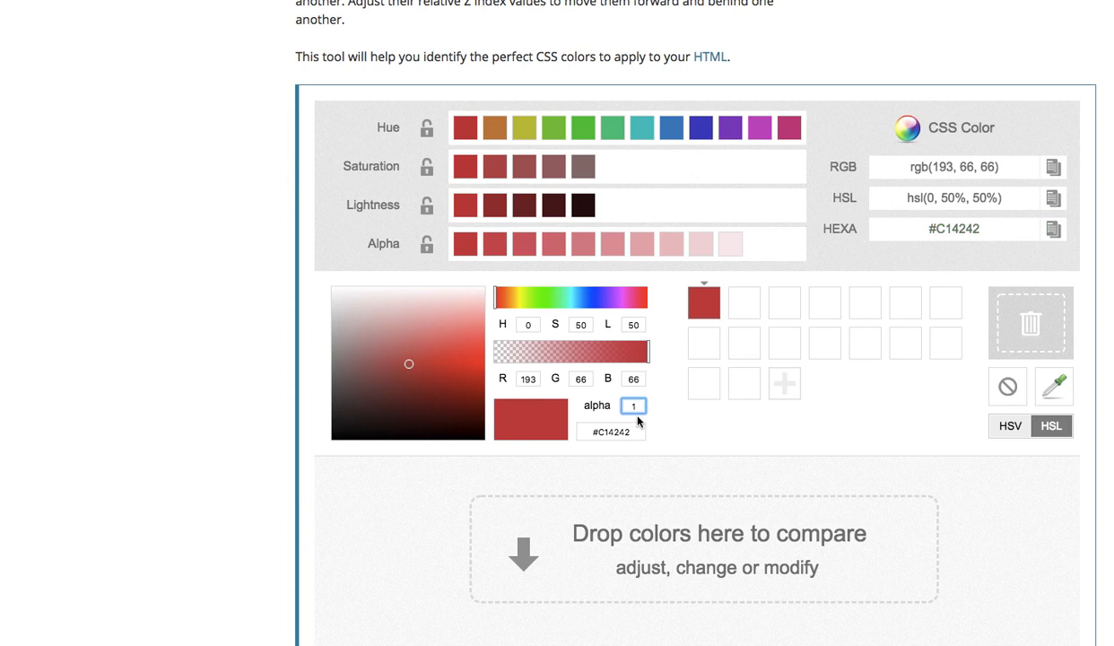
Step: Pick a deeper blue, rgba(13, 146, 190, 0.7), and return to client-config.js
text(0.70)
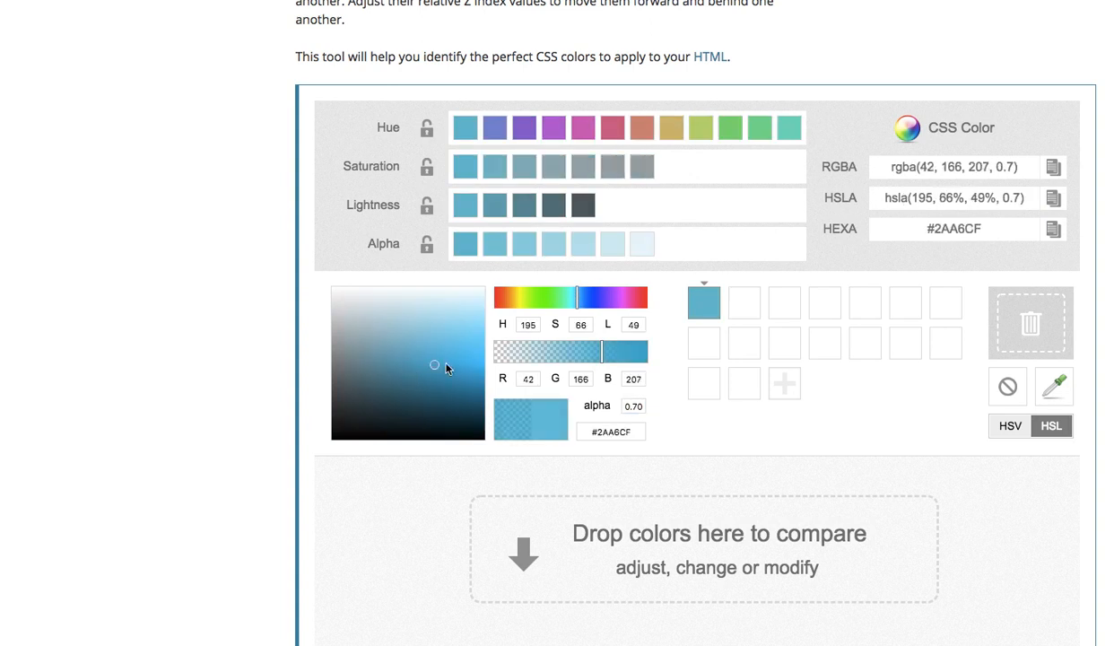
drag(434, 365, 466, 379)
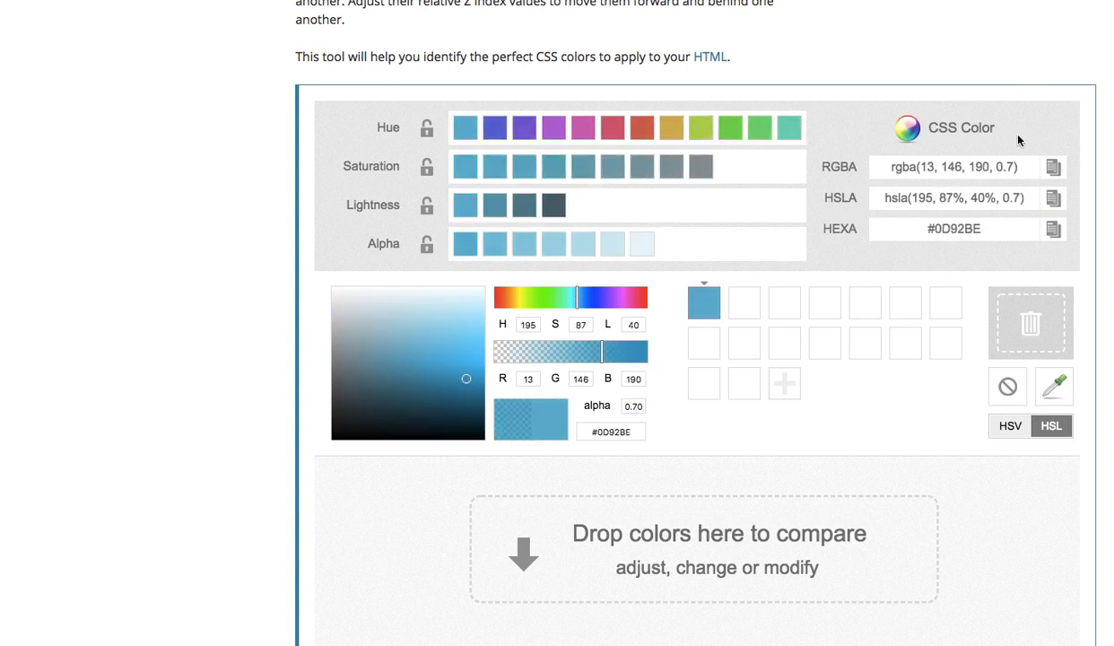
click(953, 166)
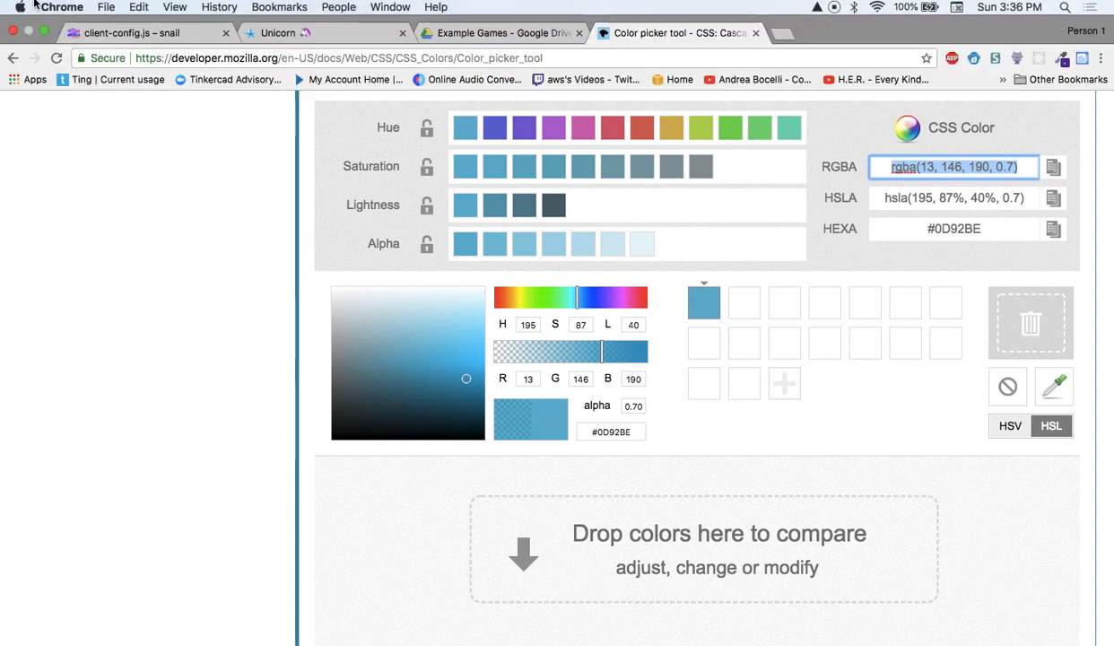
click(144, 33)
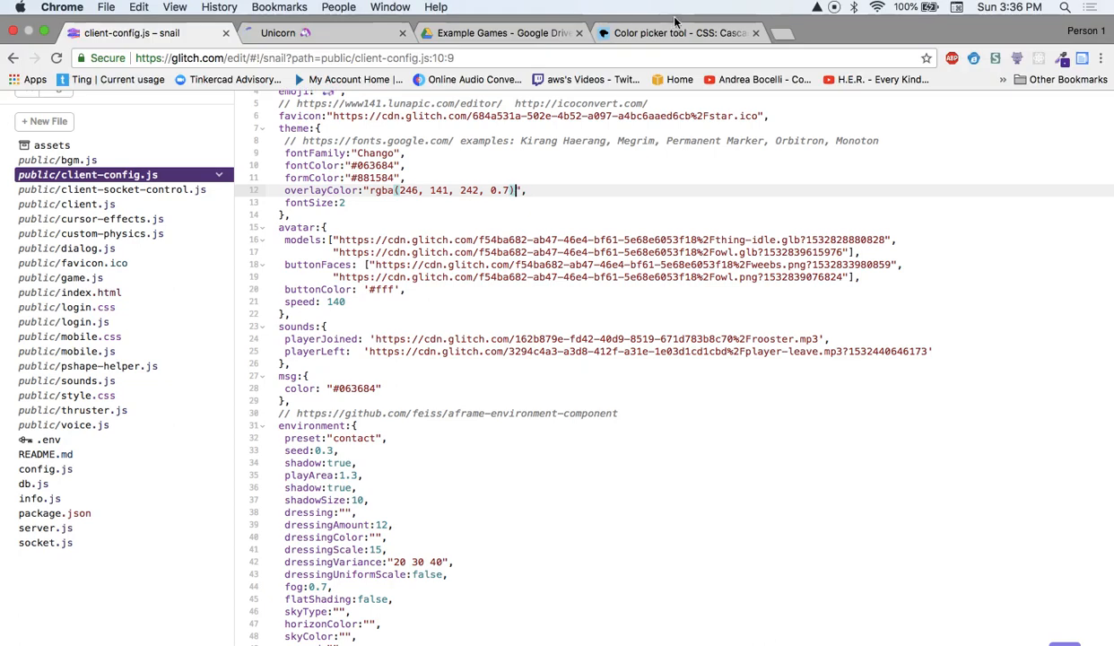
Step: Put the picked rgba(13, 146, 190, 0.7) into overlayColor and preview the Unicorn login screen
click(670, 33)
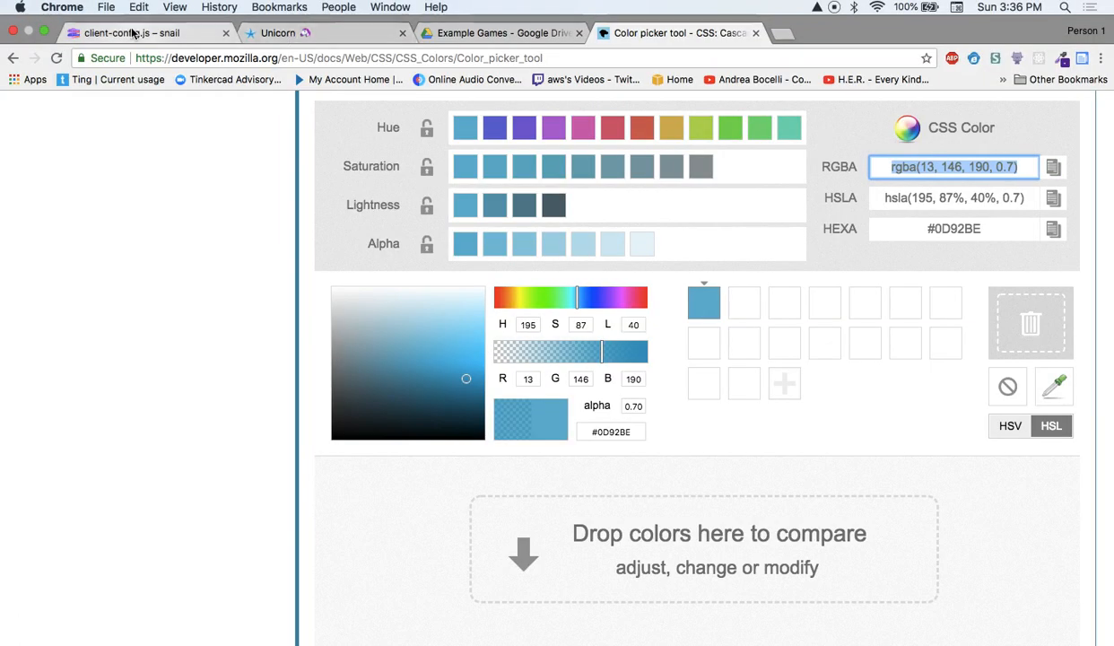
click(134, 33)
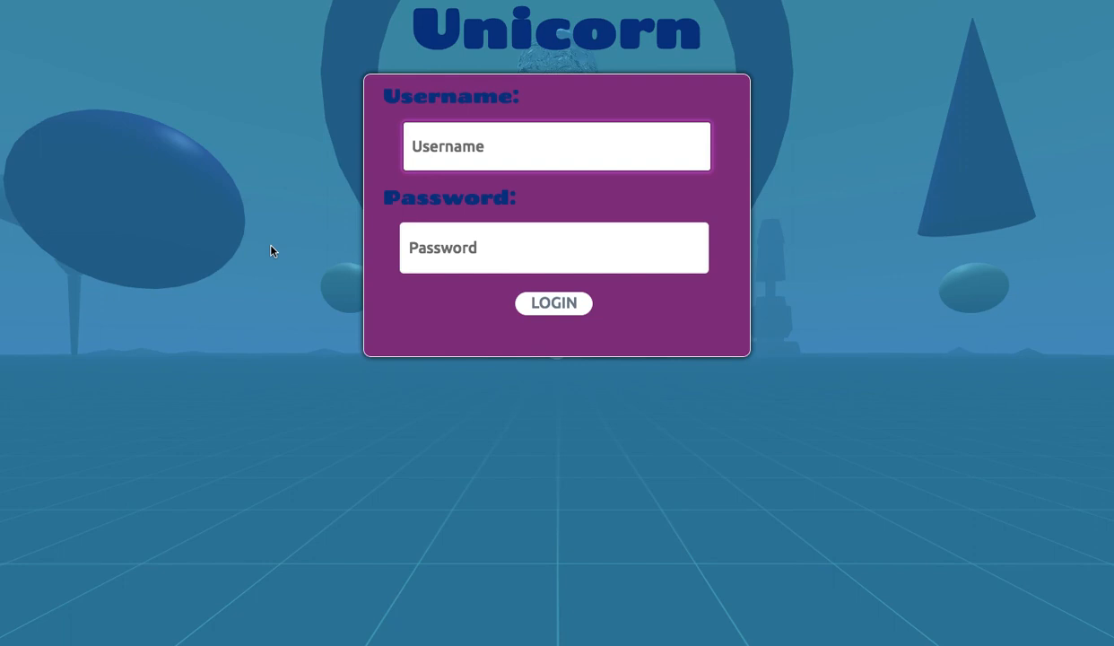
click(555, 147)
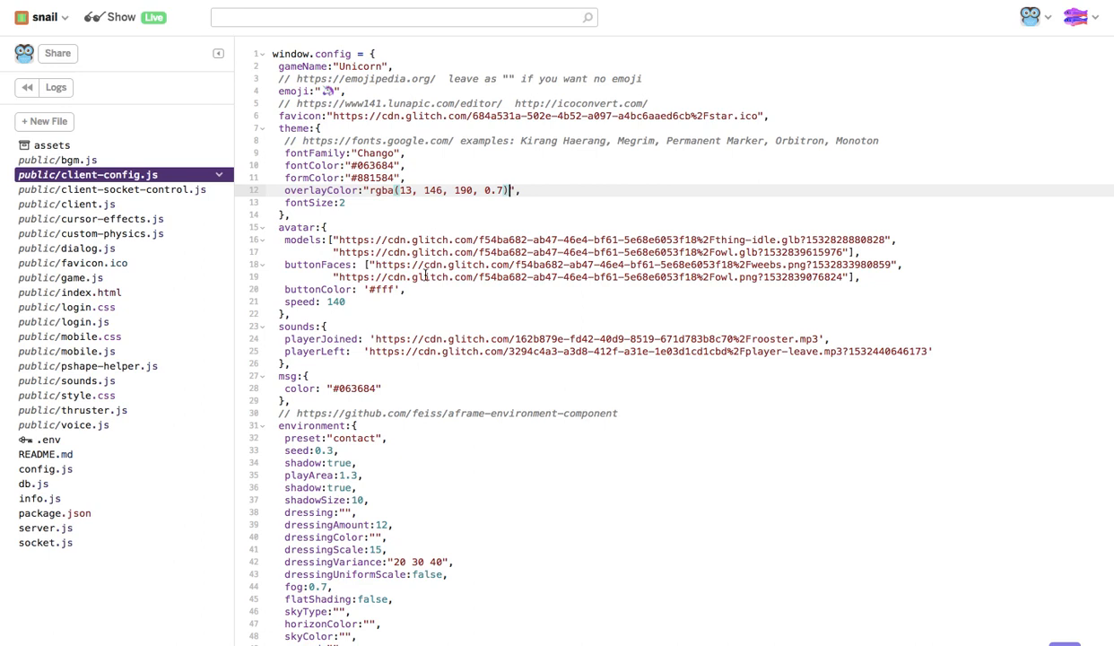
scroll(down, 3)
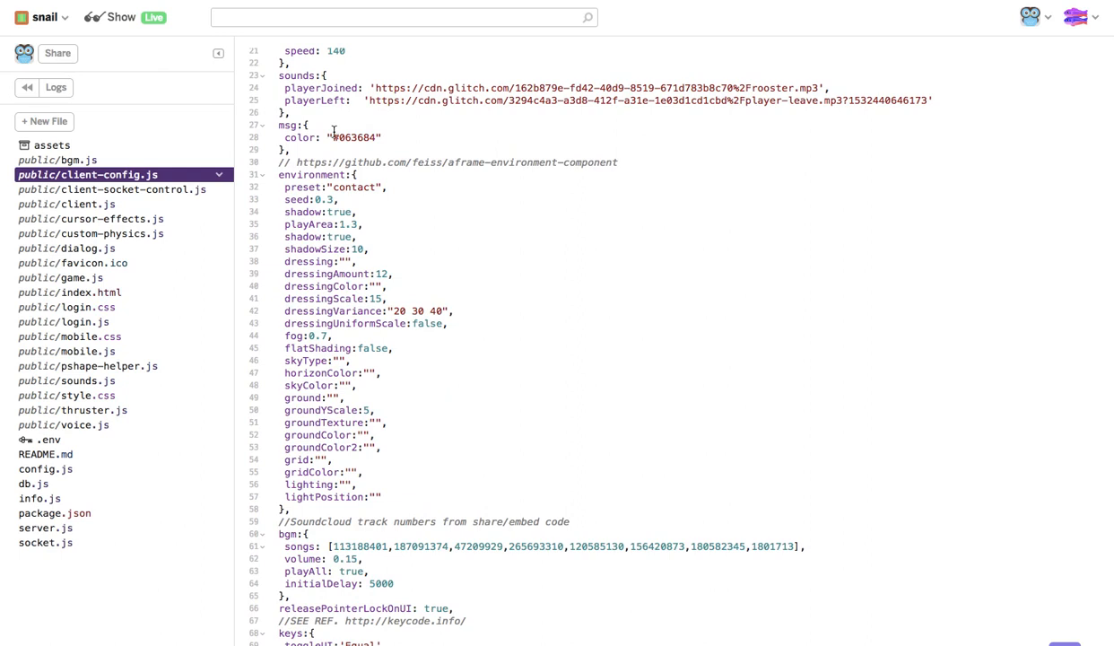
mouse_move(330, 134)
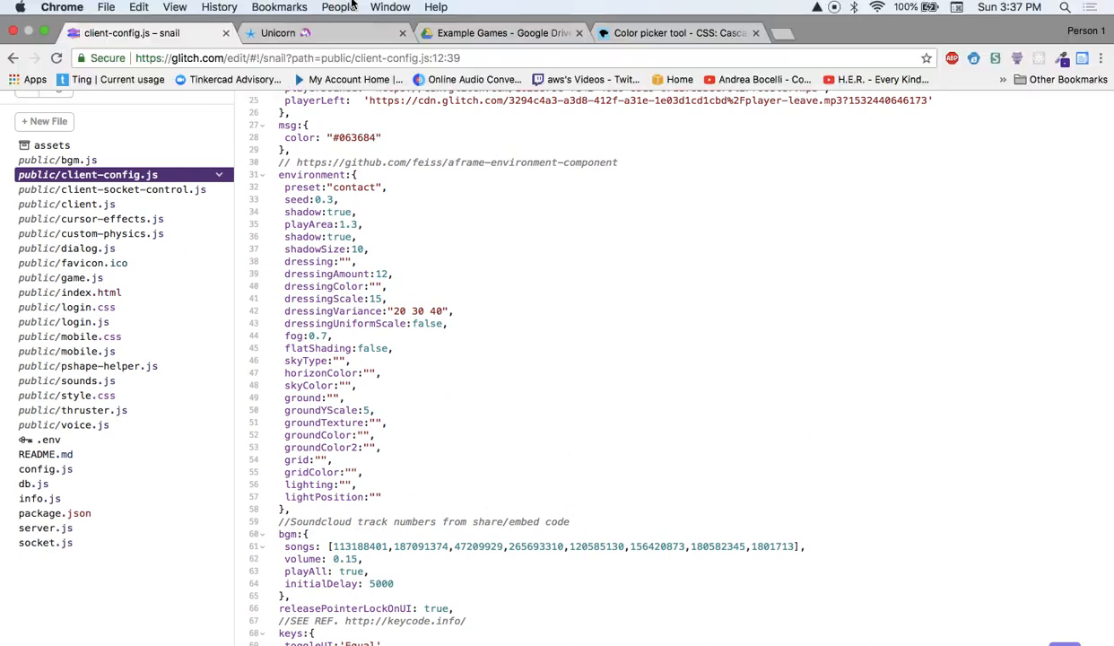
click(269, 33)
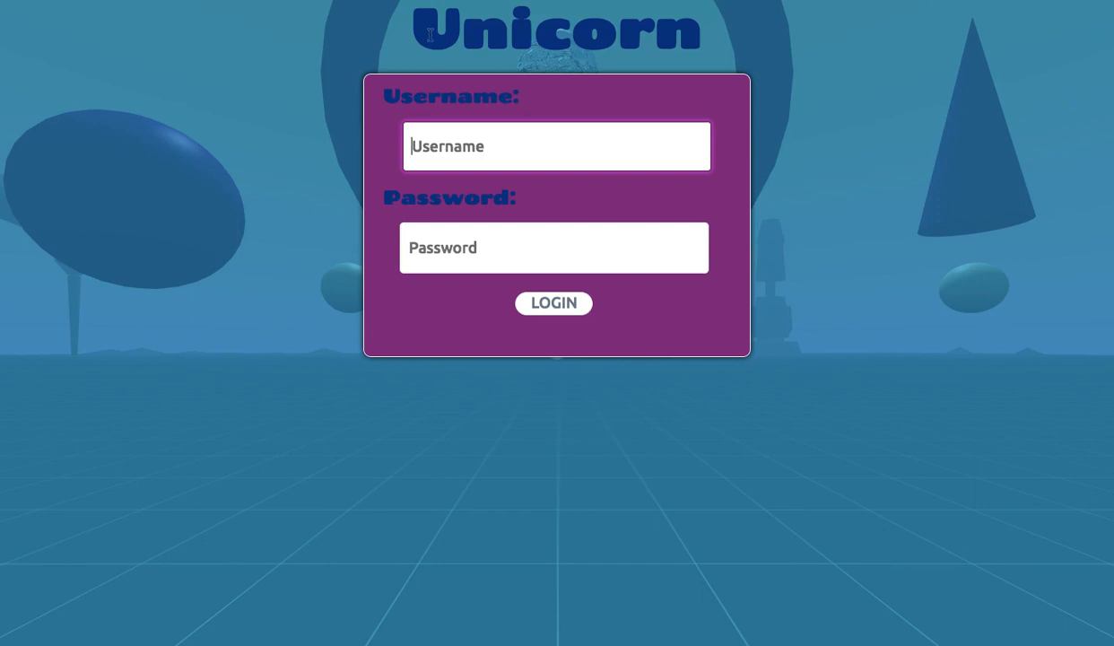
mouse_move(500, 314)
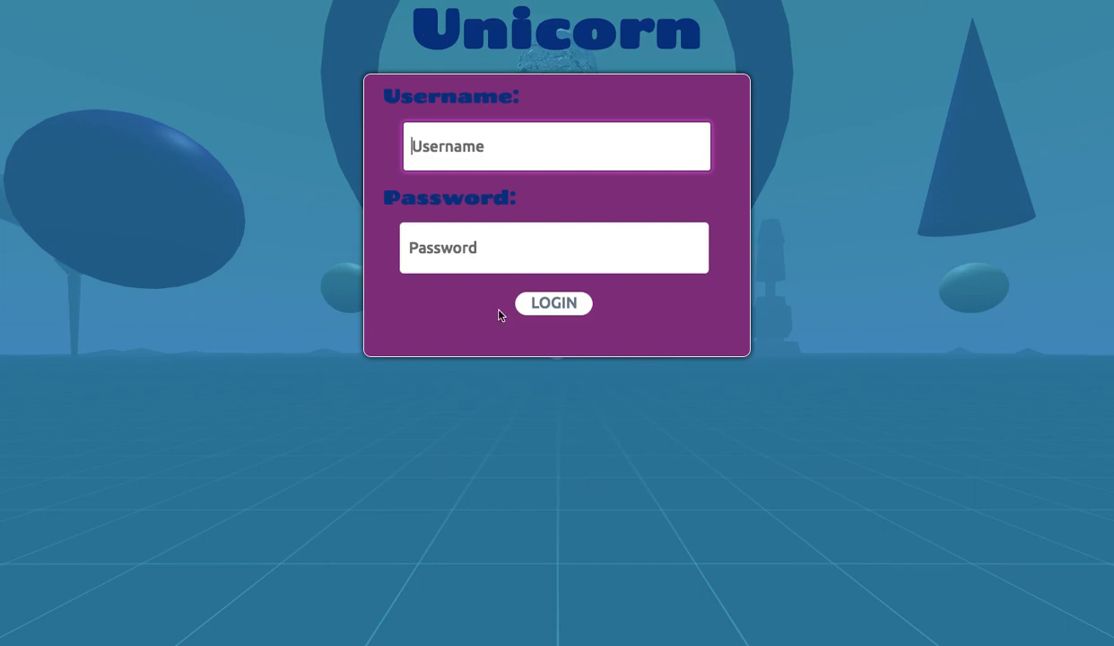
mouse_move(383, 305)
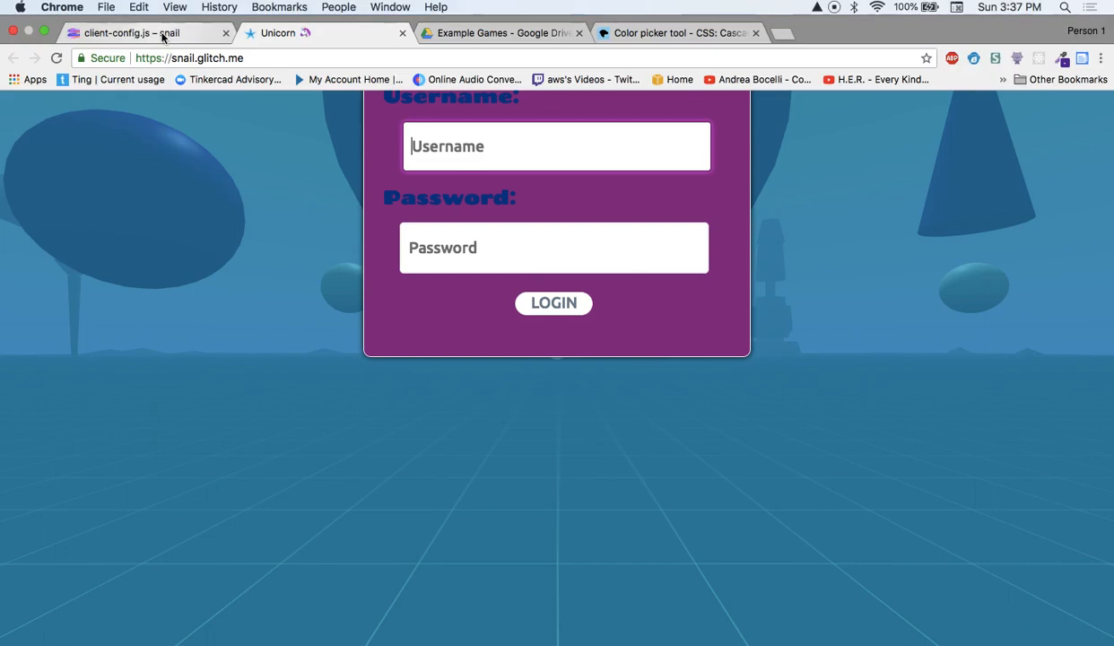
click(125, 32)
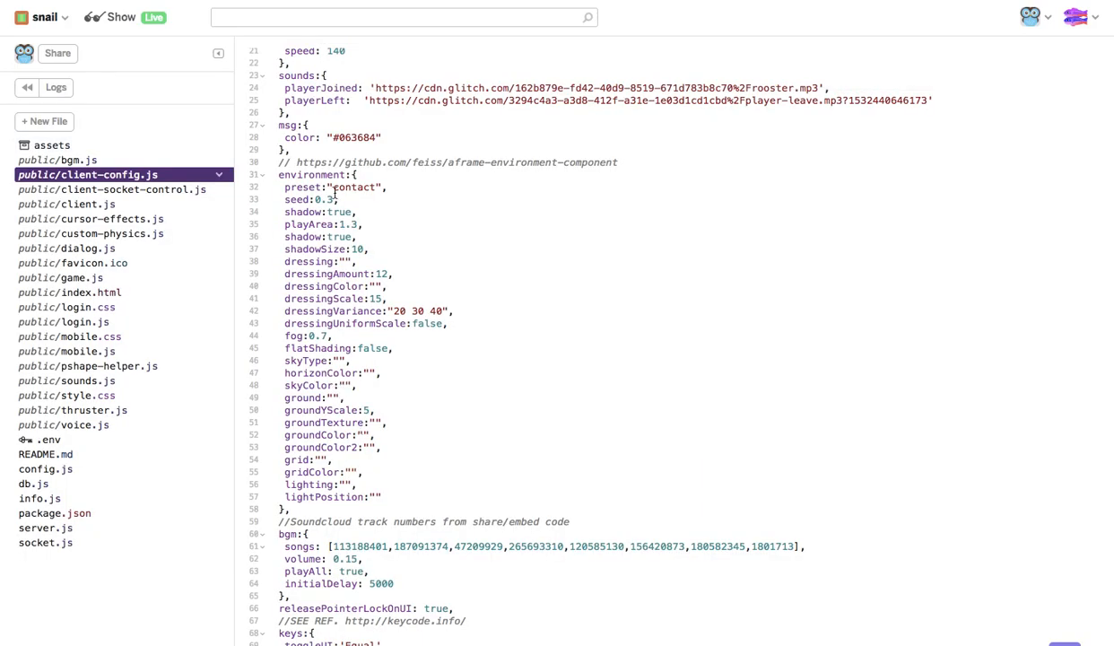
double_click(355, 187)
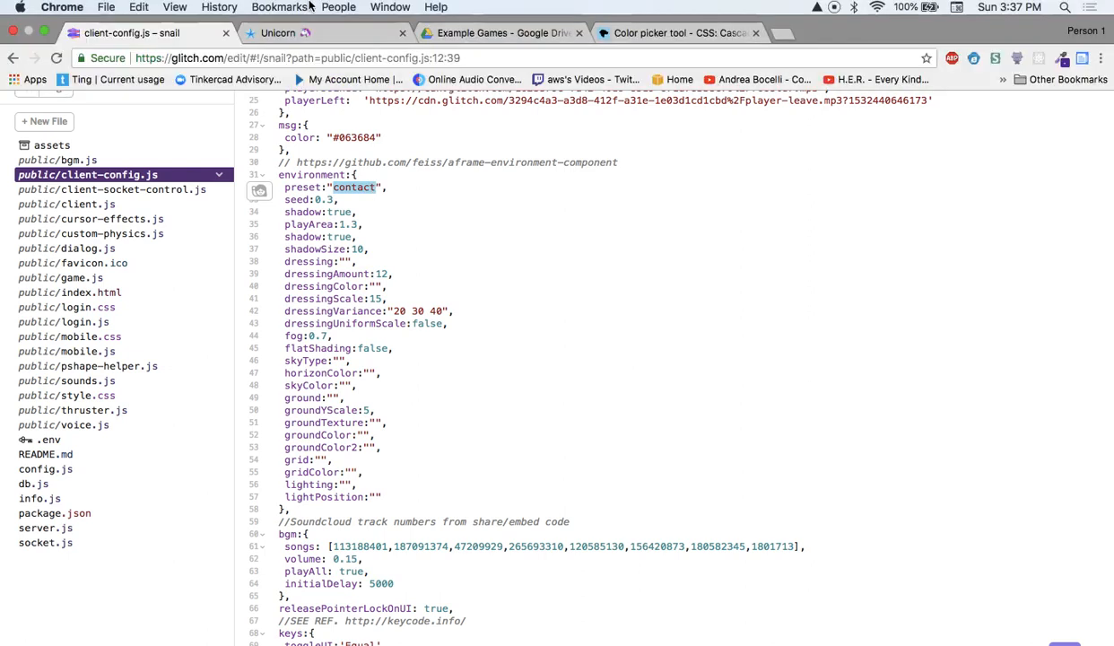
click(278, 33)
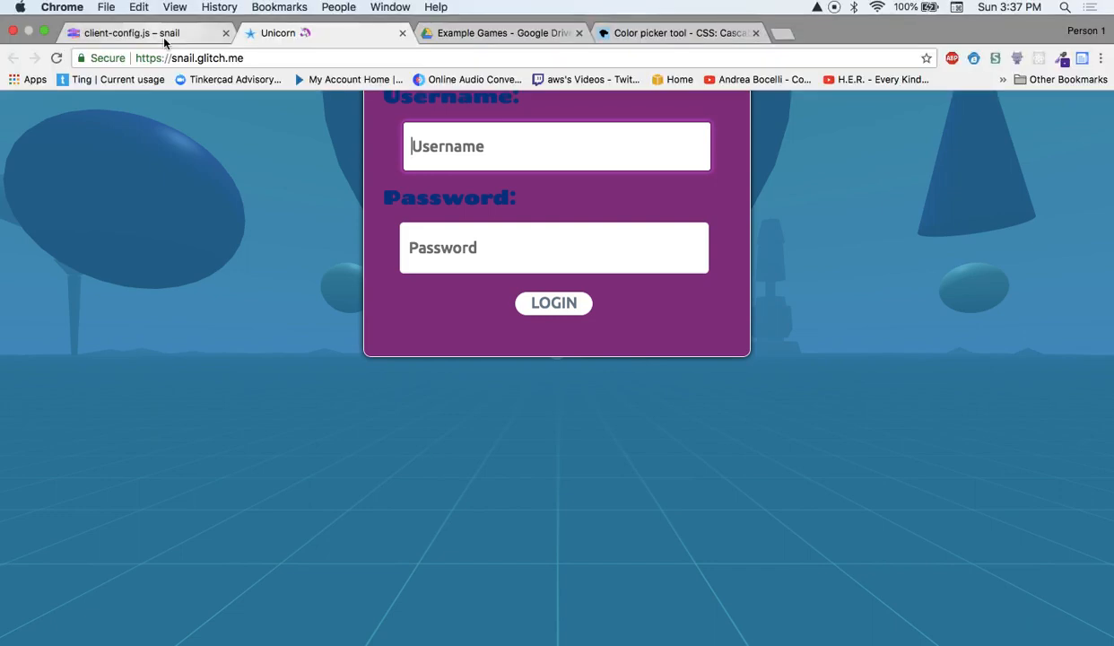
click(135, 33)
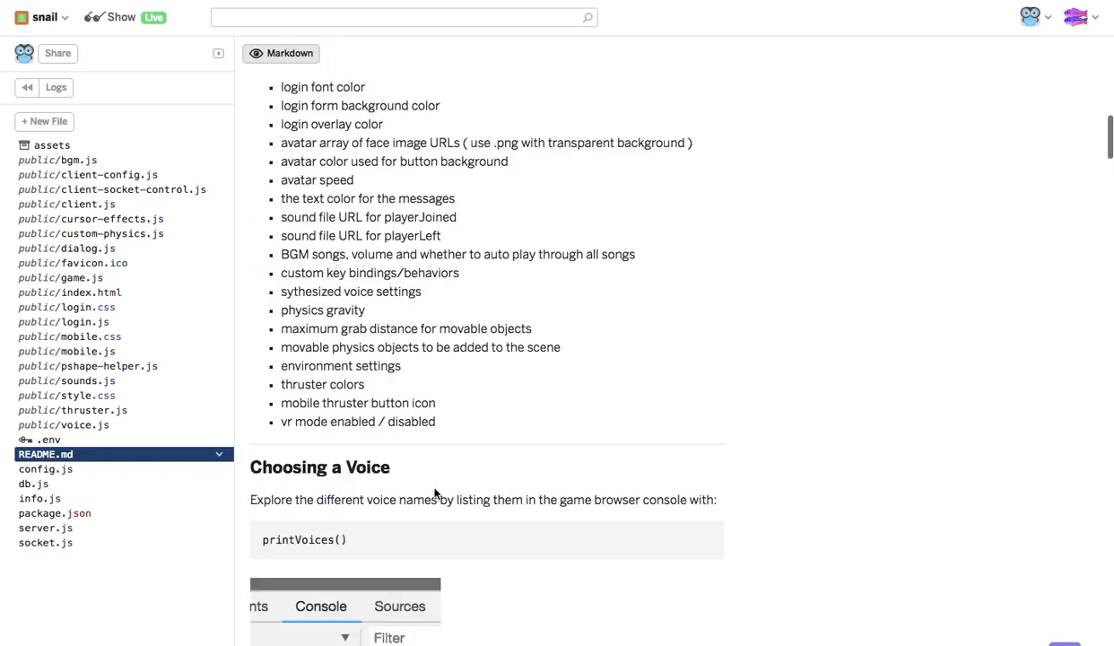
scroll(down, 3)
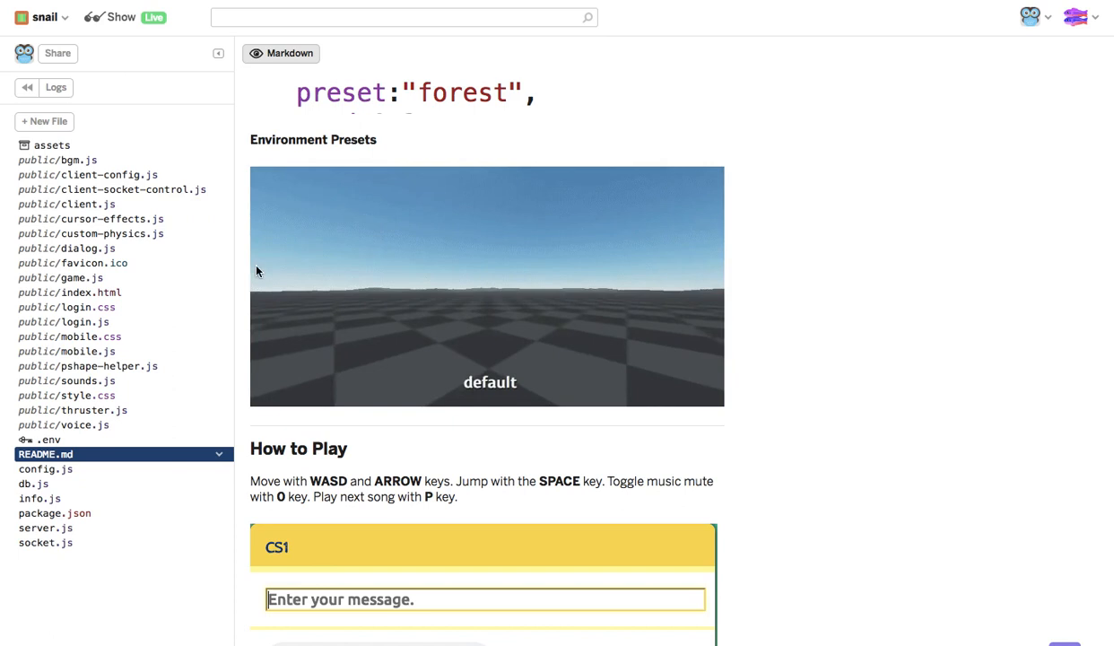
click(87, 174)
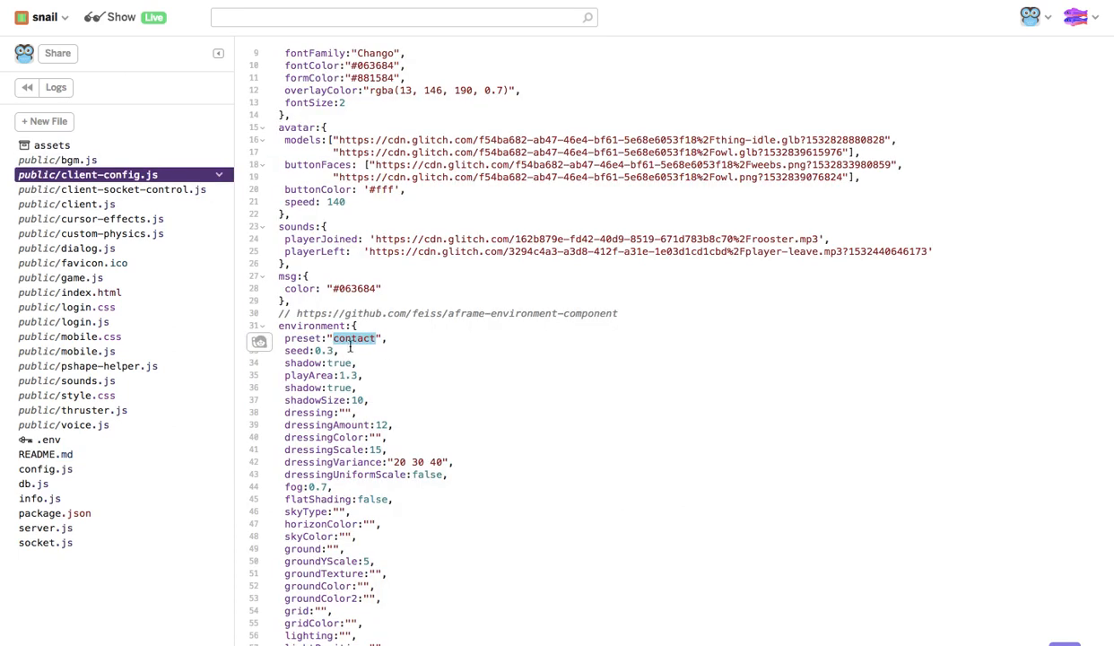
Step: Replace the contact environment preset with dream
text(dre)
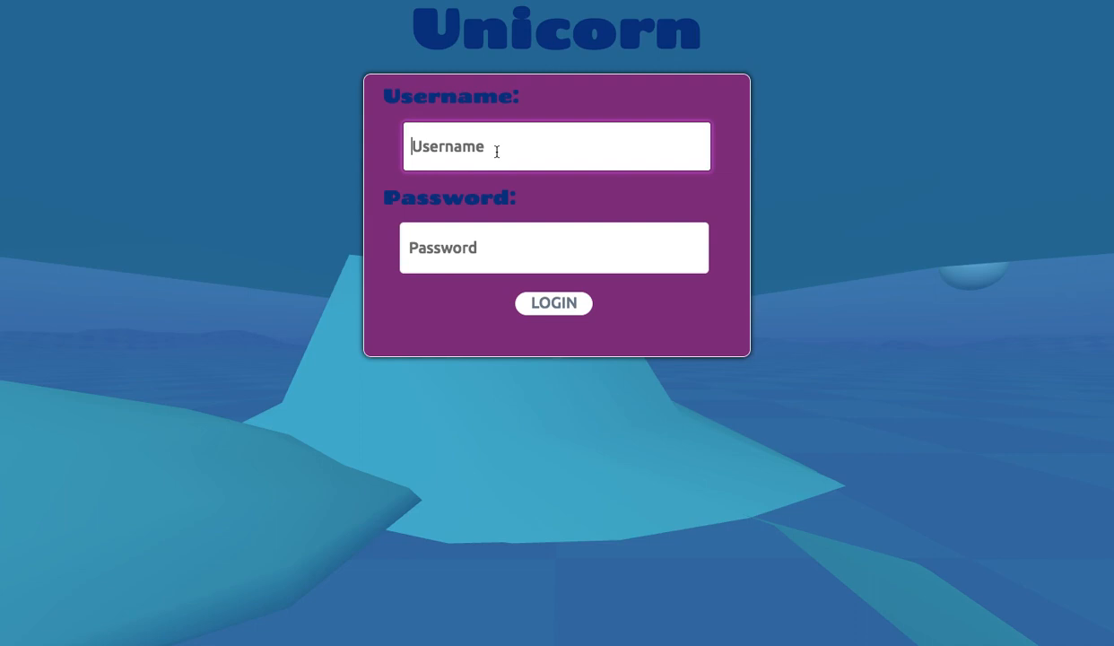
Step: Log into the Unicorn game as admin with the admin password
text(admin)
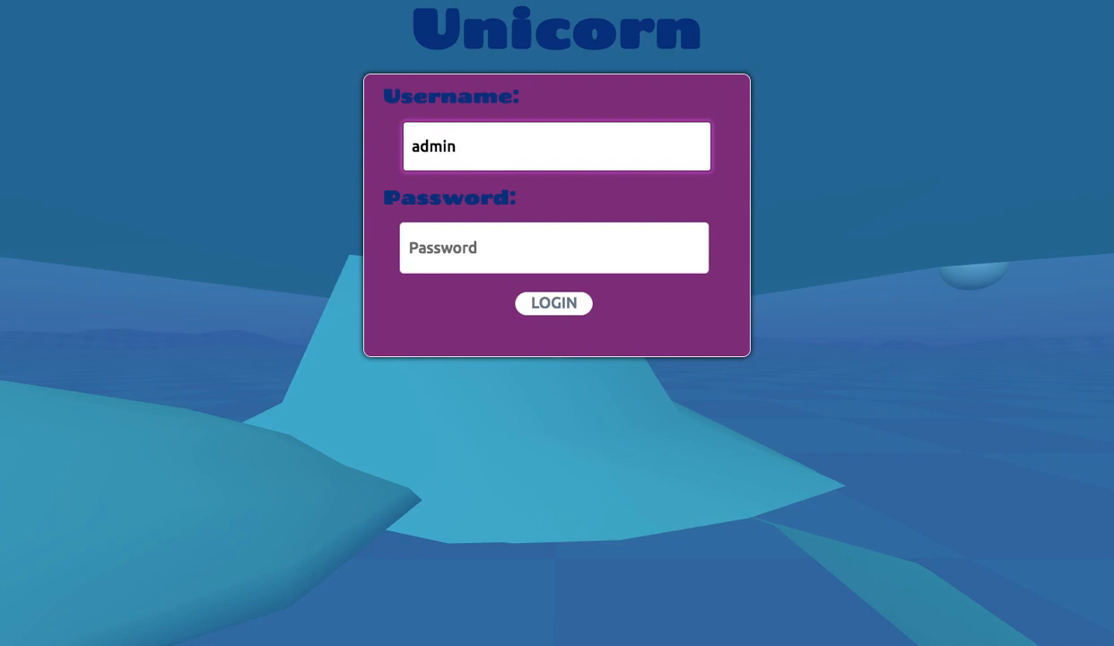
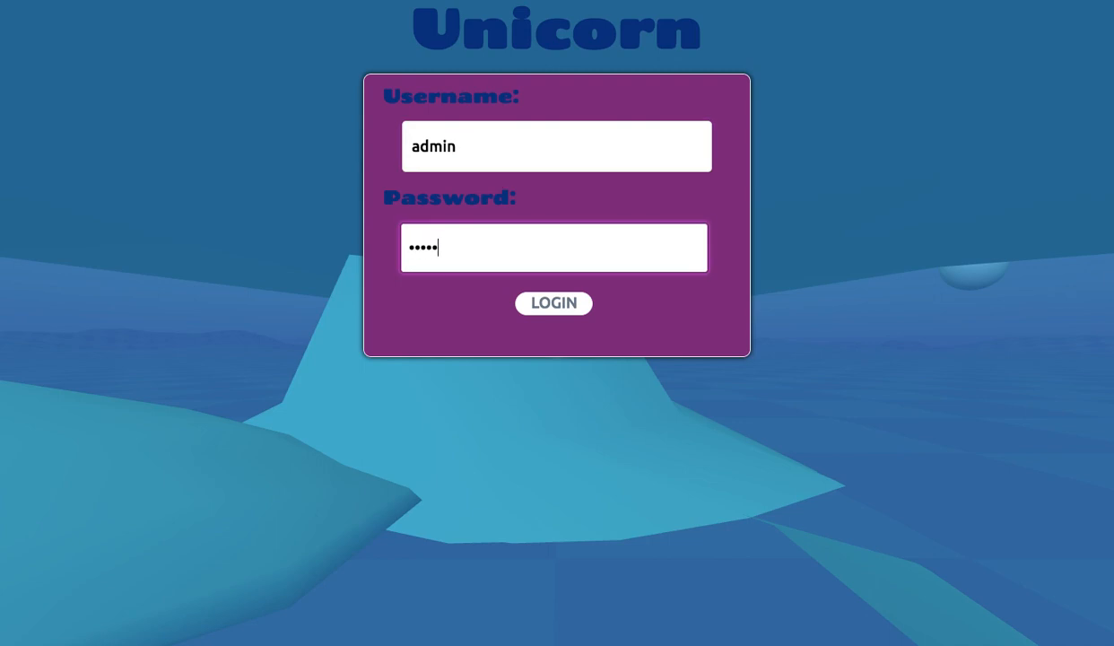
click(554, 302)
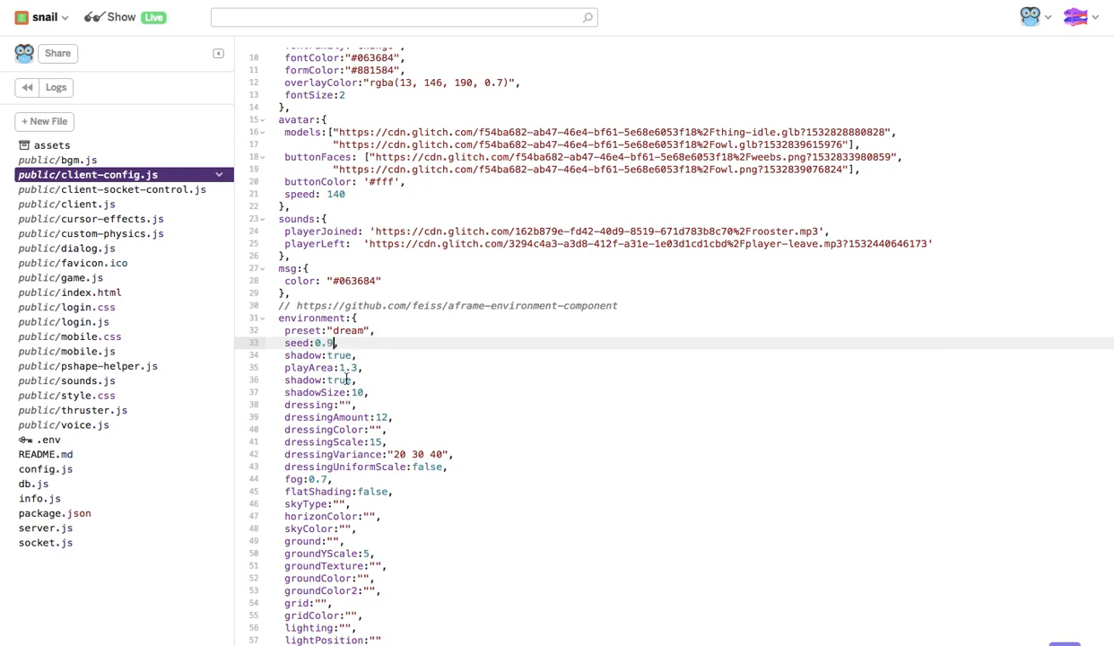
mouse_move(452, 4)
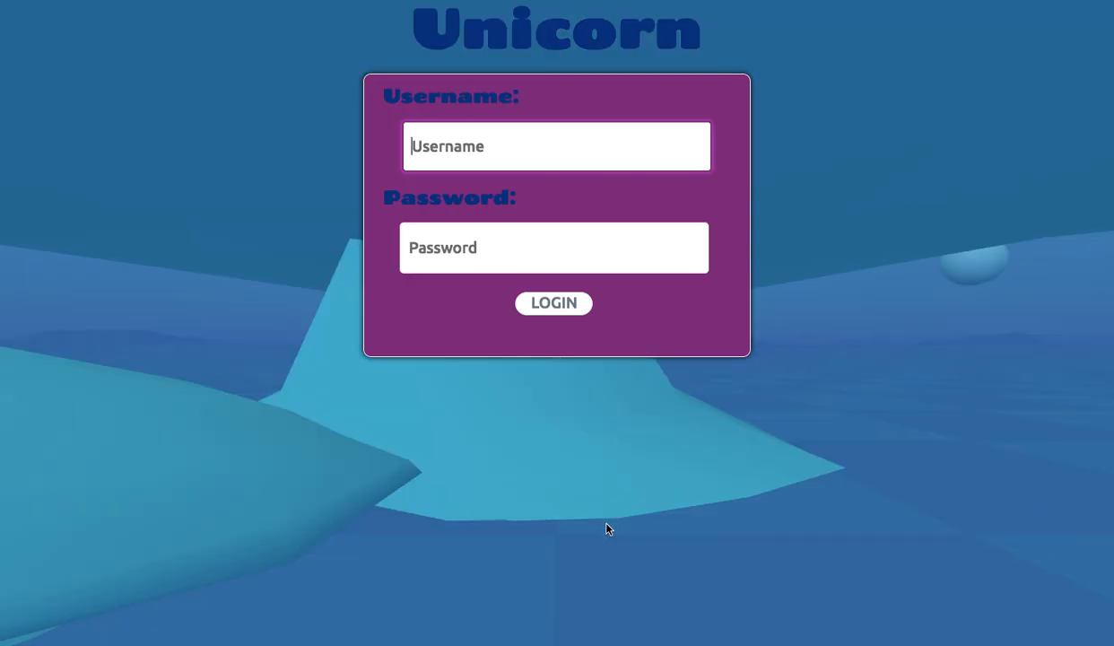
mouse_move(543, 231)
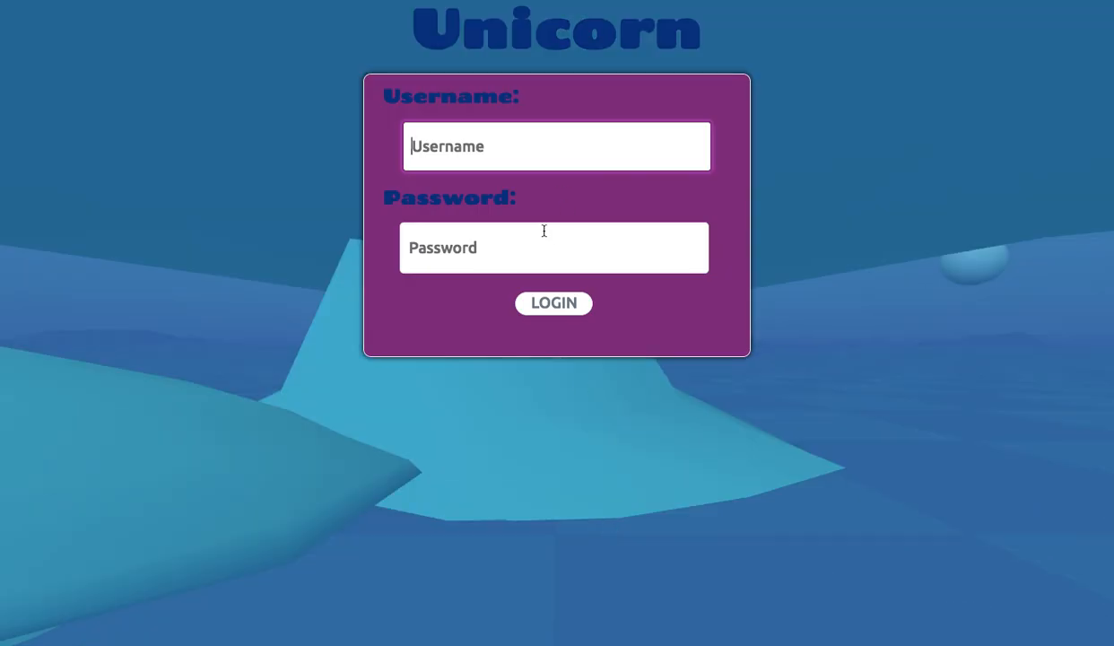
Step: Log back in as admin to view the dream landscape with the new seed
text(admin)
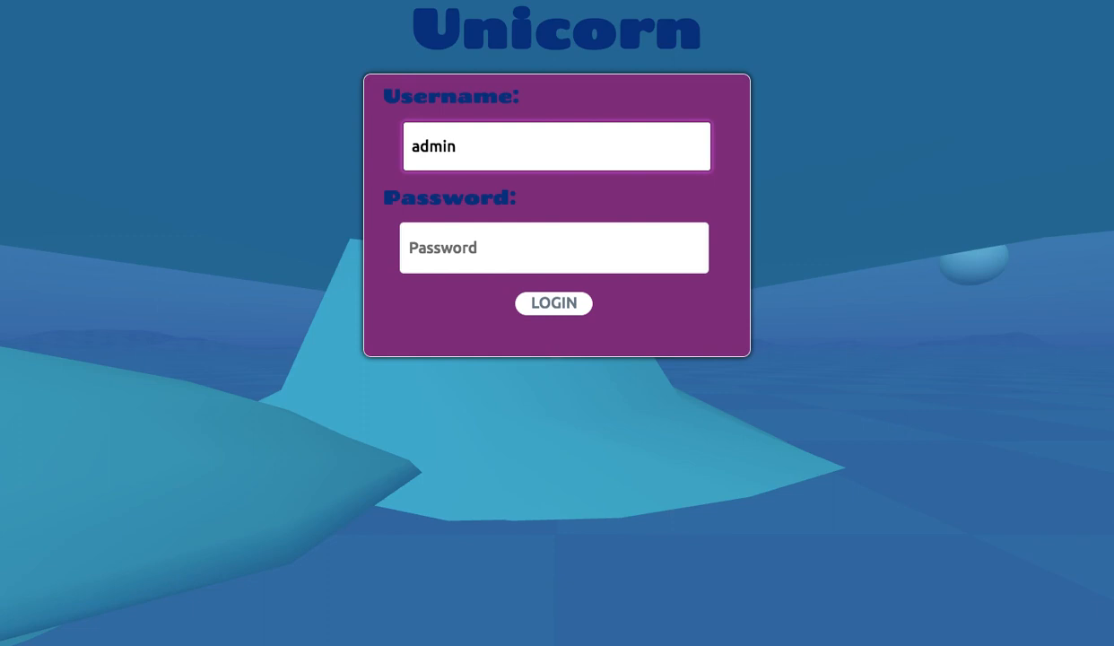
text(••)
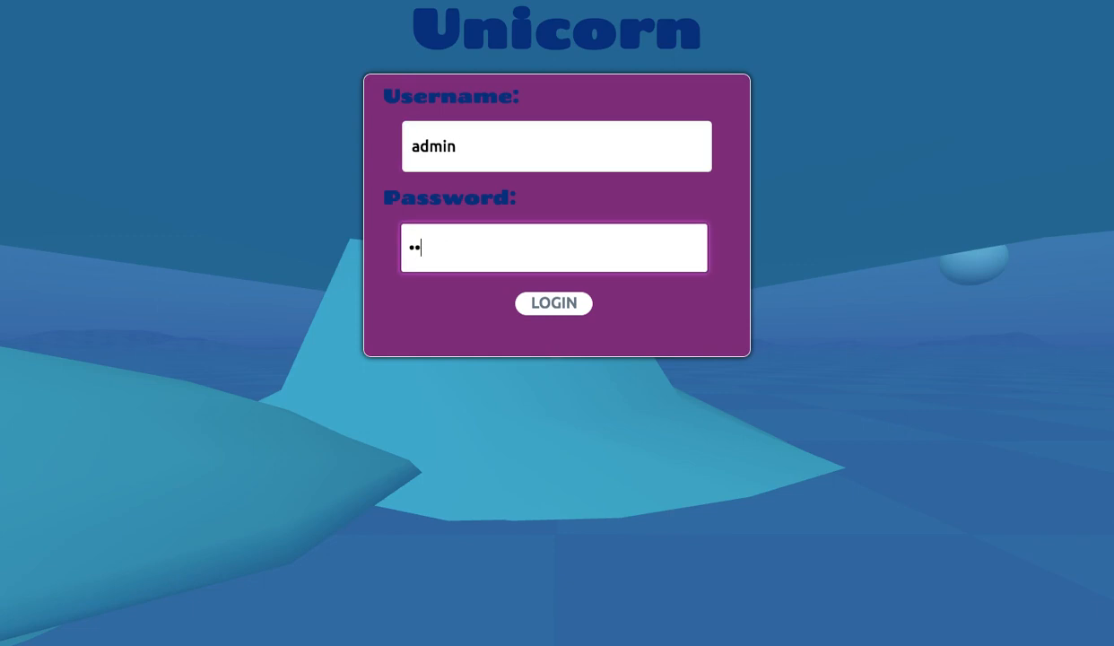
text(password)
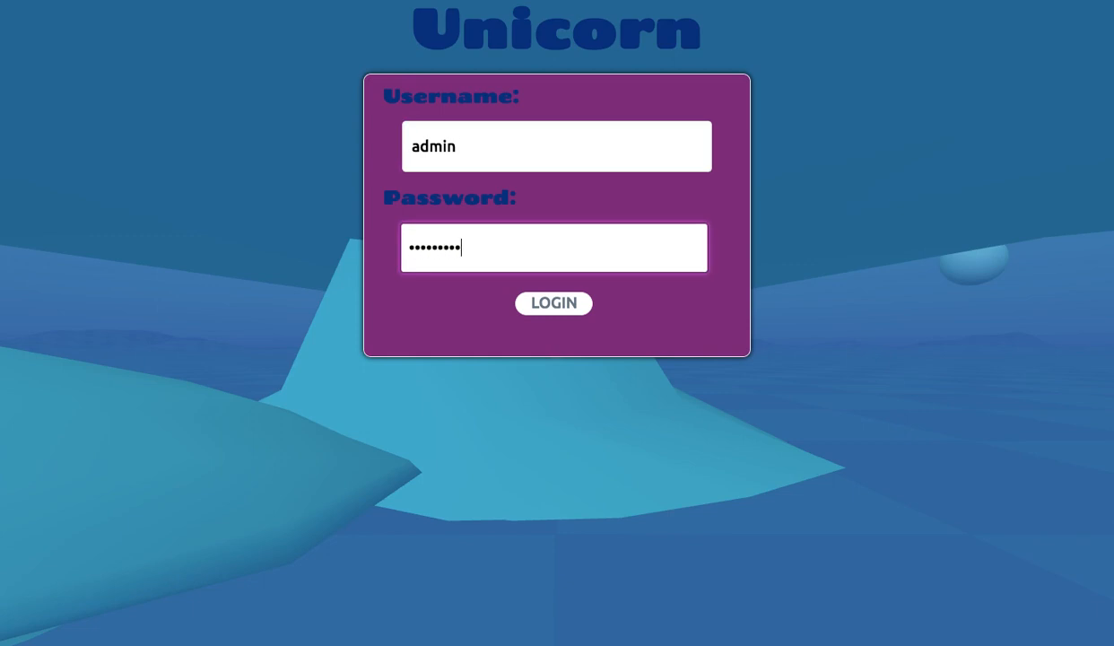
click(554, 304)
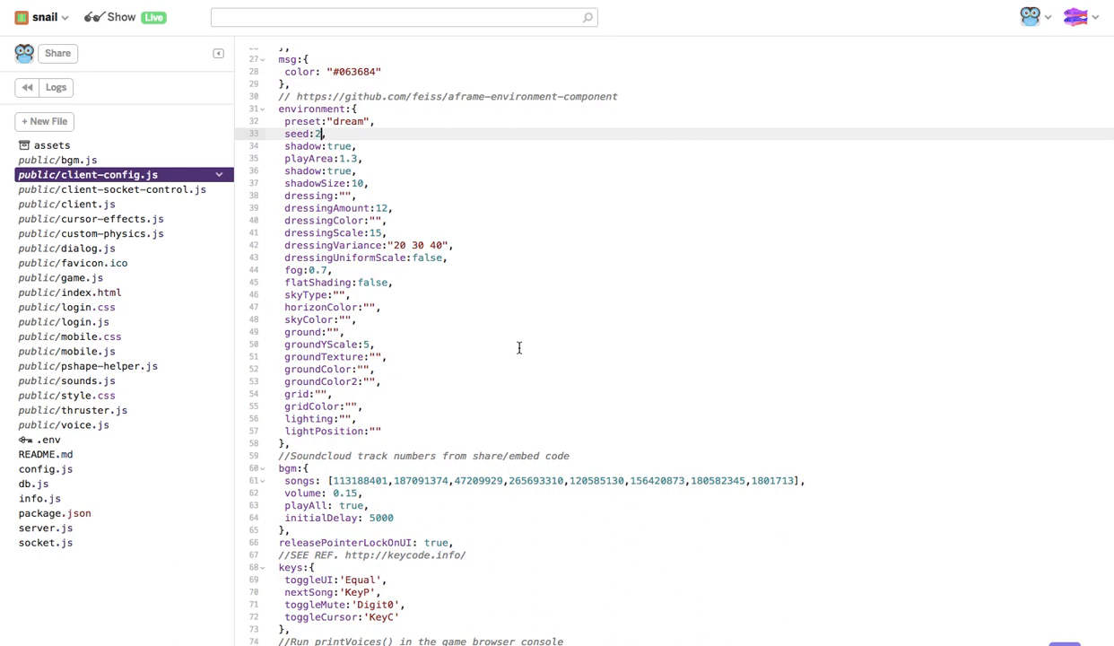
mouse_move(404, 275)
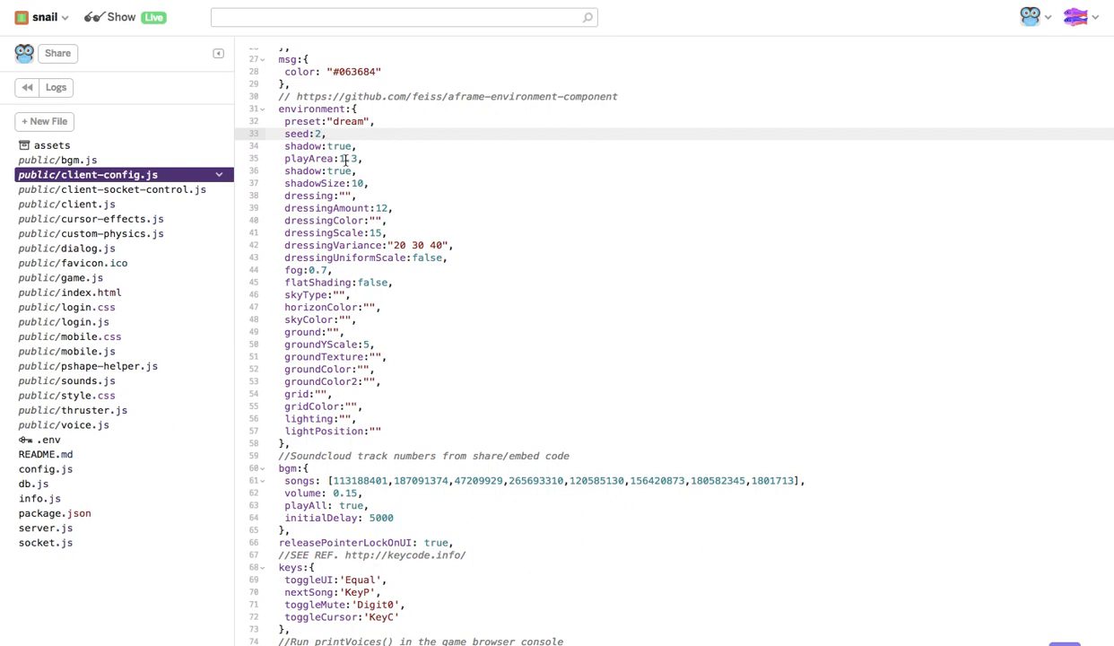
mouse_move(341, 146)
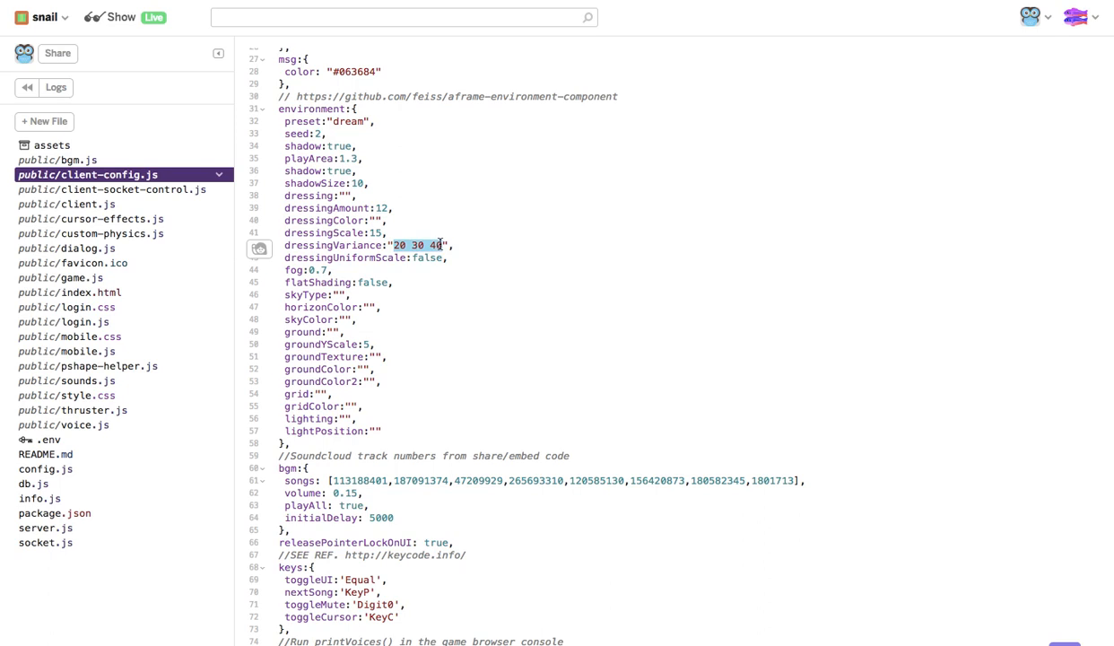
mouse_move(426, 269)
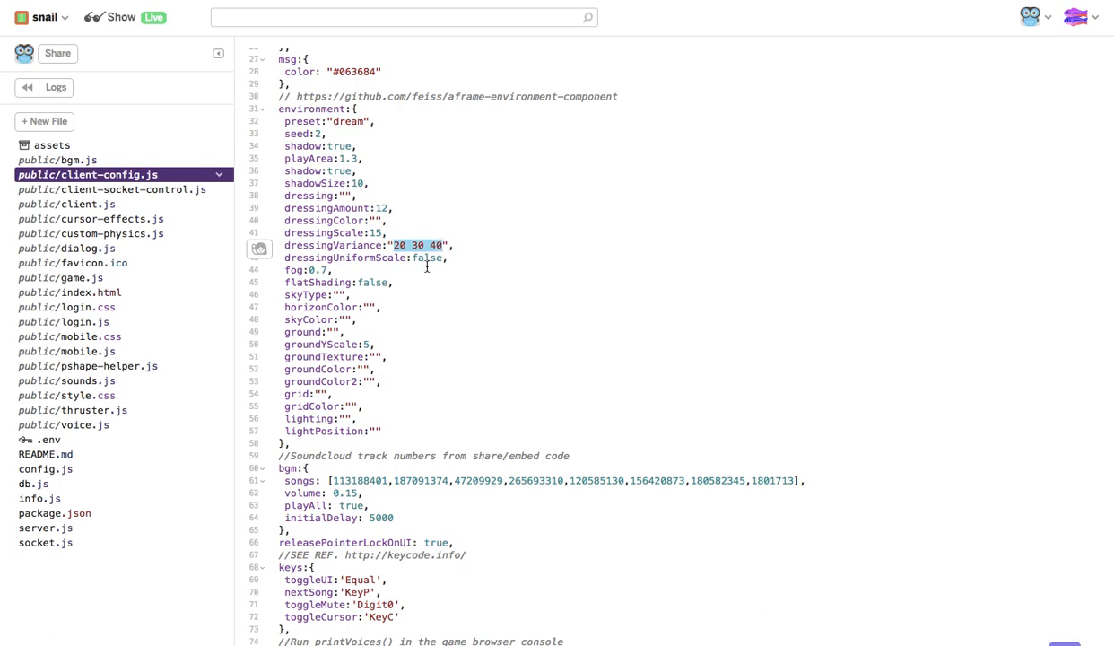
mouse_move(422, 272)
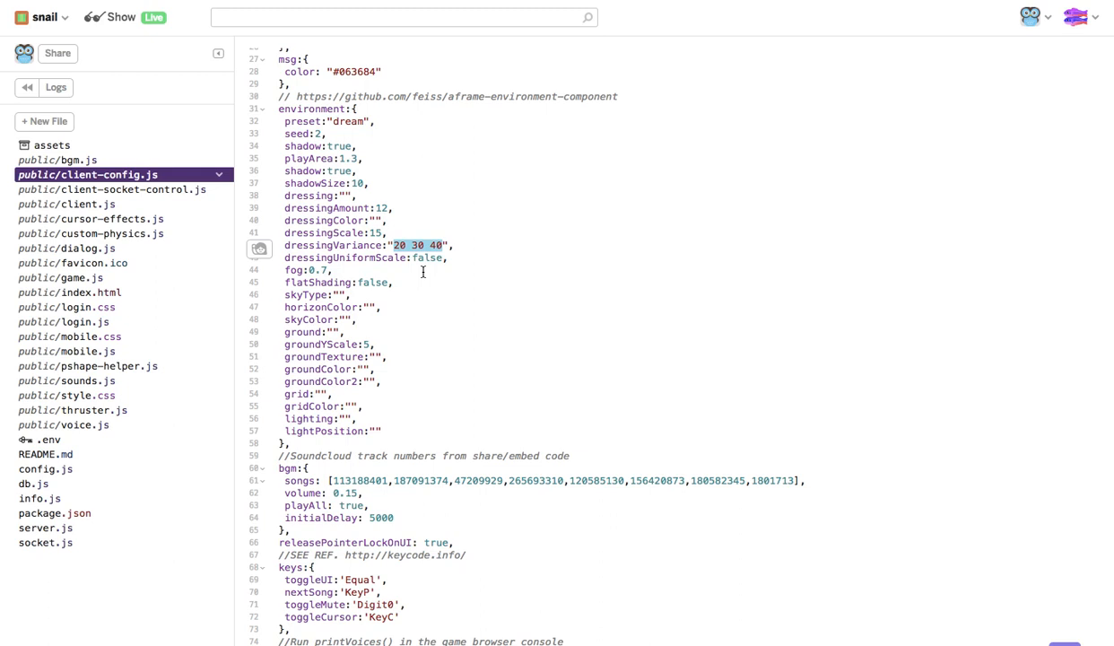
mouse_move(383, 145)
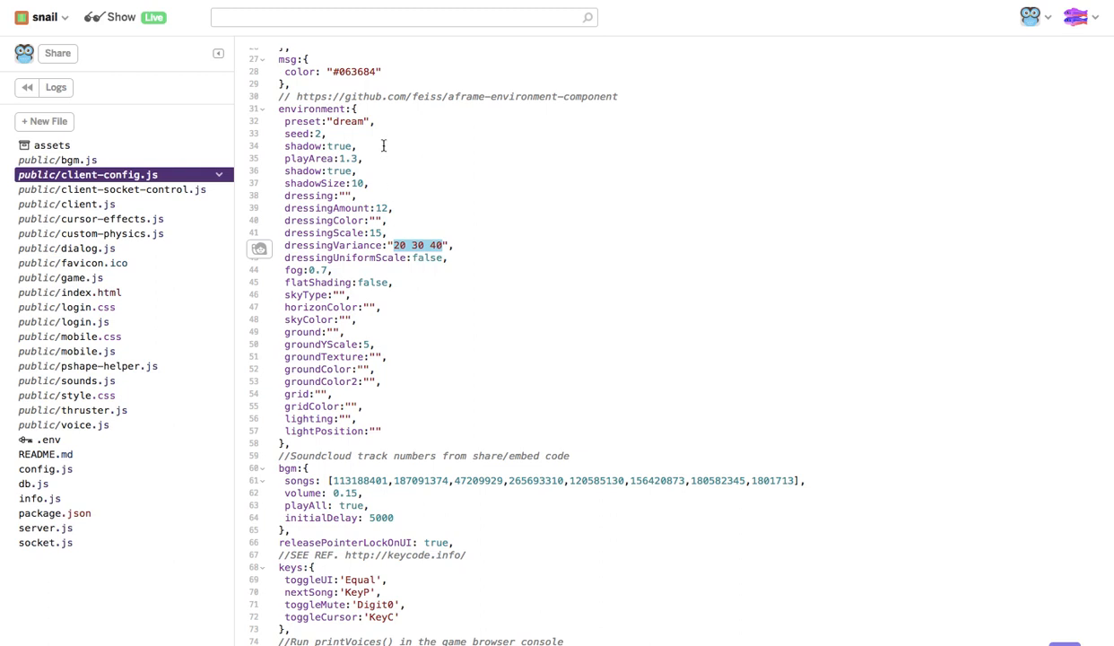
Step: Retype the environment preset as contact, then change it back to dream
double_click(350, 121)
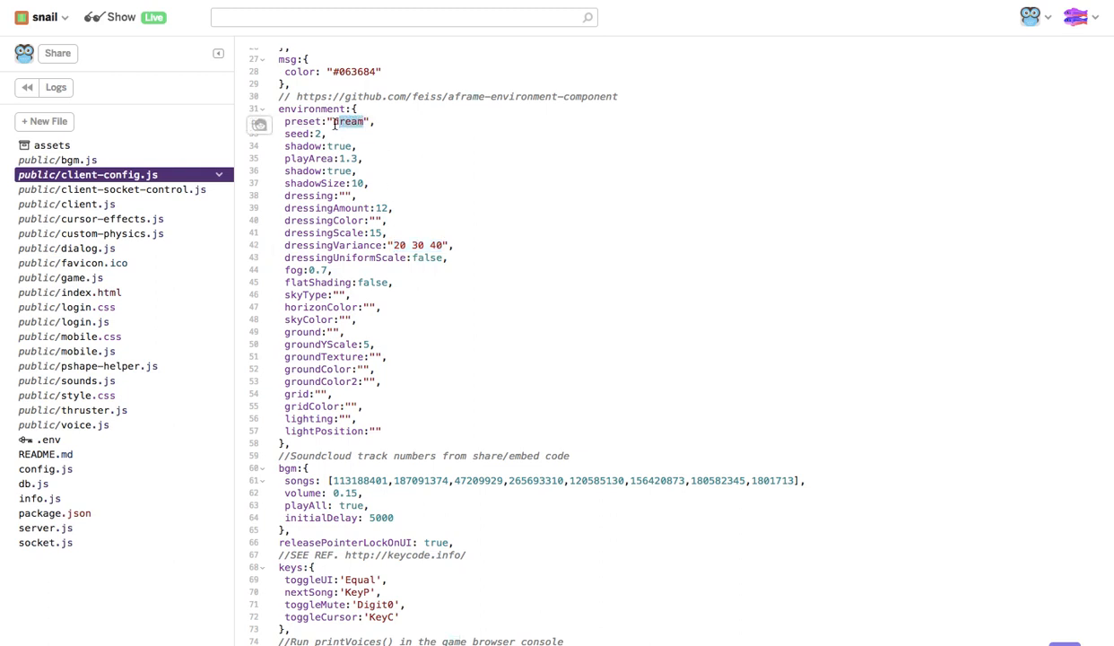
text(co)
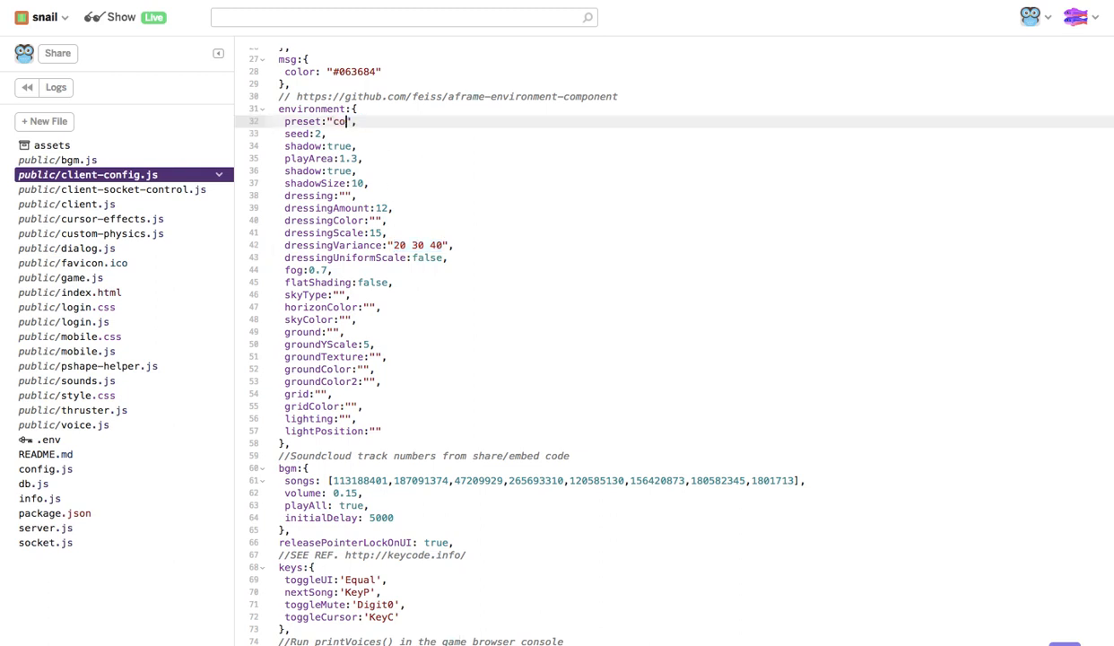
text(ntact)
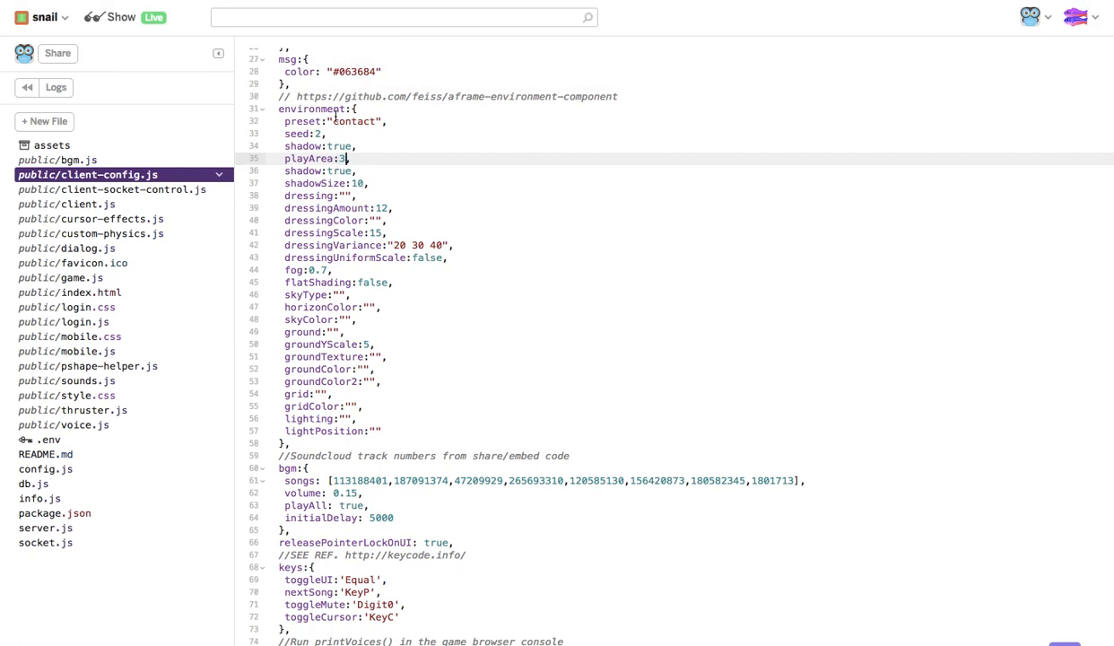
double_click(352, 121)
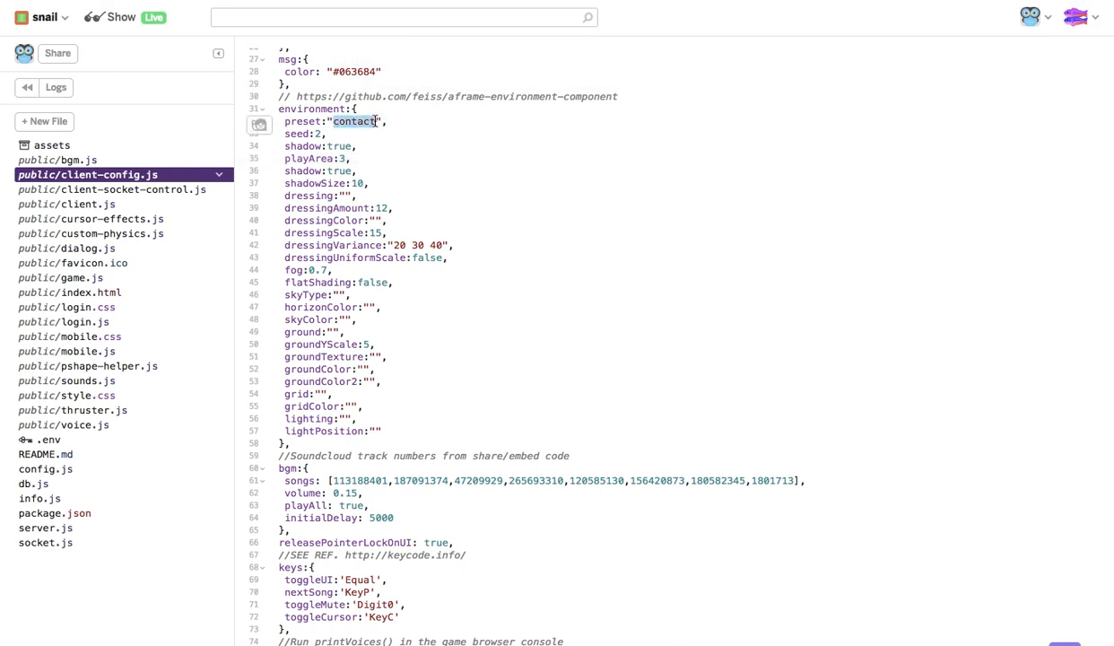
text(dream)
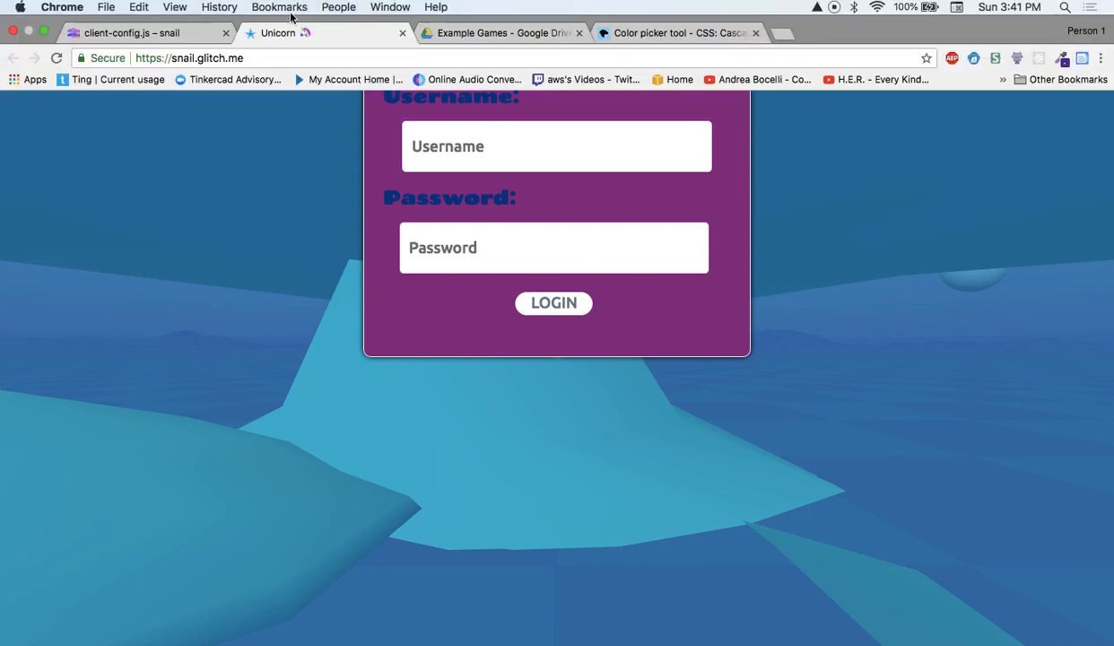
Step: Set playArea to 1.3 and restore the environment preset to contact
click(125, 33)
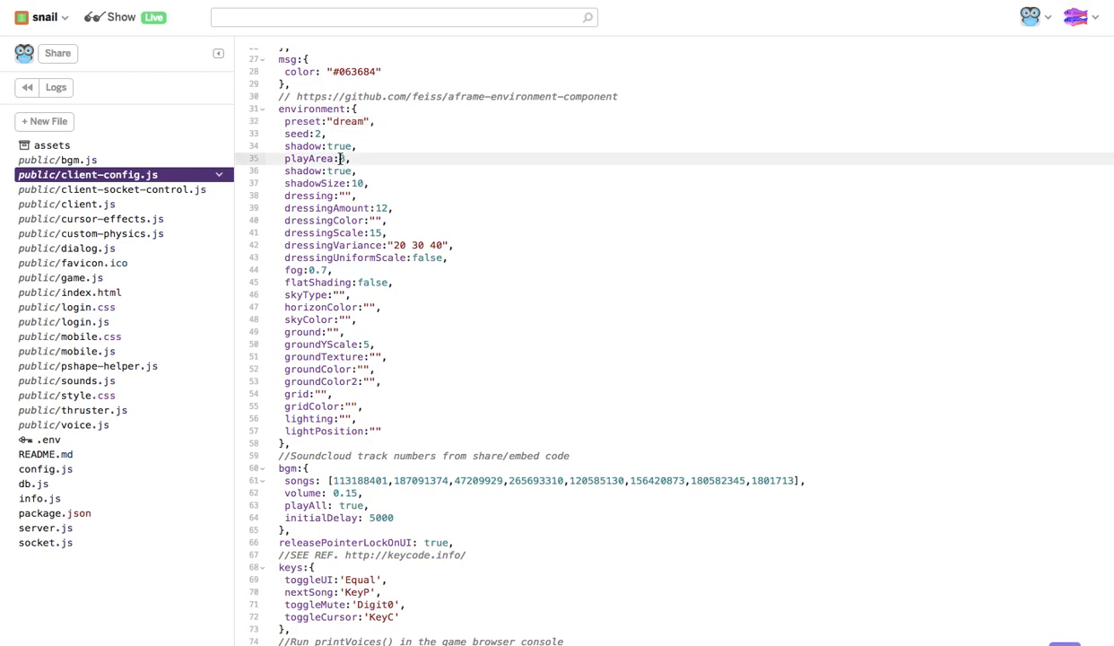
text(1.)
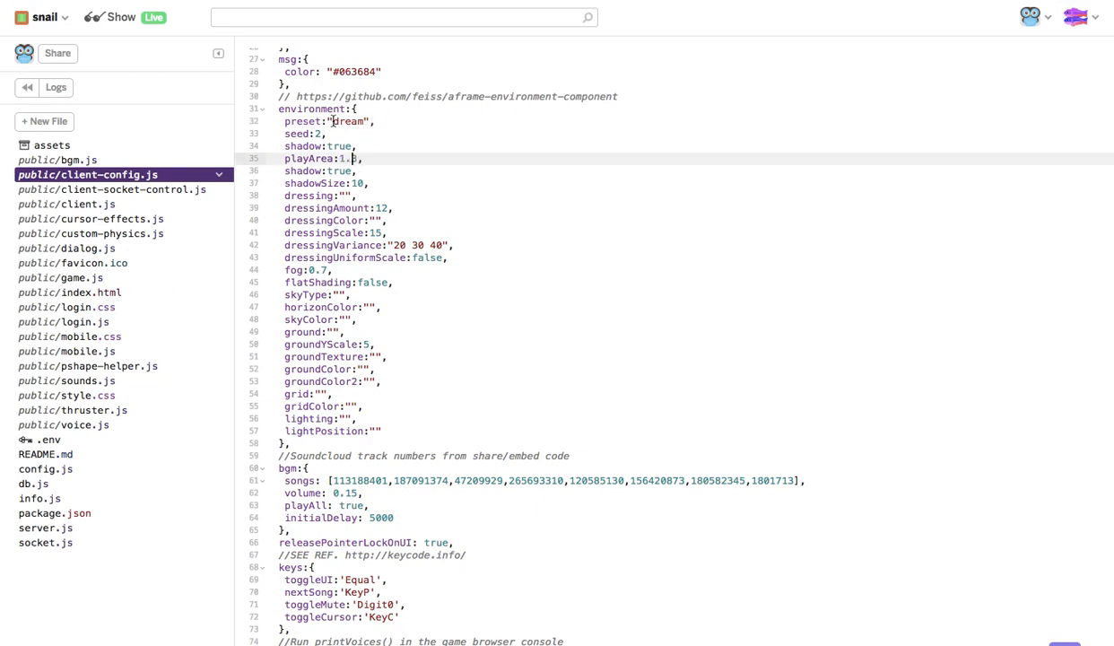
text(co)
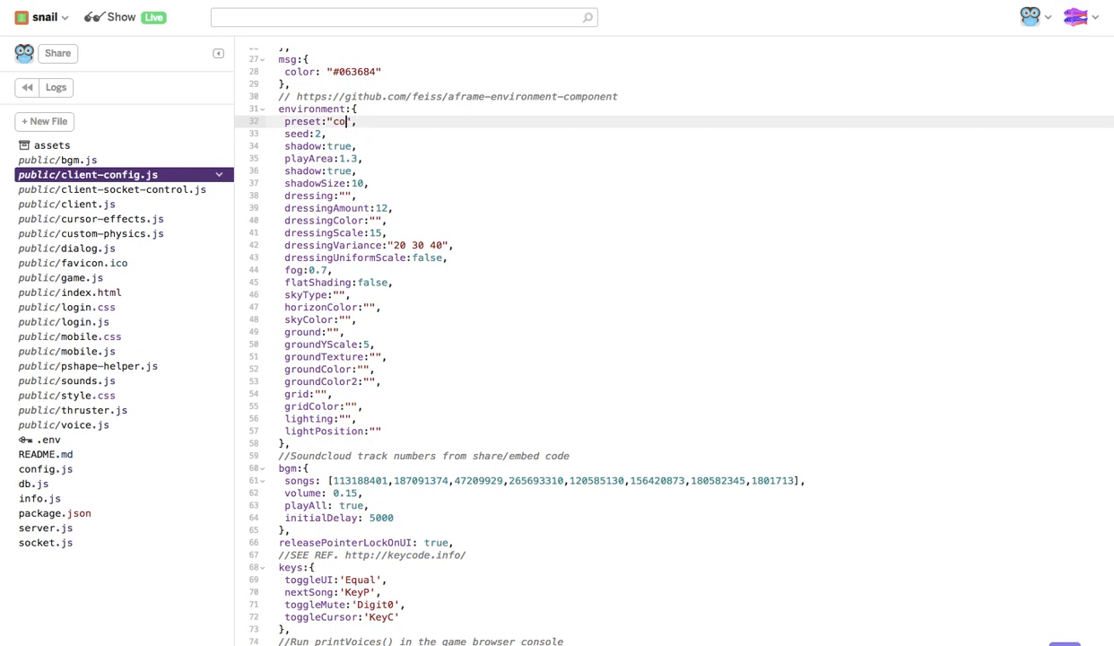
text(ntact)
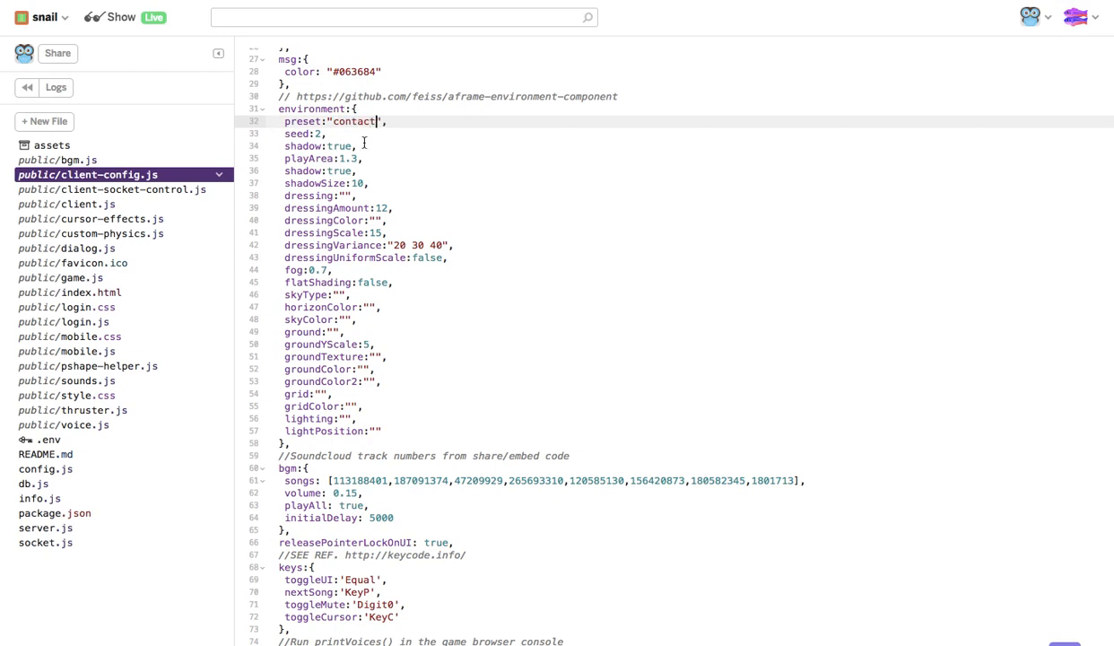
right_click(319, 96)
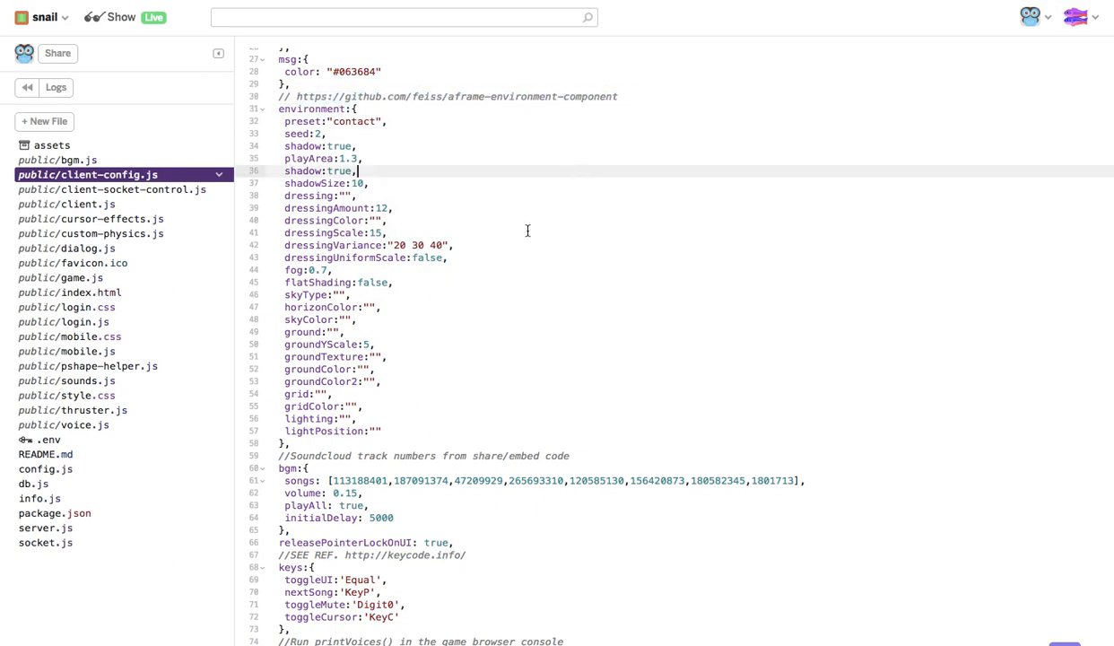
scroll(down, 3)
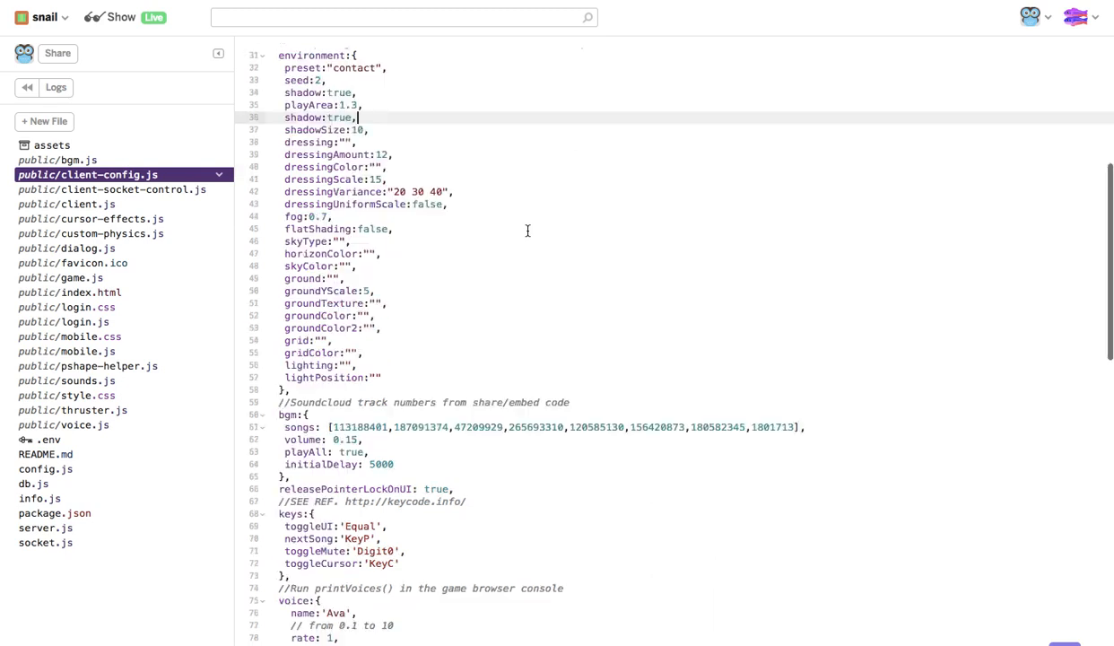
scroll(down, 3)
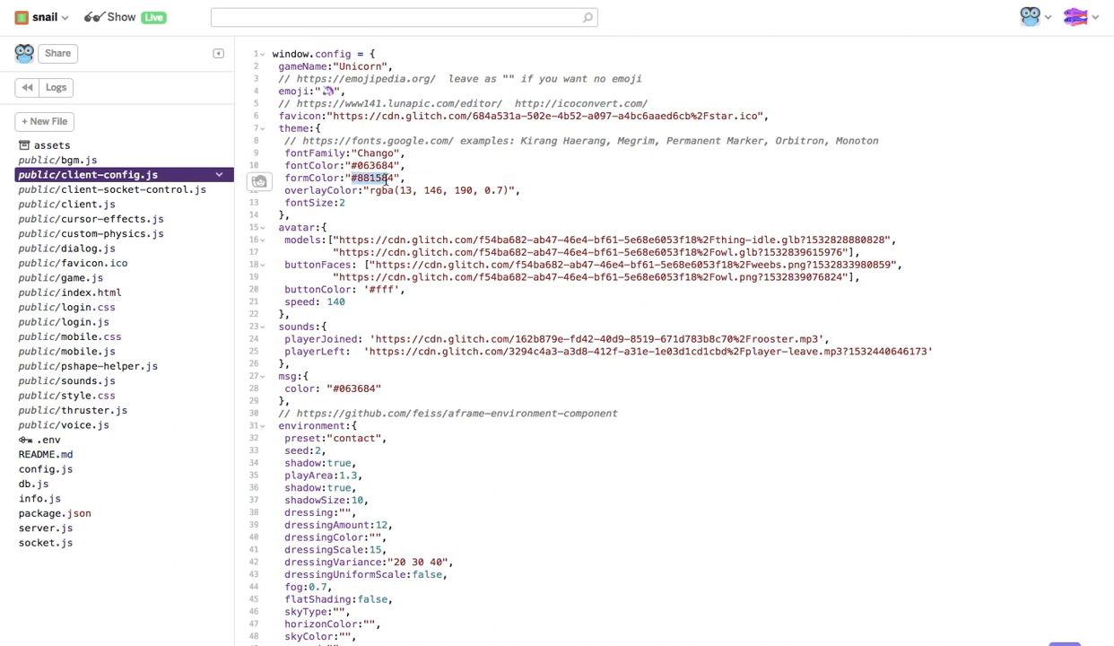
mouse_move(521, 359)
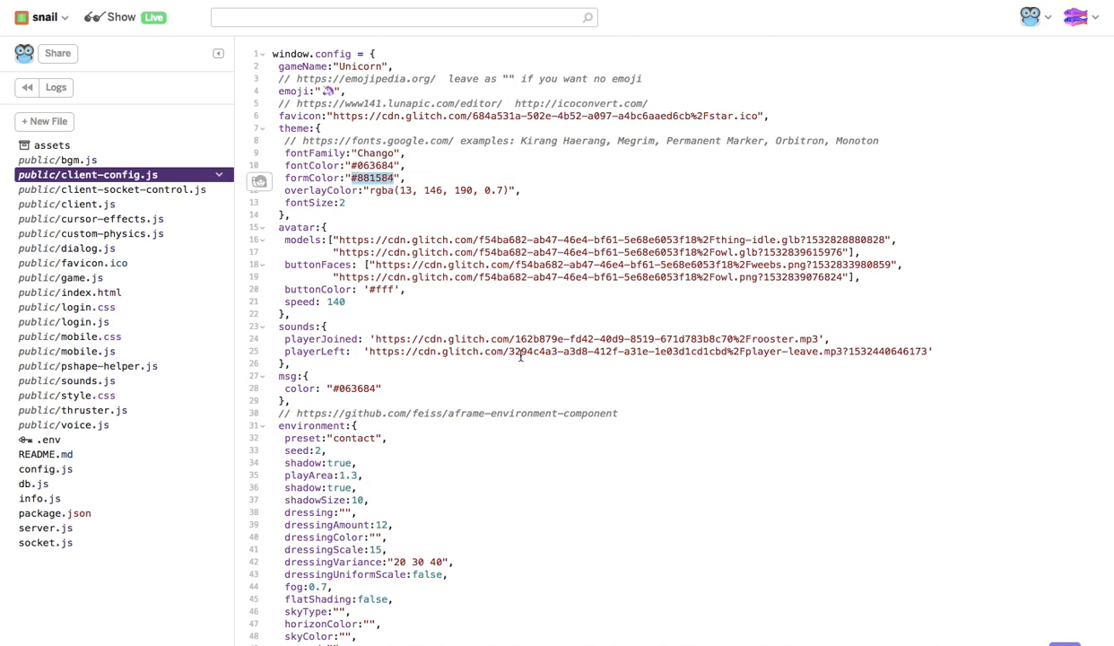
scroll(down, 3)
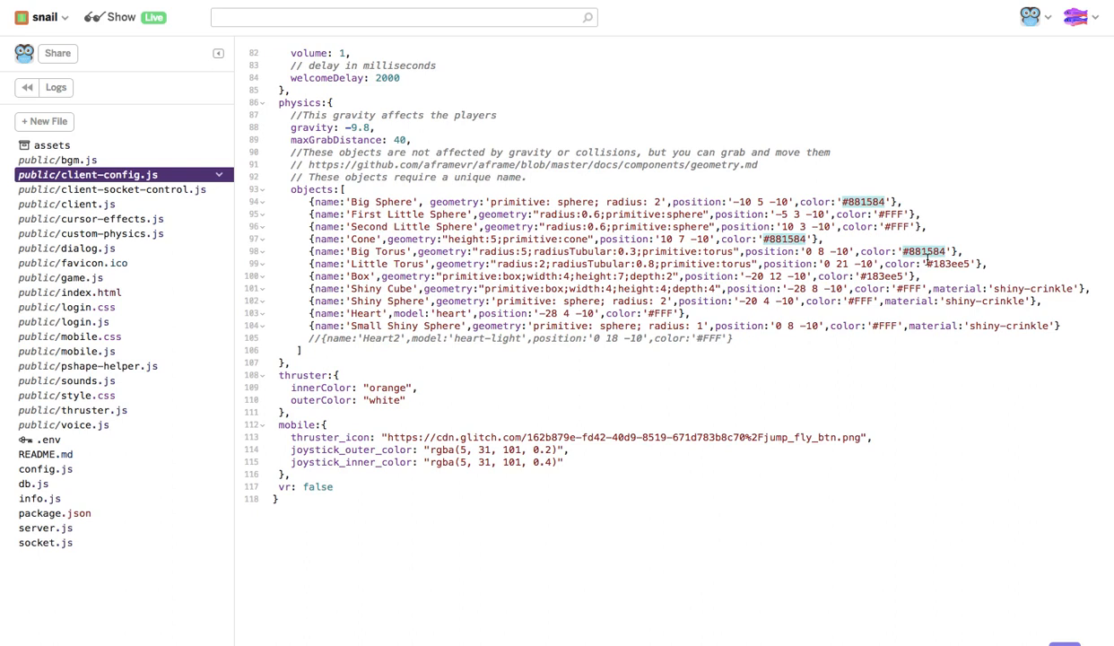
mouse_move(878, 182)
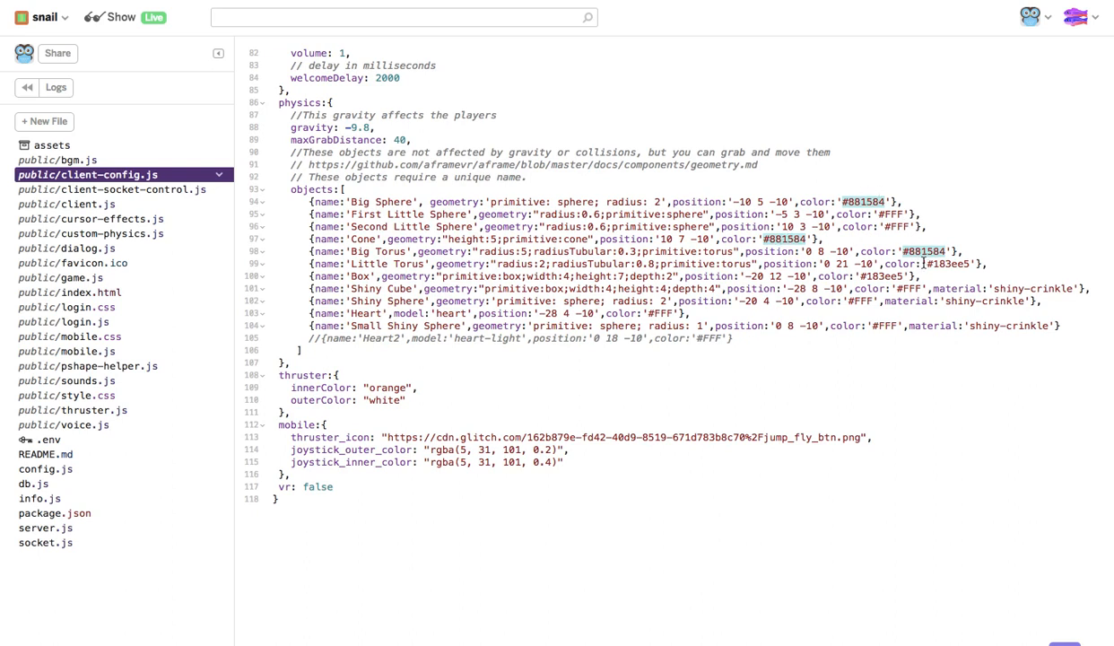
mouse_move(854, 190)
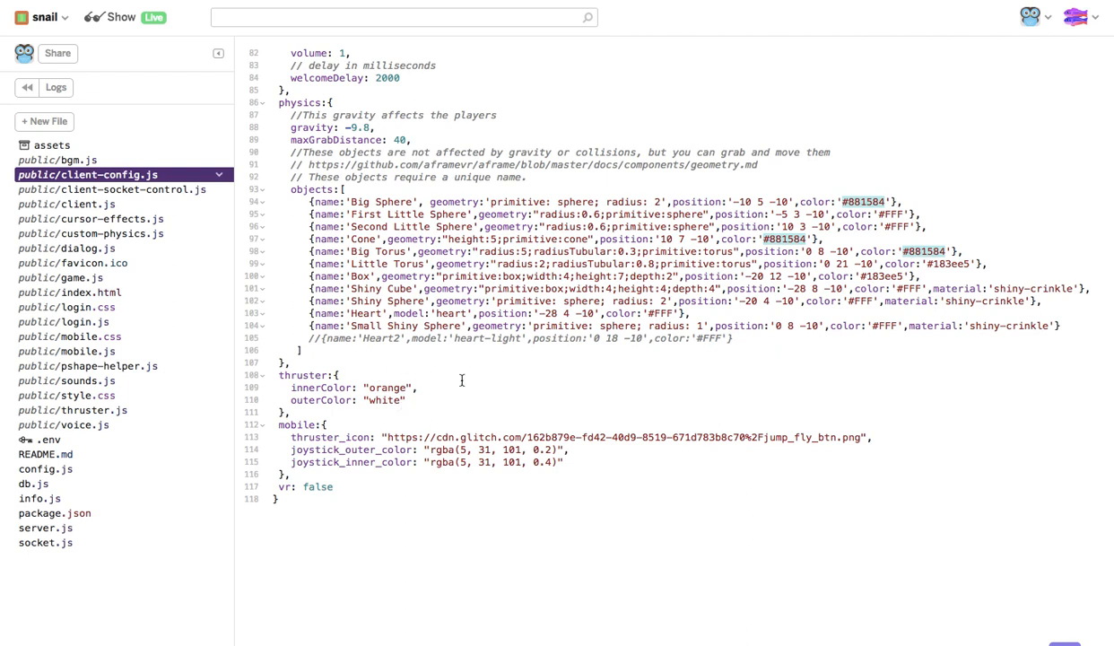
mouse_move(428, 418)
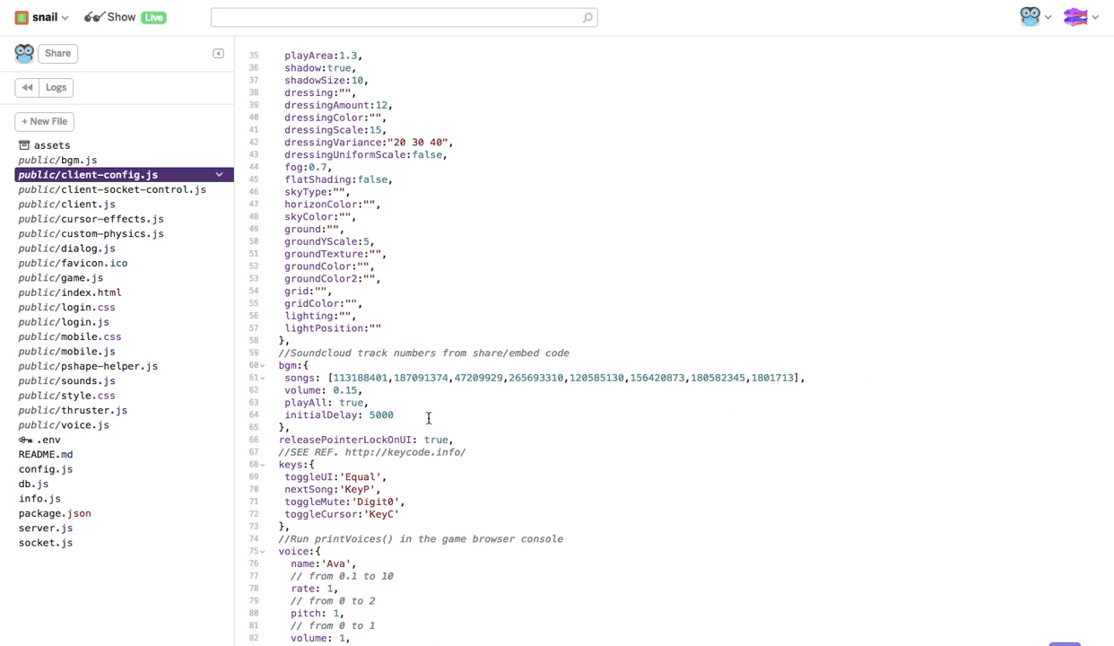
mouse_move(422, 436)
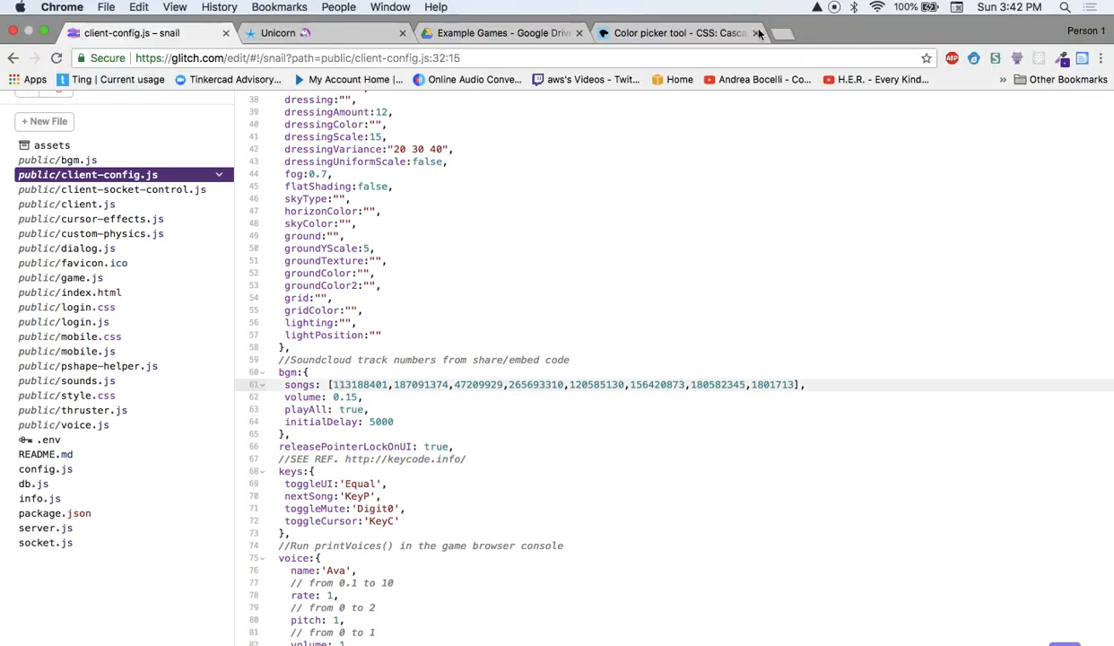
Step: Search SoundCloud for flute and select the Bamboo Flute track's embed code
click(686, 33)
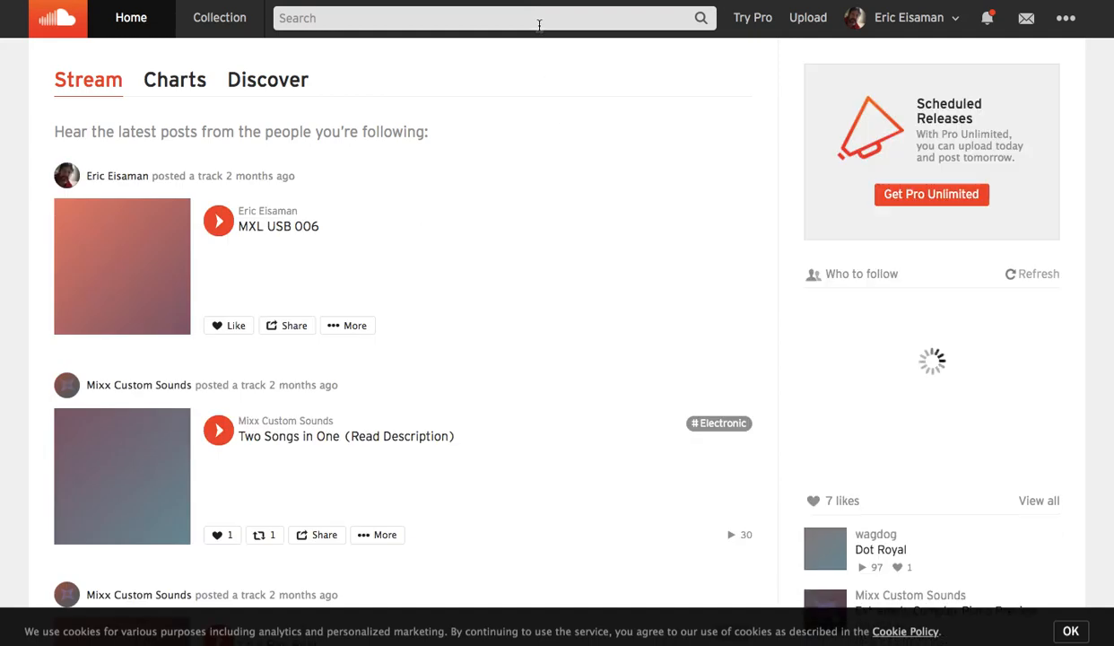
text(flute)
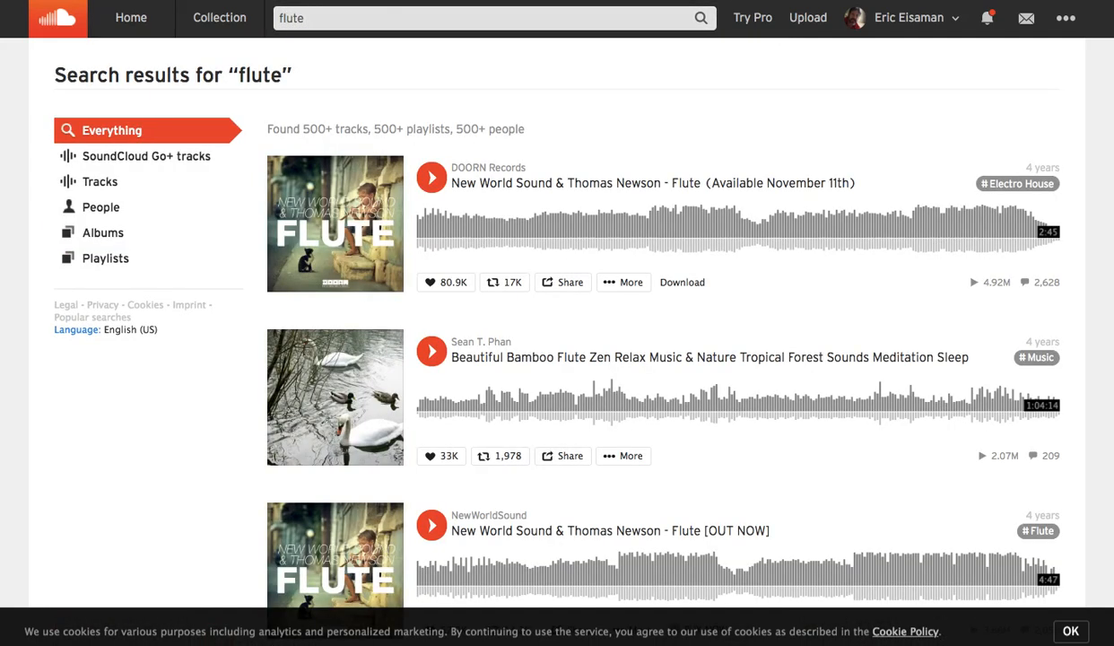
scroll(down, 3)
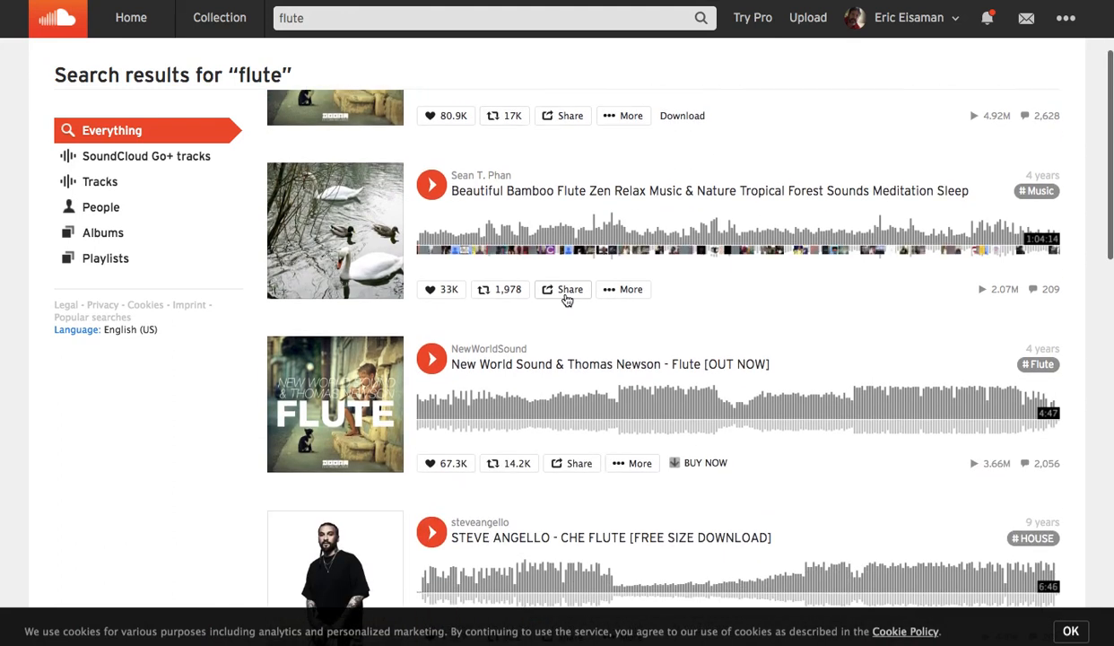
click(564, 289)
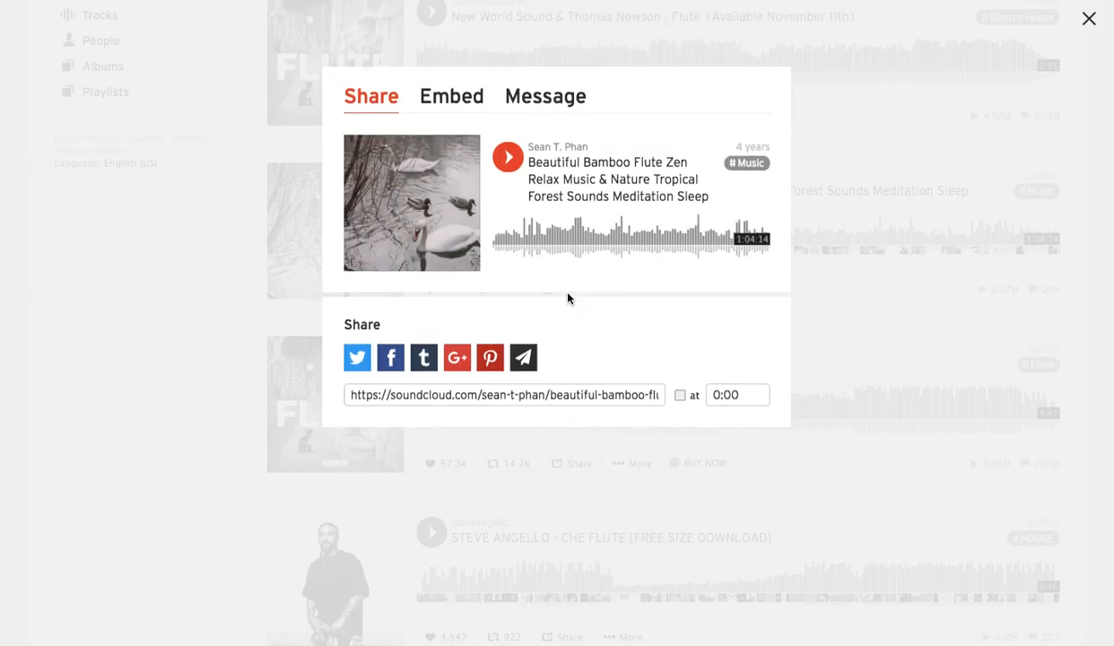
click(451, 95)
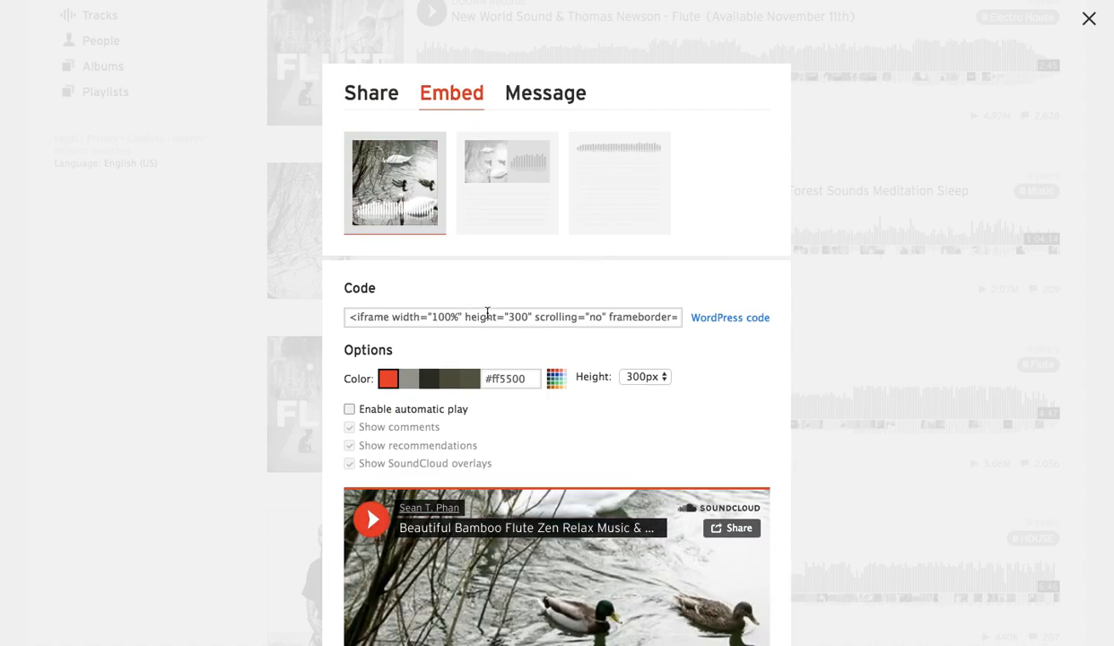
click(512, 316)
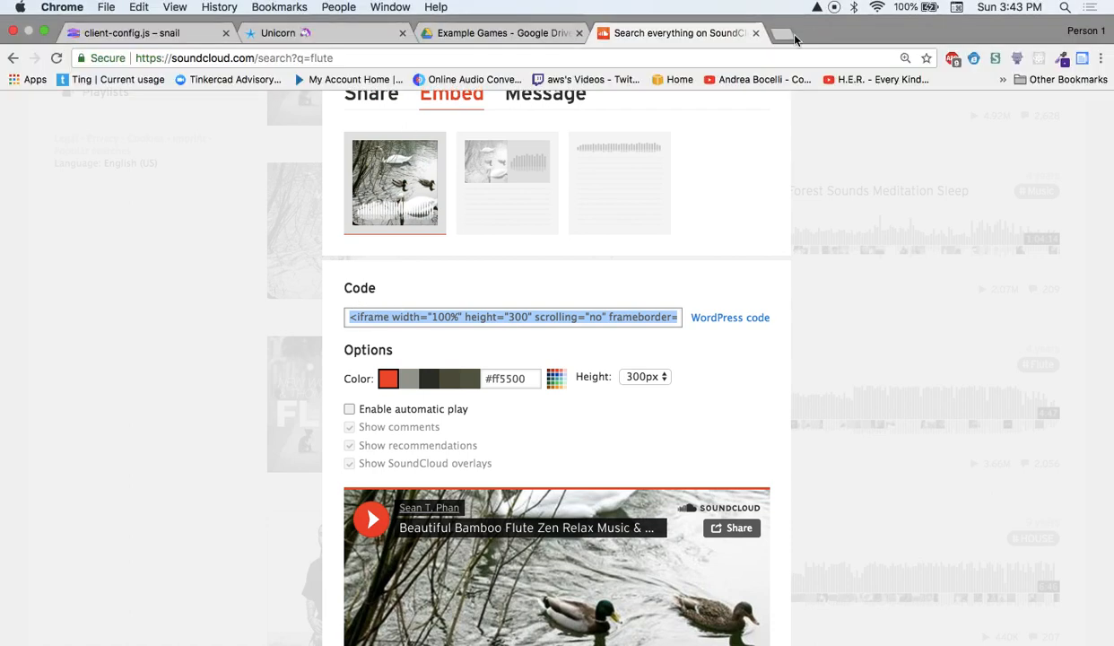
text(editpad.org)
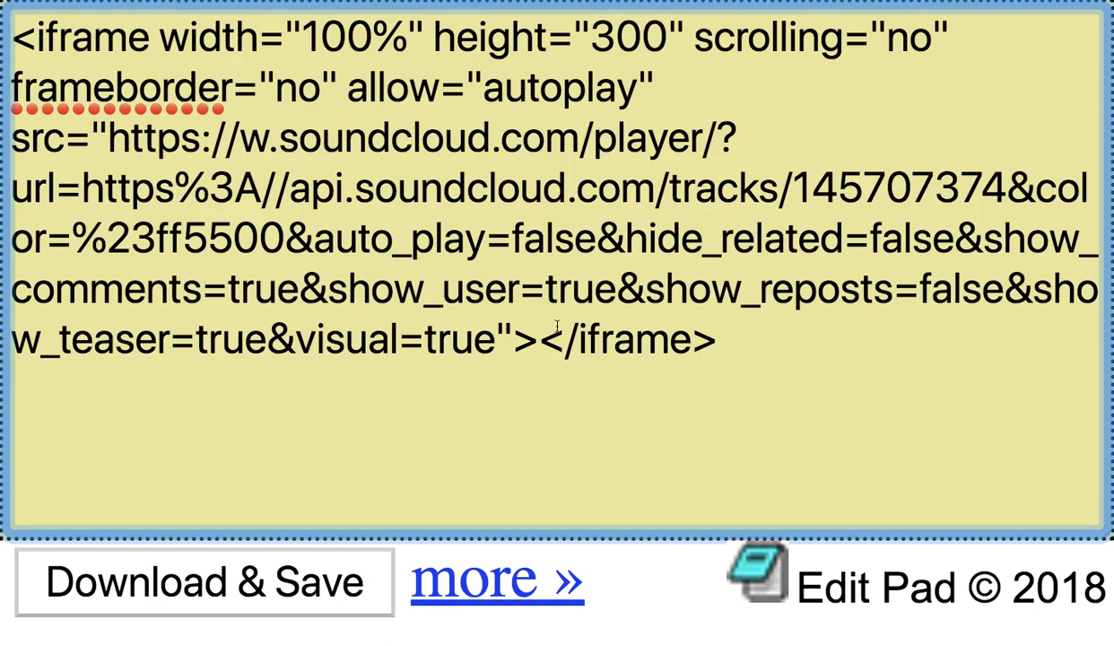
Step: Paste the embed code into EditPad and select track number 145707374
double_click(719, 189)
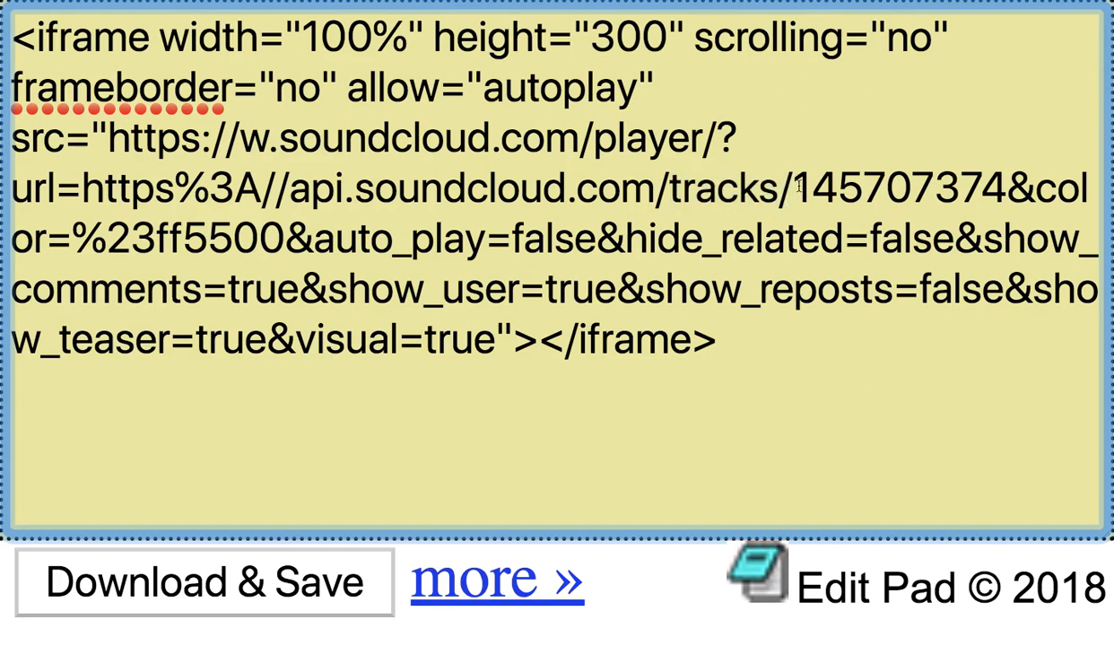
double_click(901, 188)
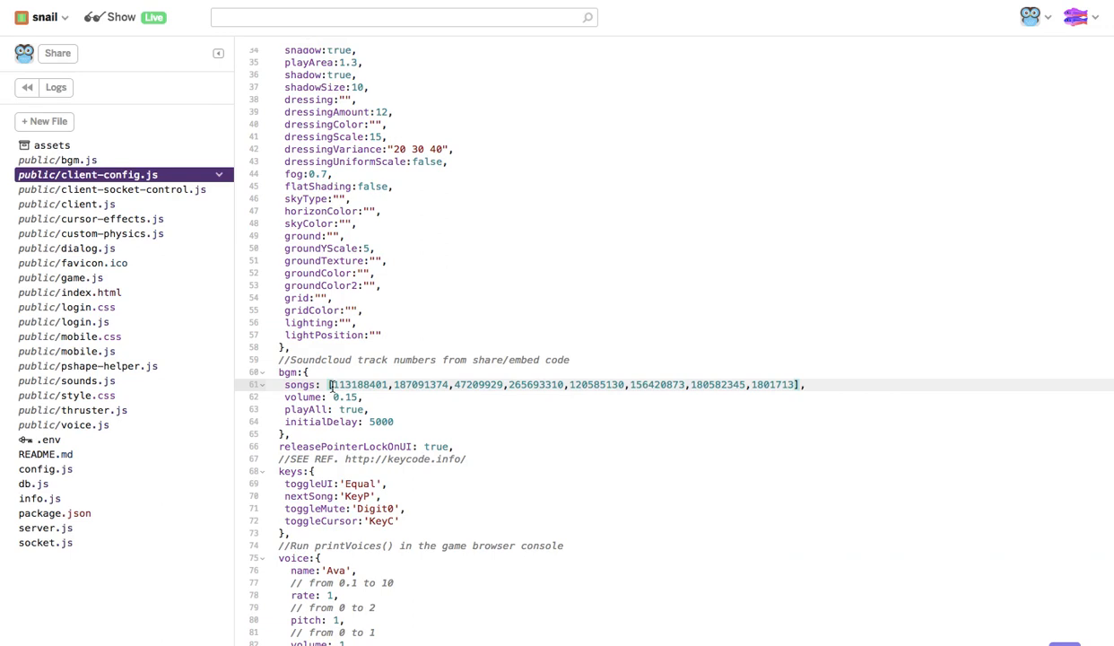
Step: Insert track number 145707374 and a comma at the start of the bgm songs list
text(1457073744,)
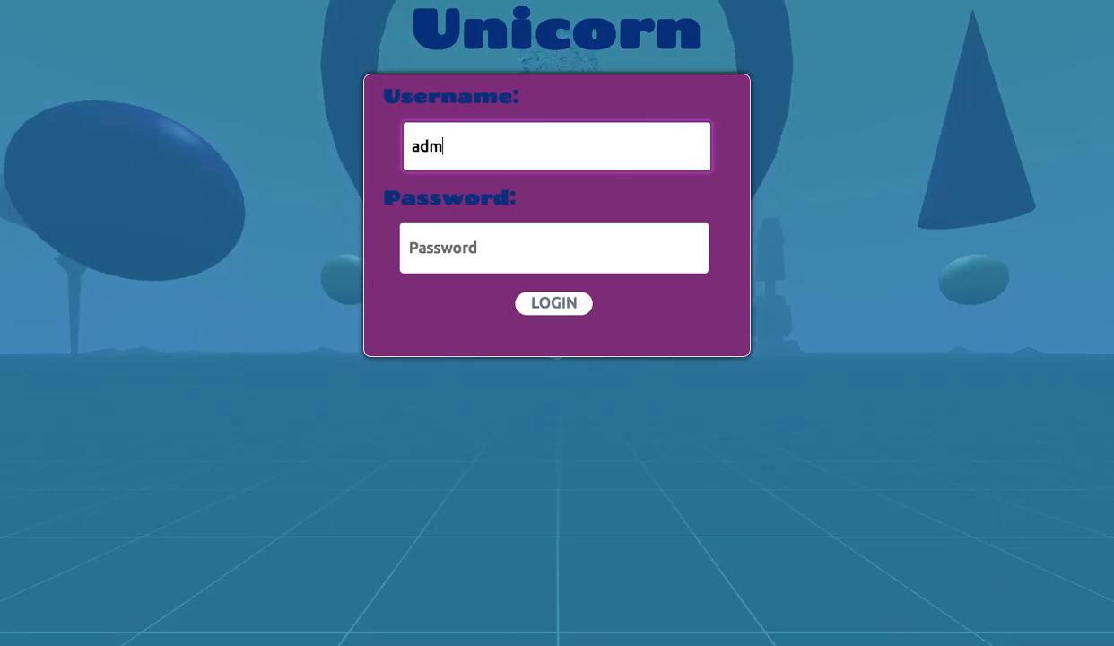
Step: Complete the admin username and log into the Unicorn game
text(in)
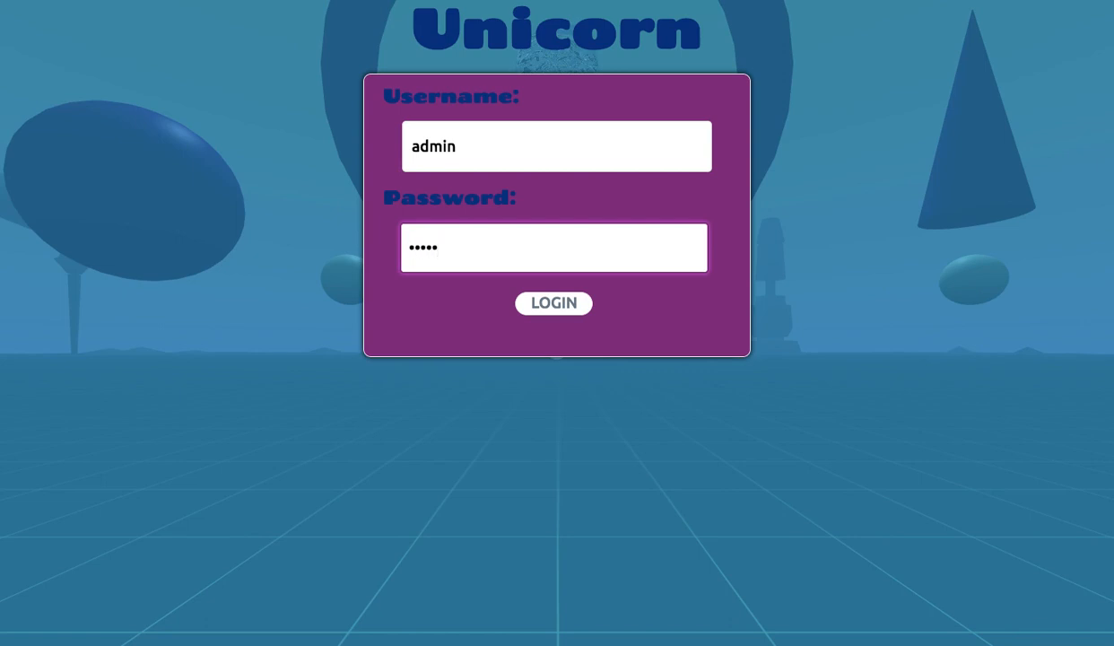
click(554, 302)
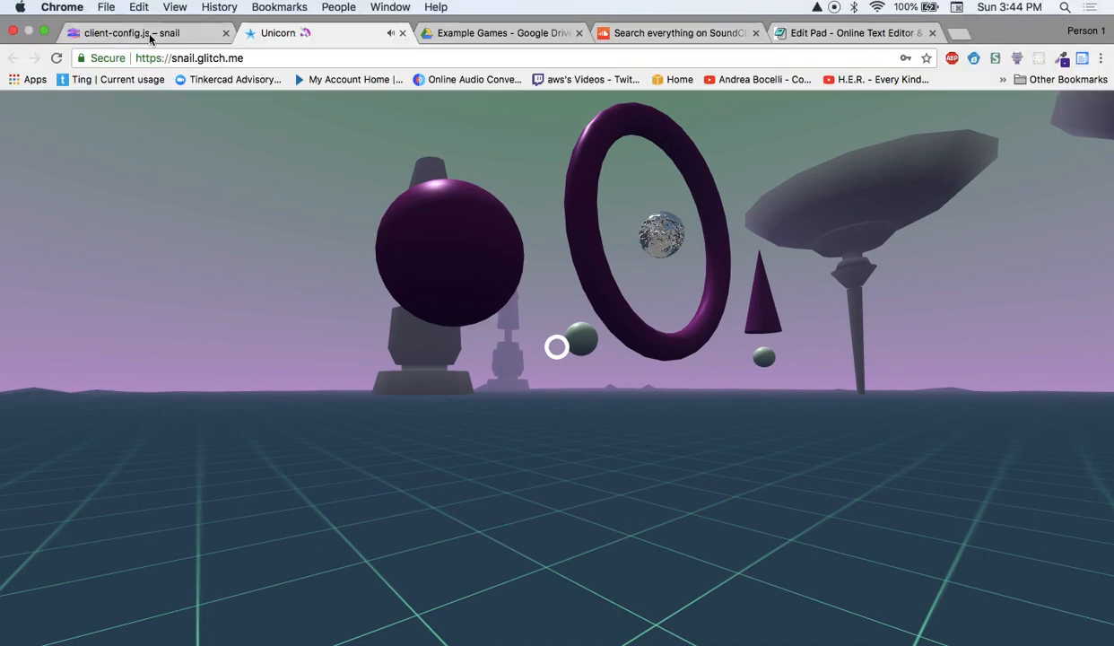
click(135, 33)
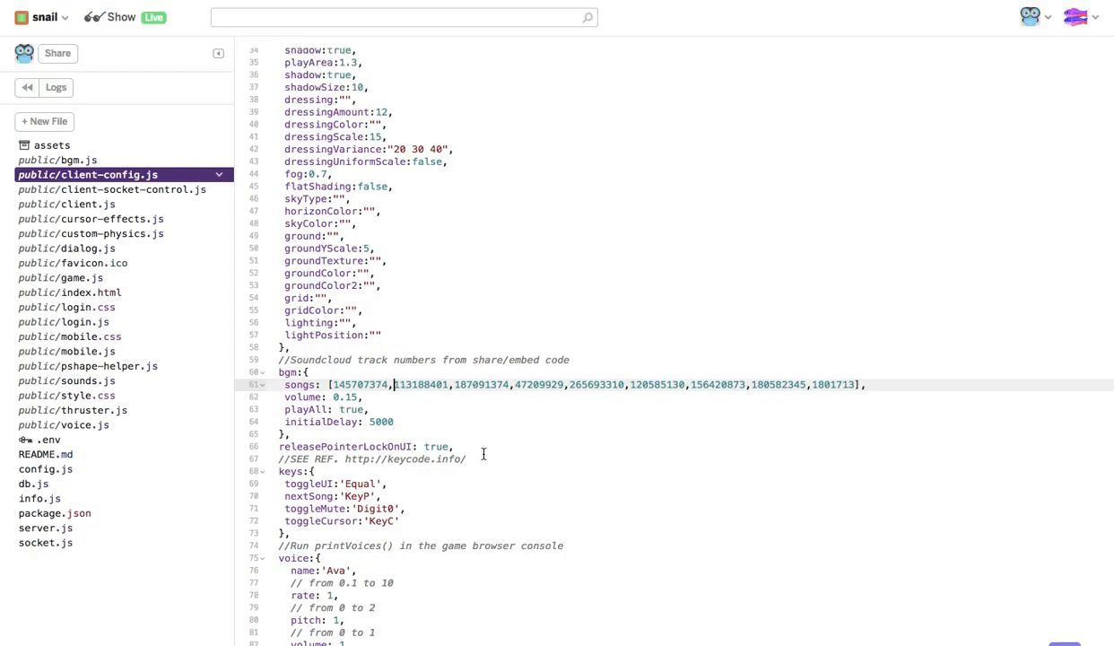
scroll(down, 3)
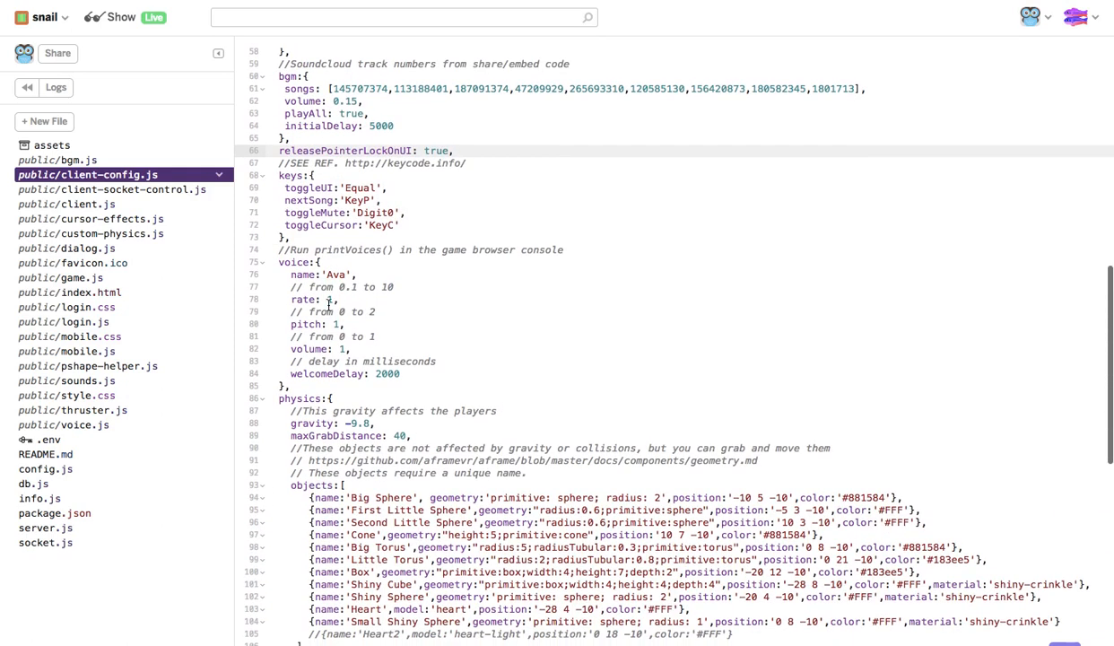
click(343, 274)
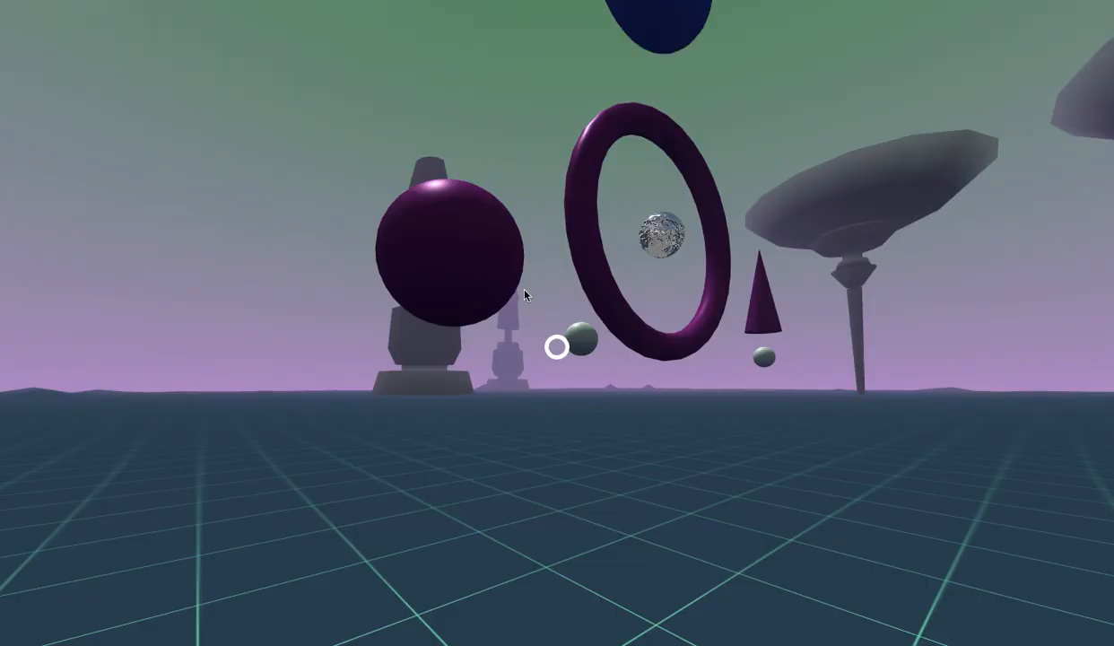
Step: Open the game's developer console, clear it, and run printVoices() to list 94 voices
right_click(526, 292)
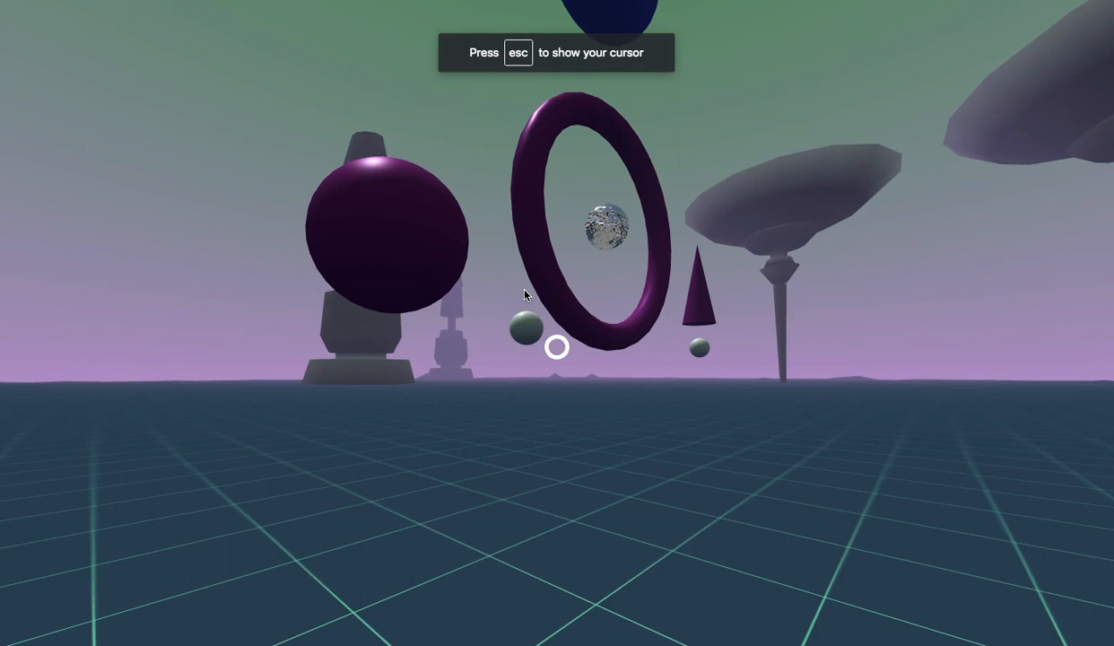
right_click(656, 607)
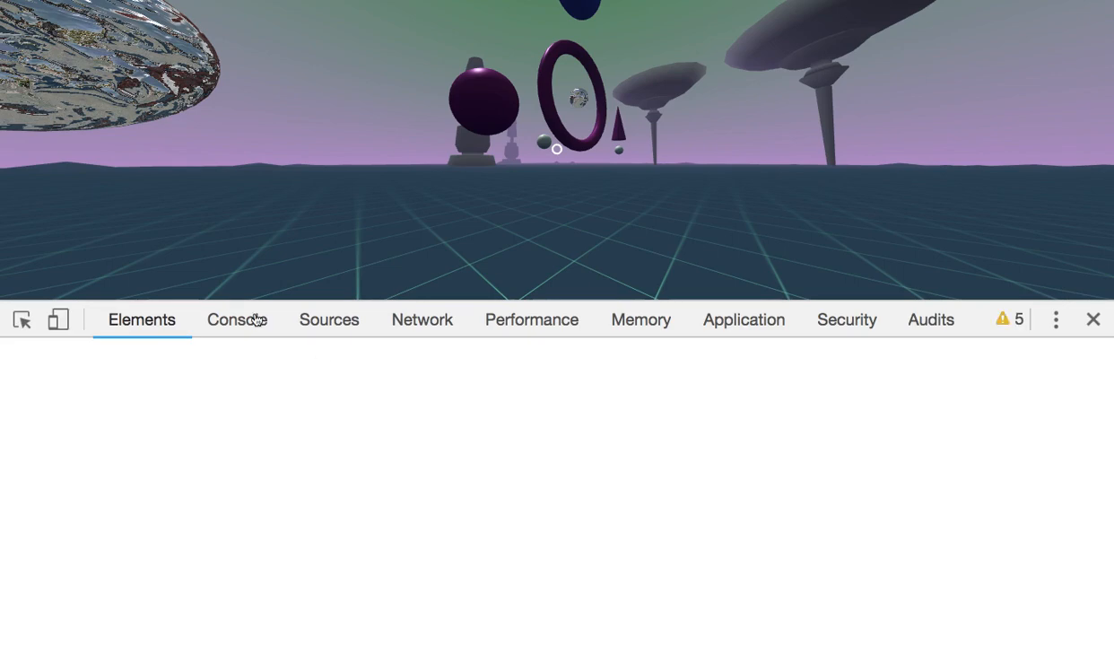
click(237, 319)
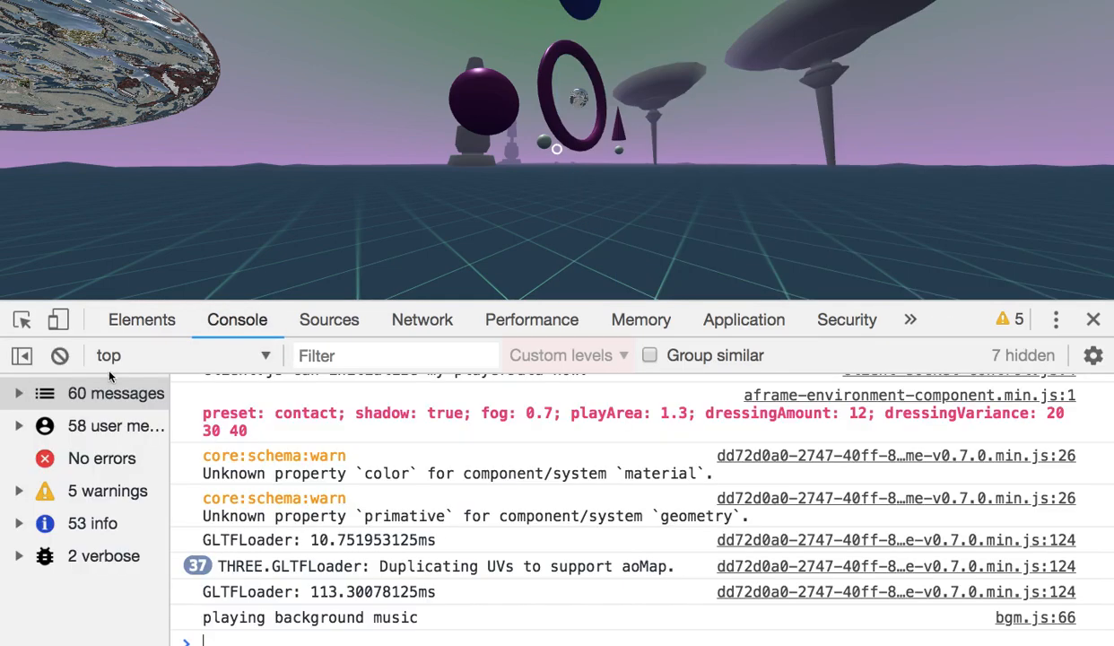
mouse_move(60, 356)
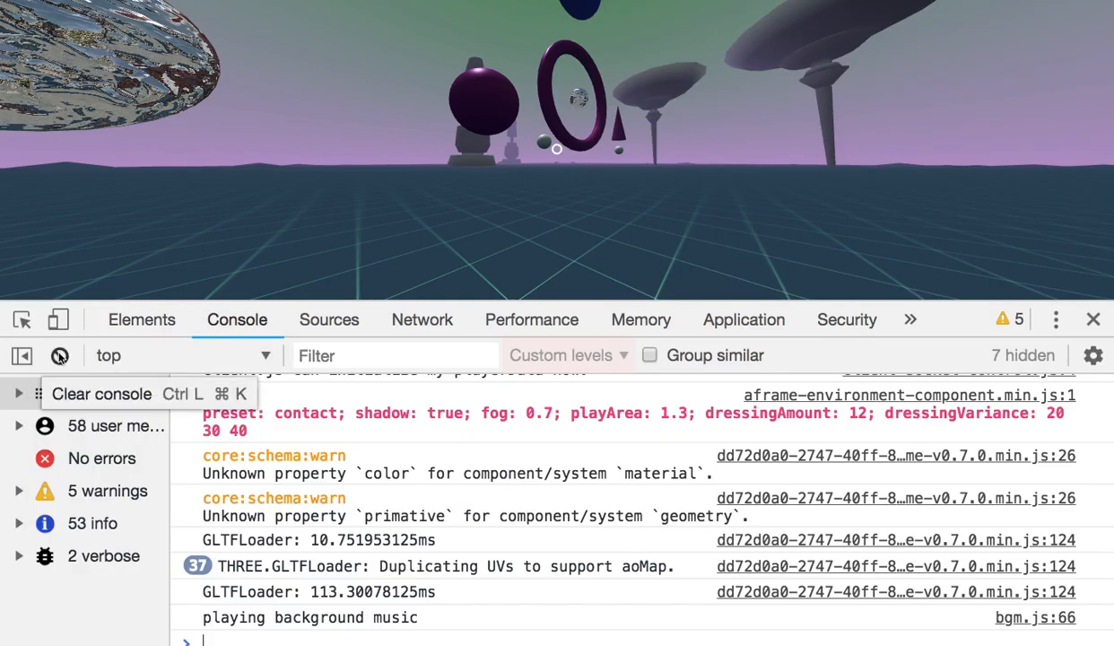
click(58, 355)
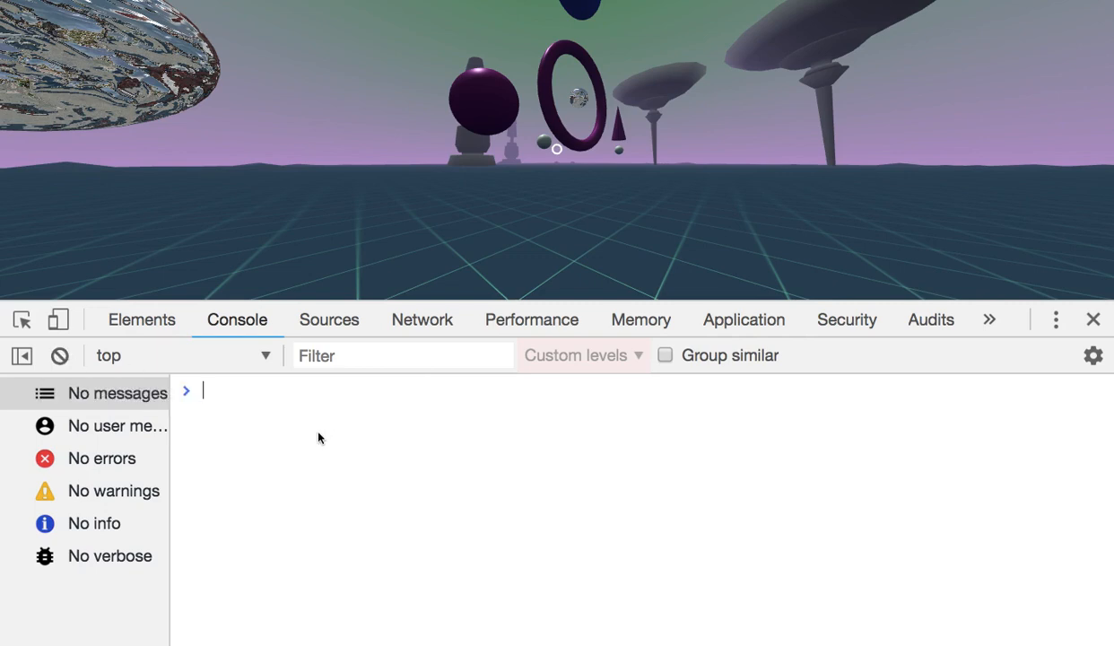
text(printVoices()
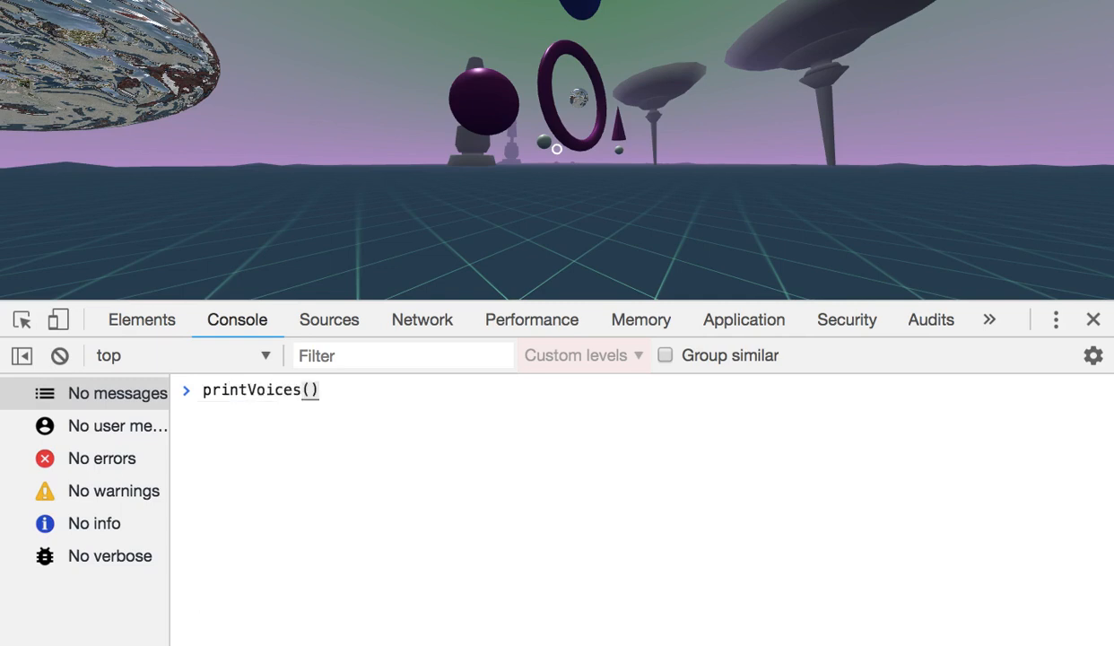
key(Enter)
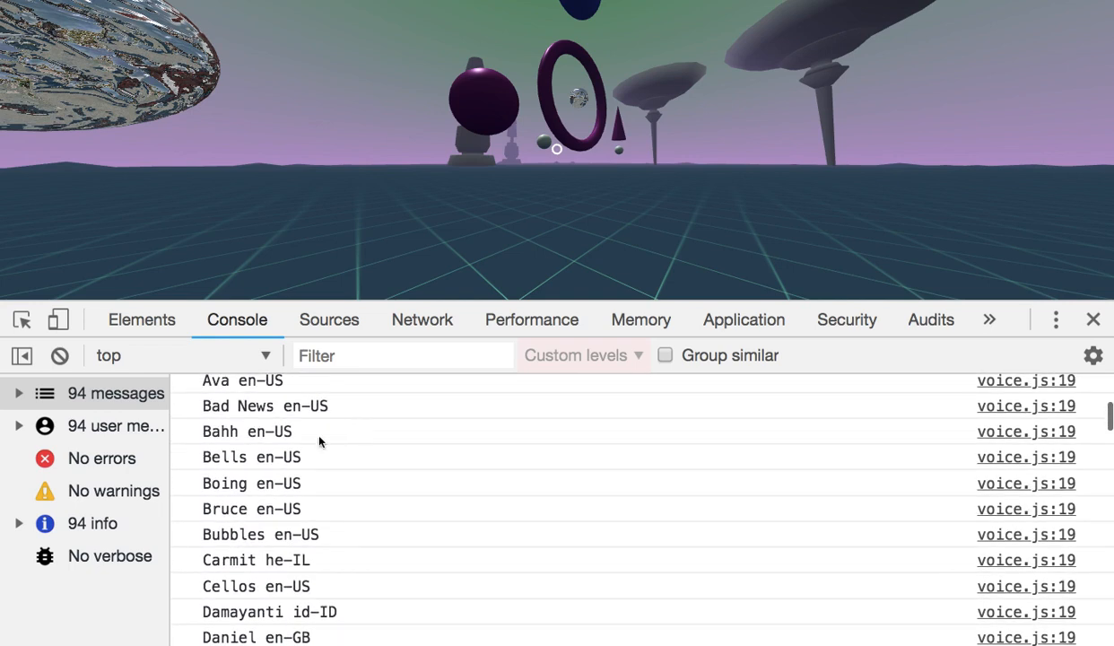
mouse_move(200, 522)
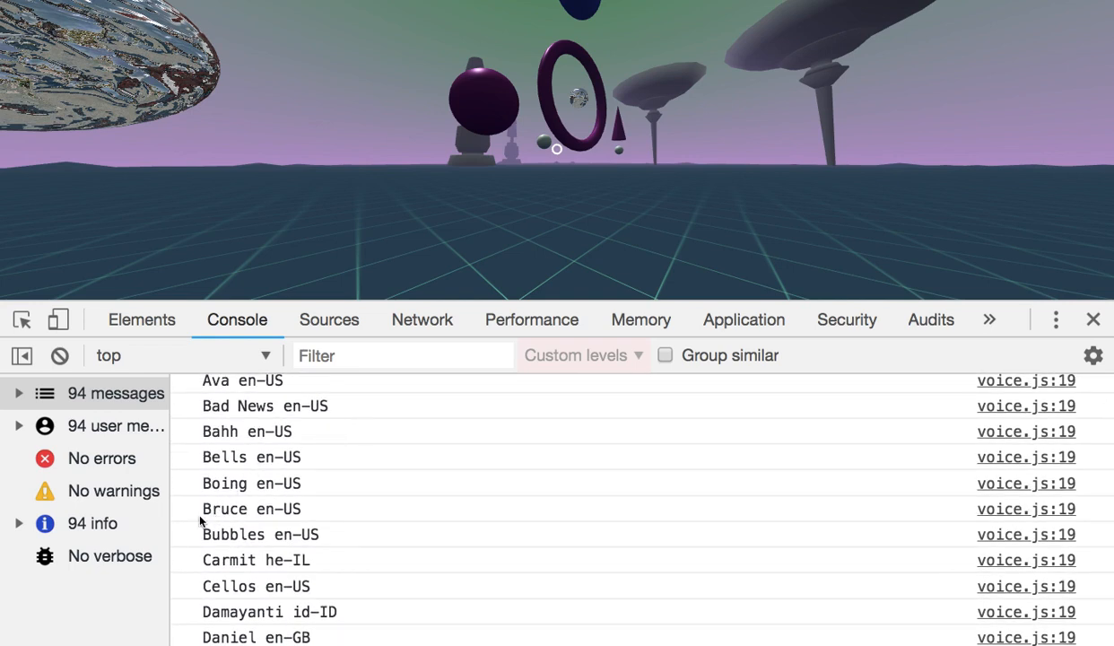
scroll(down, 3)
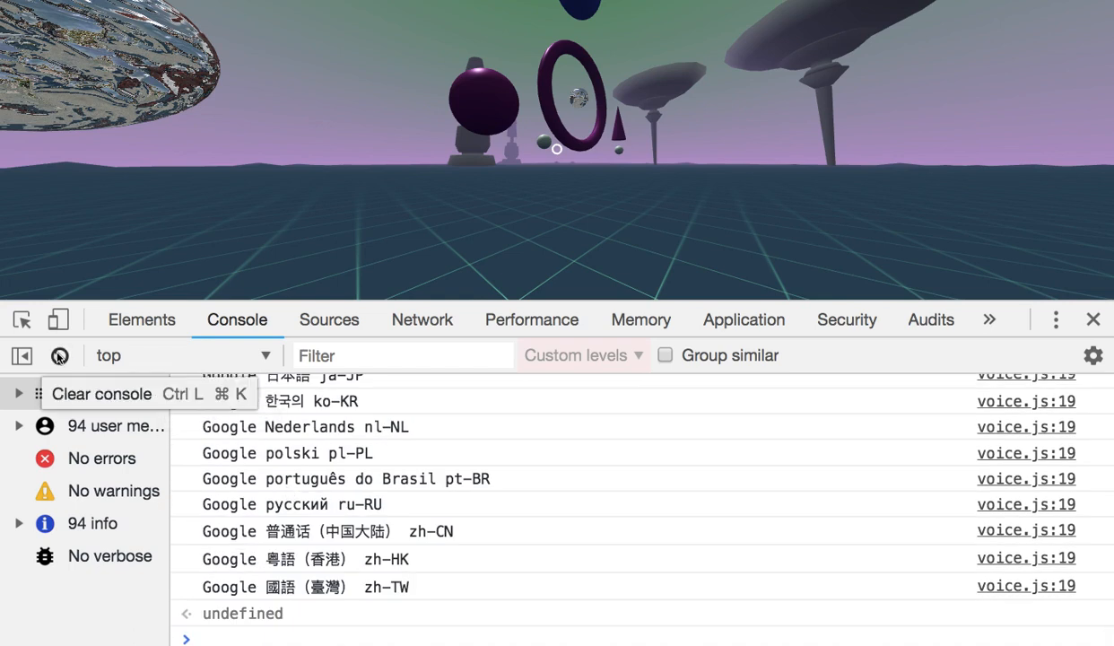
Step: Clear the console and speak "Do you like games?" in the Bruce voice
click(59, 356)
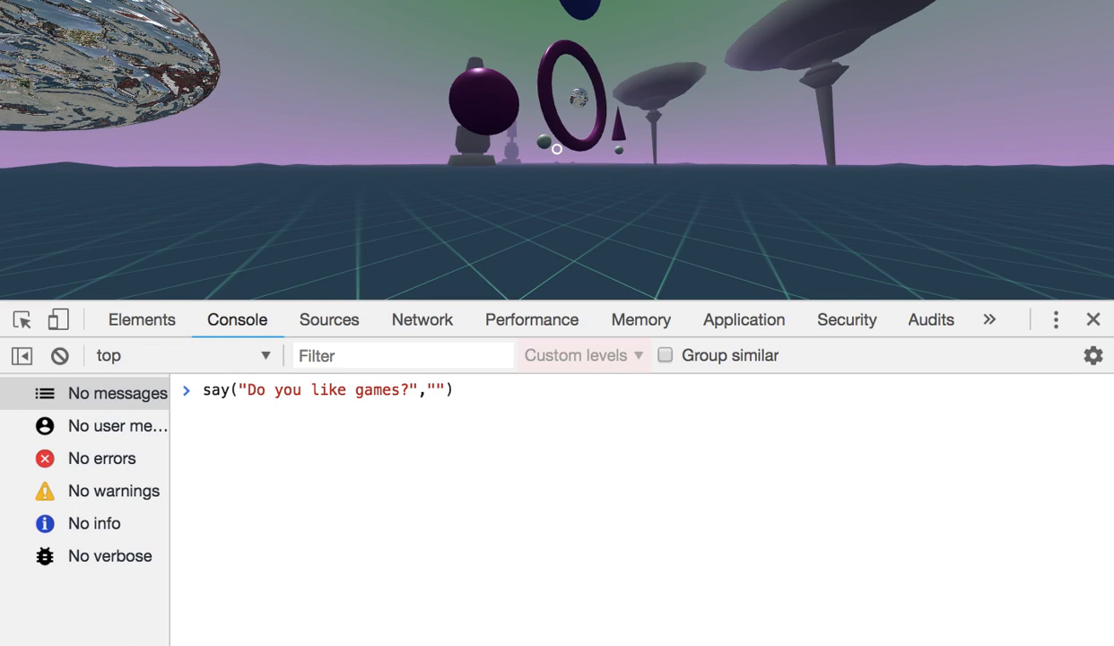
text(Bruce)
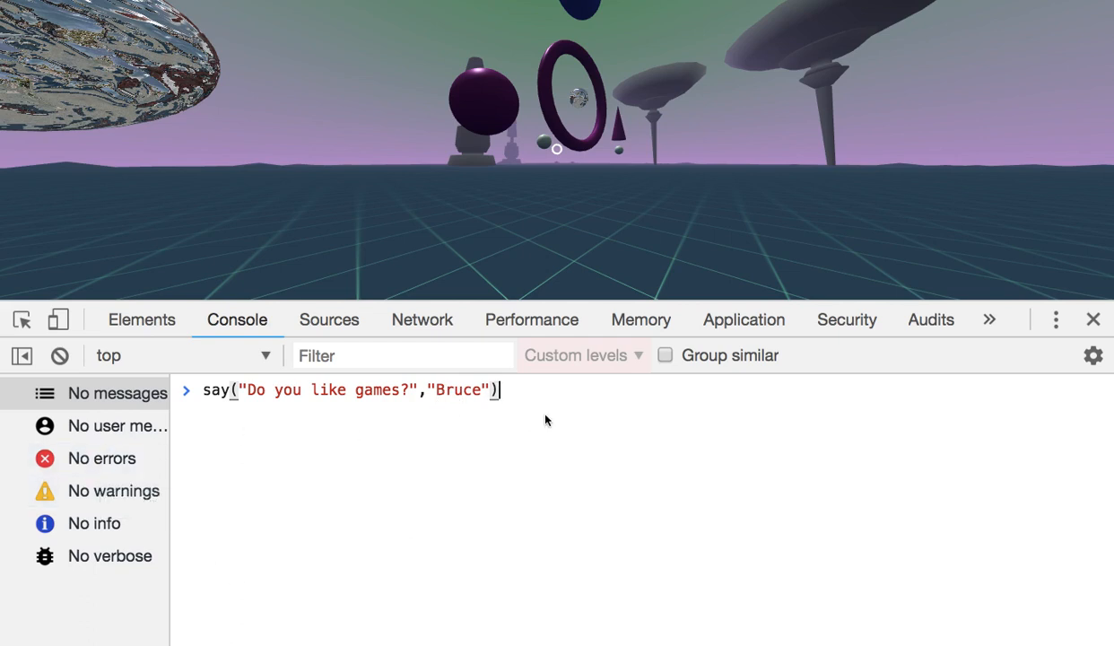
key(Enter)
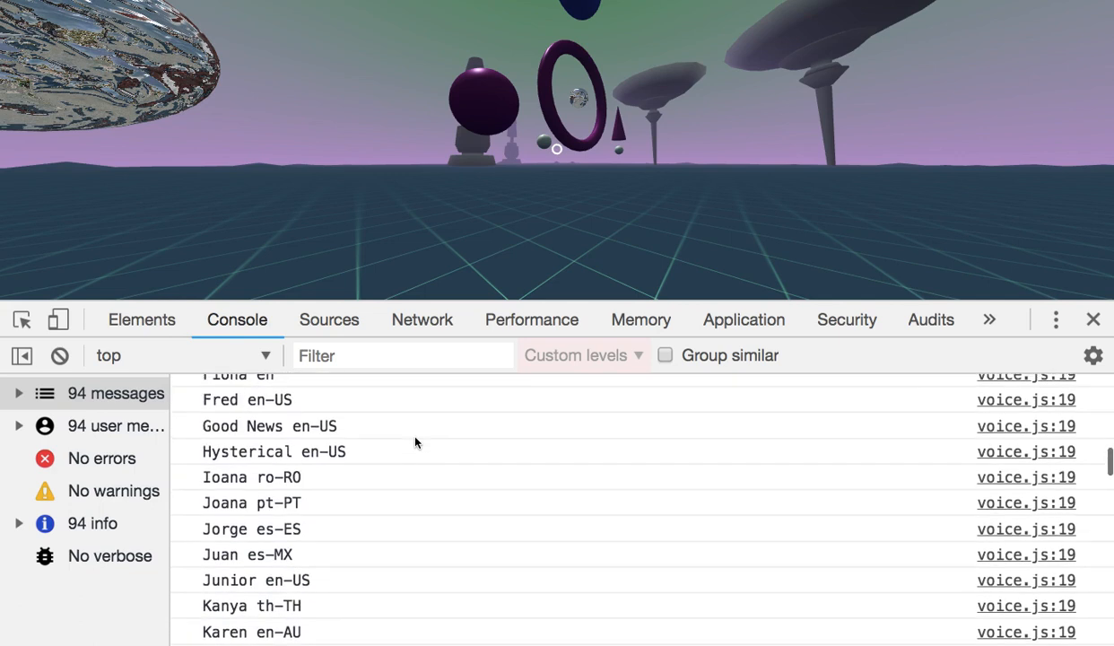
scroll(down, 3)
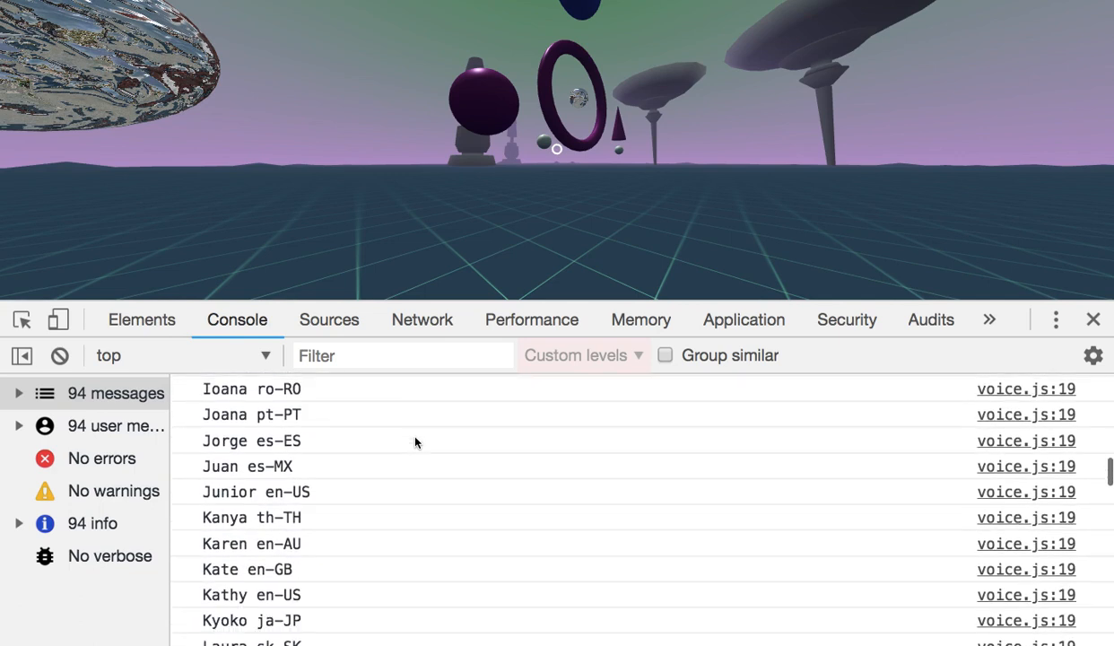
scroll(down, 3)
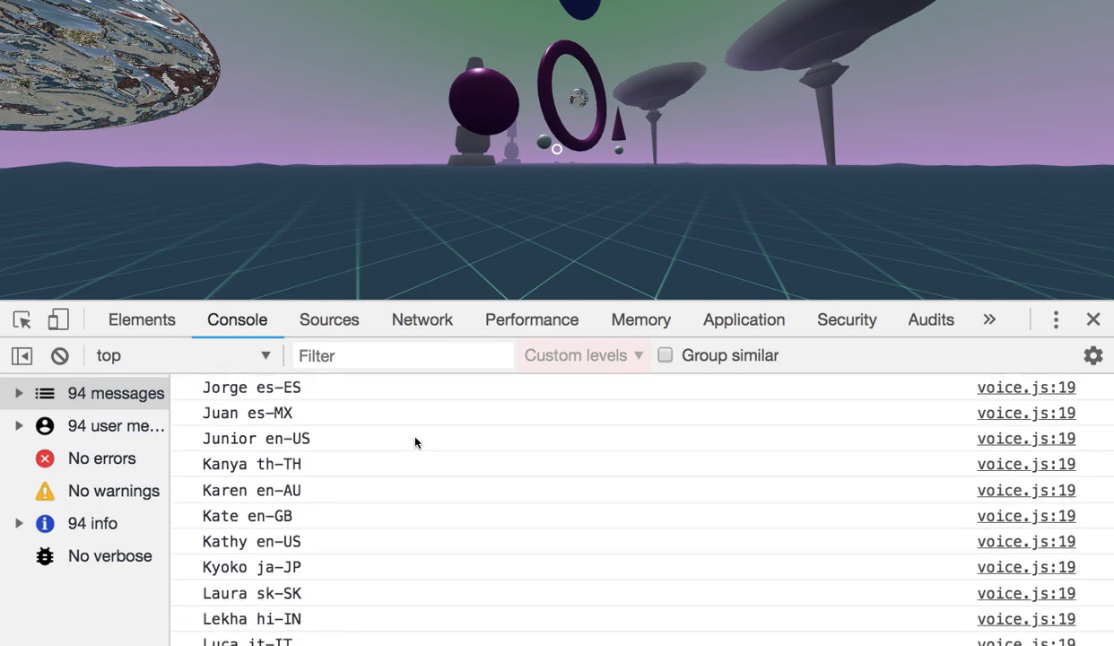
scroll(down, 3)
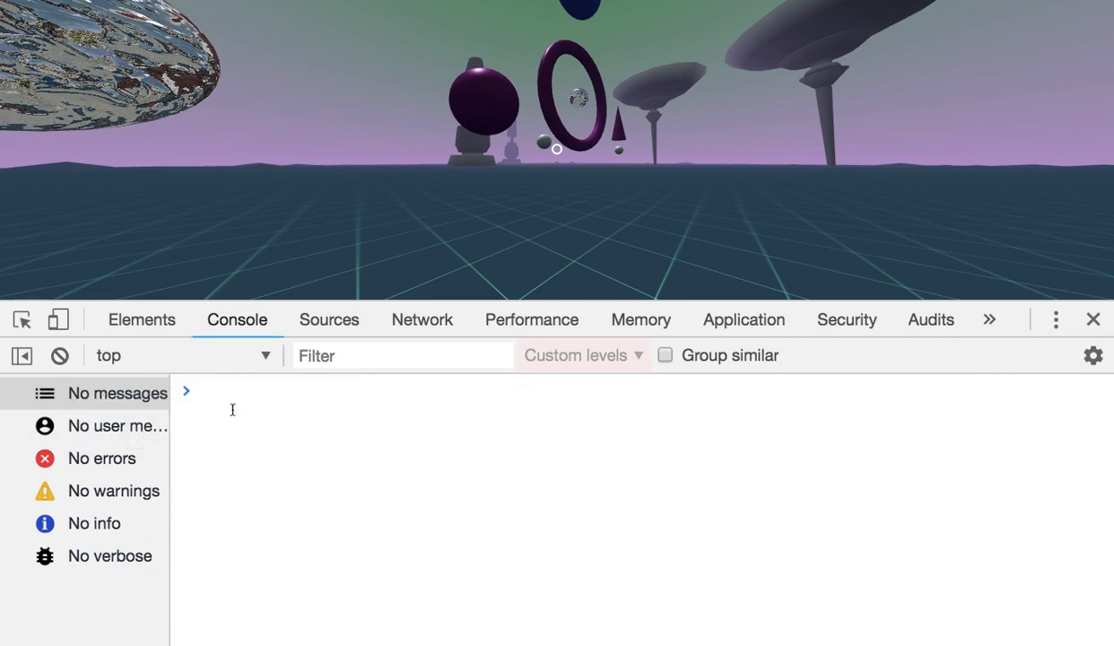
Step: Speak the question in the Karen voice instead, then list the voices again
text(say("Do you like games?","Bruce"))
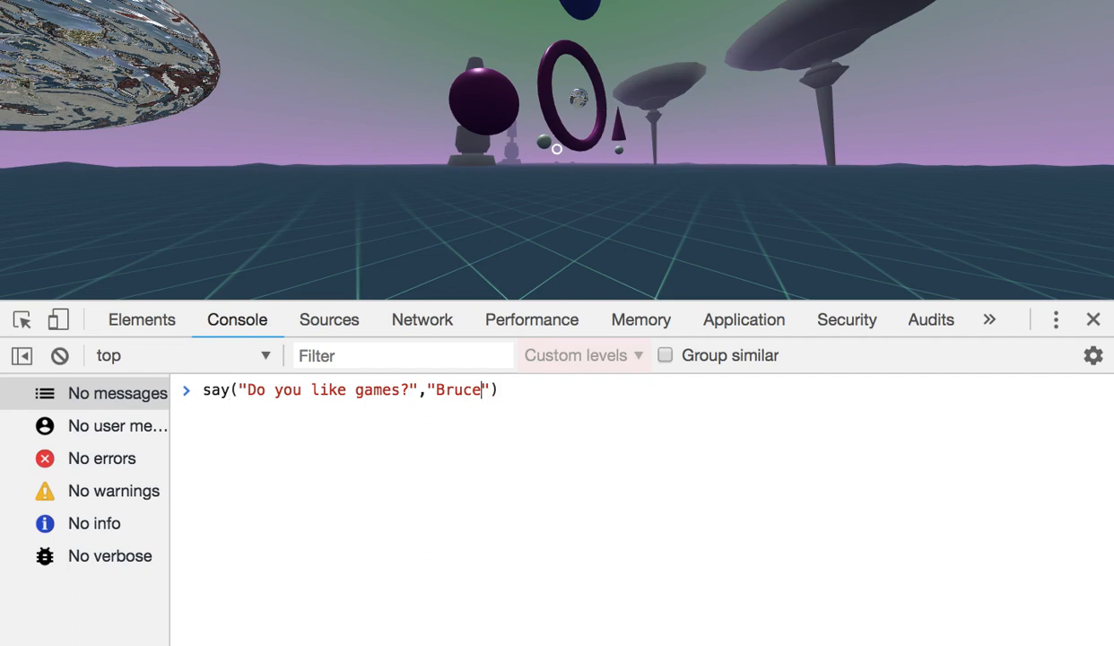
key(Backspace)
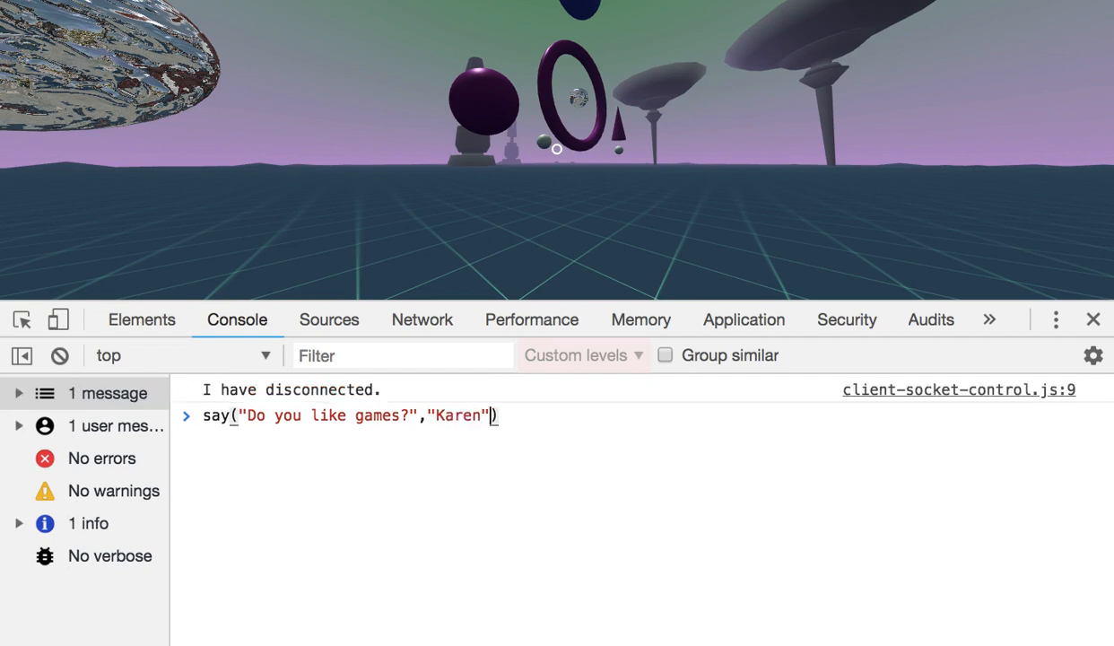
key(Enter)
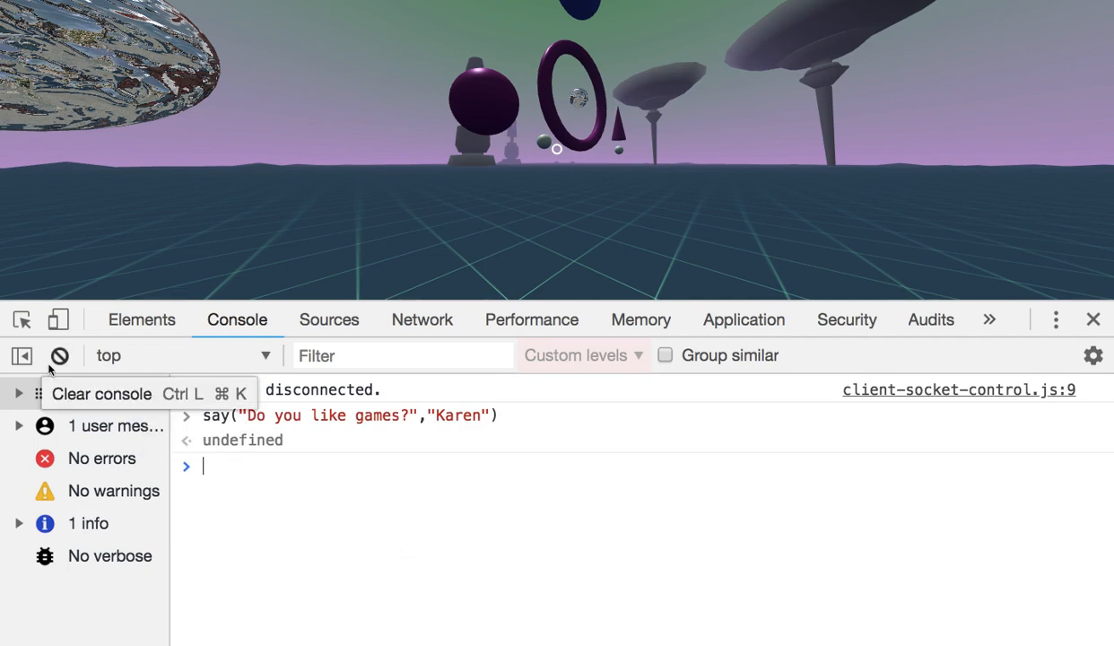
text(say("Do you like games?","Karen"))
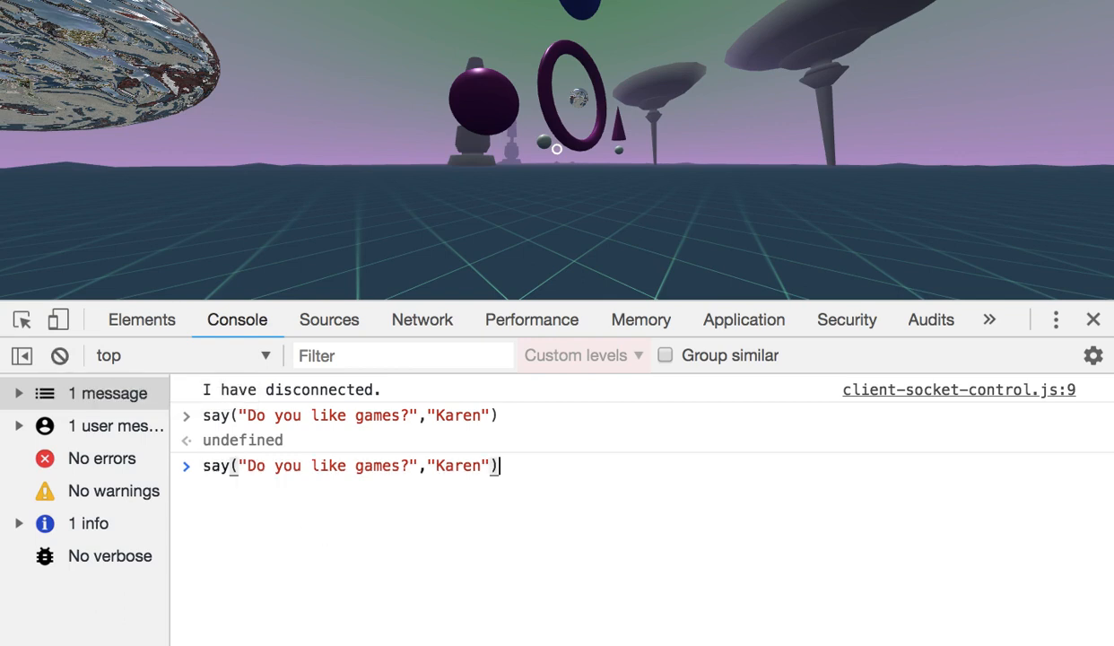
key(Enter)
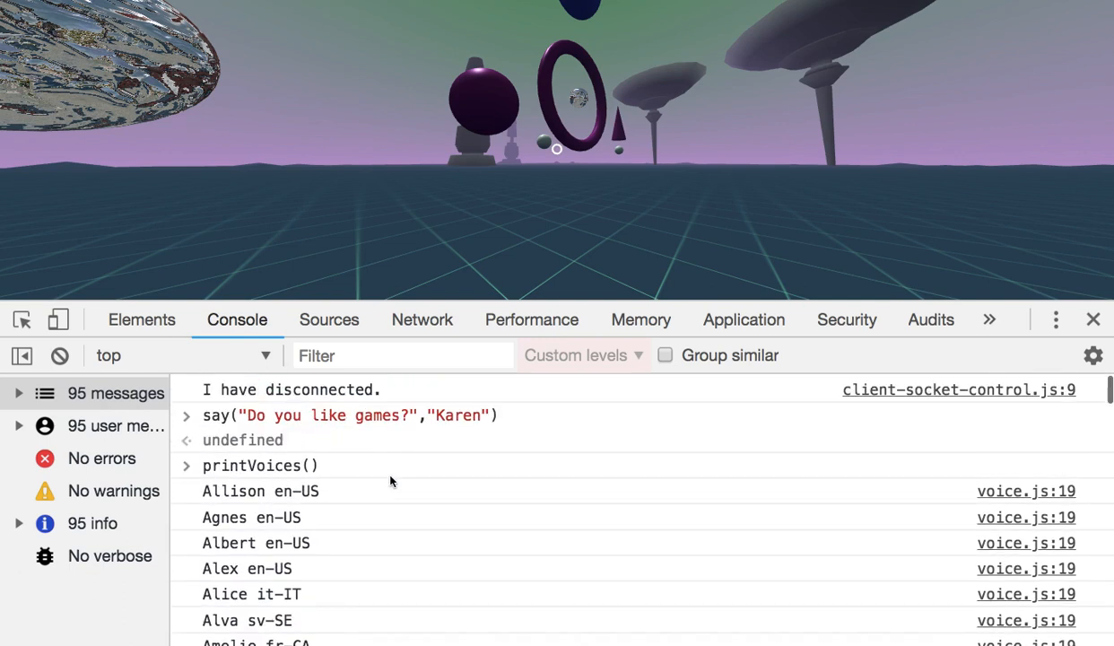
Step: List voices in the reloaded game, find Daniel en-GB, and say "Do you like games?" with it
scroll(down, 3)
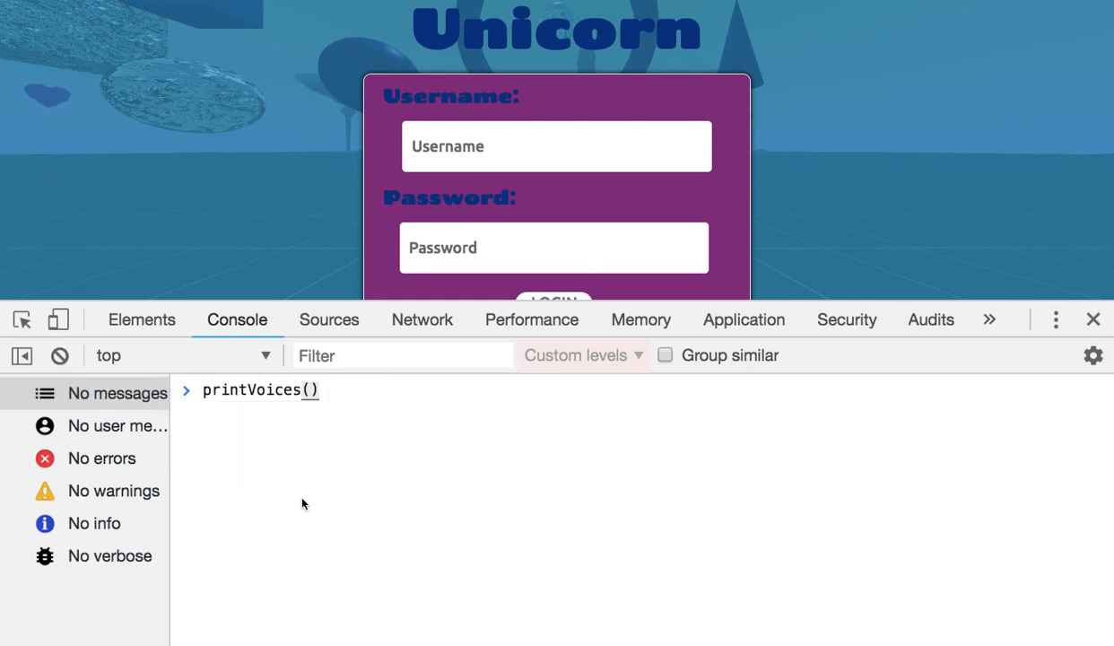
key(Enter)
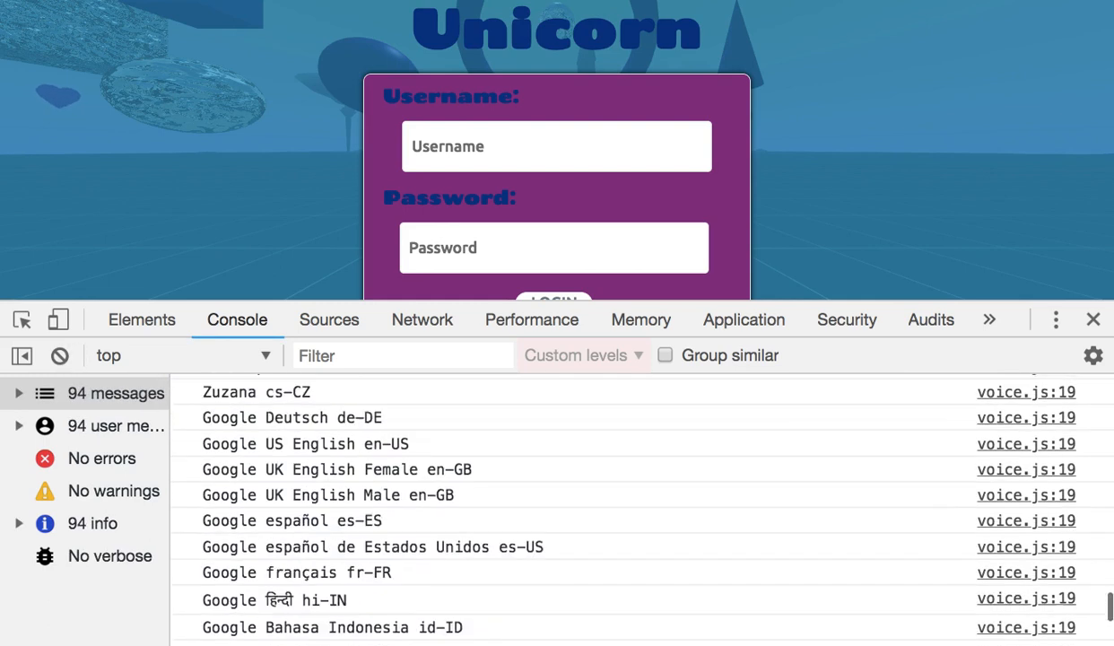
scroll(down, 3)
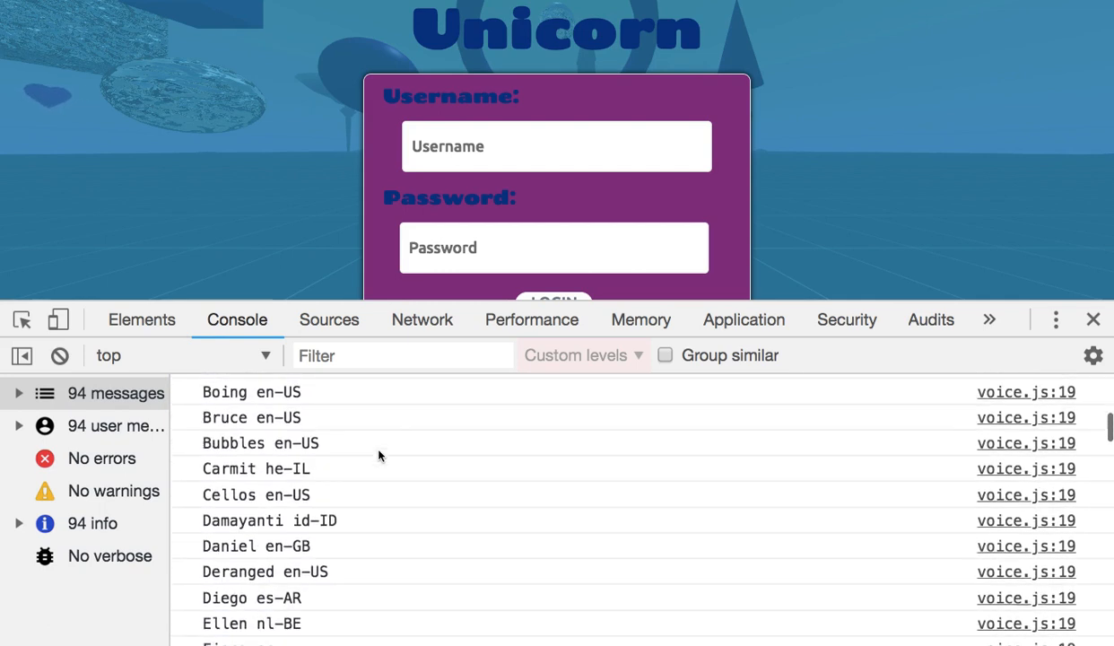
scroll(down, 3)
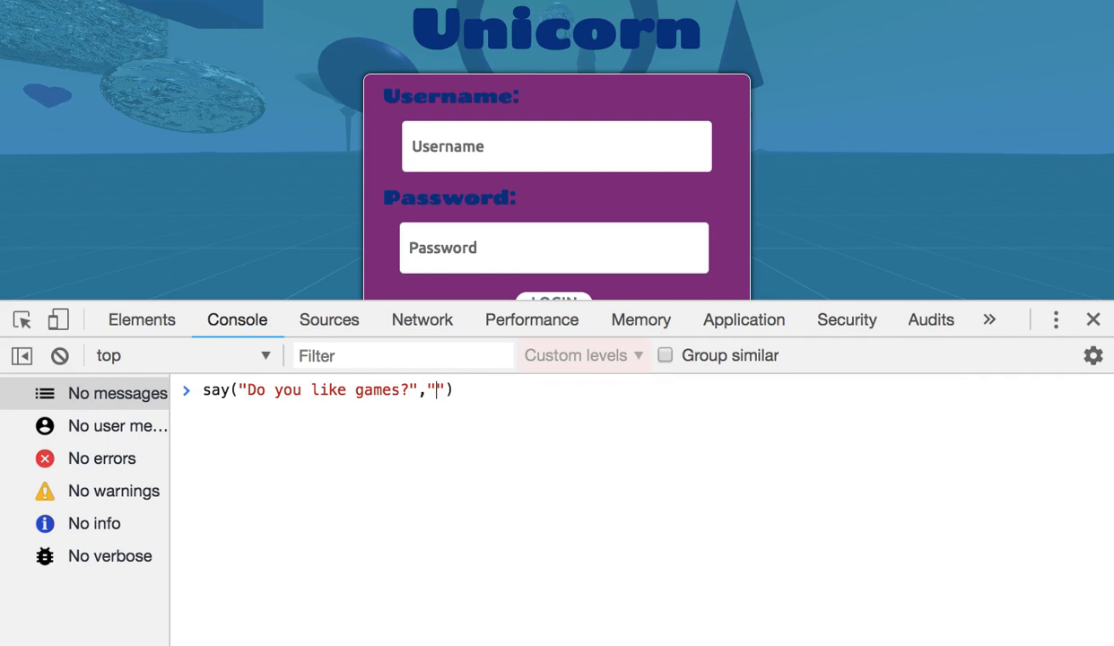
text(Daniel)
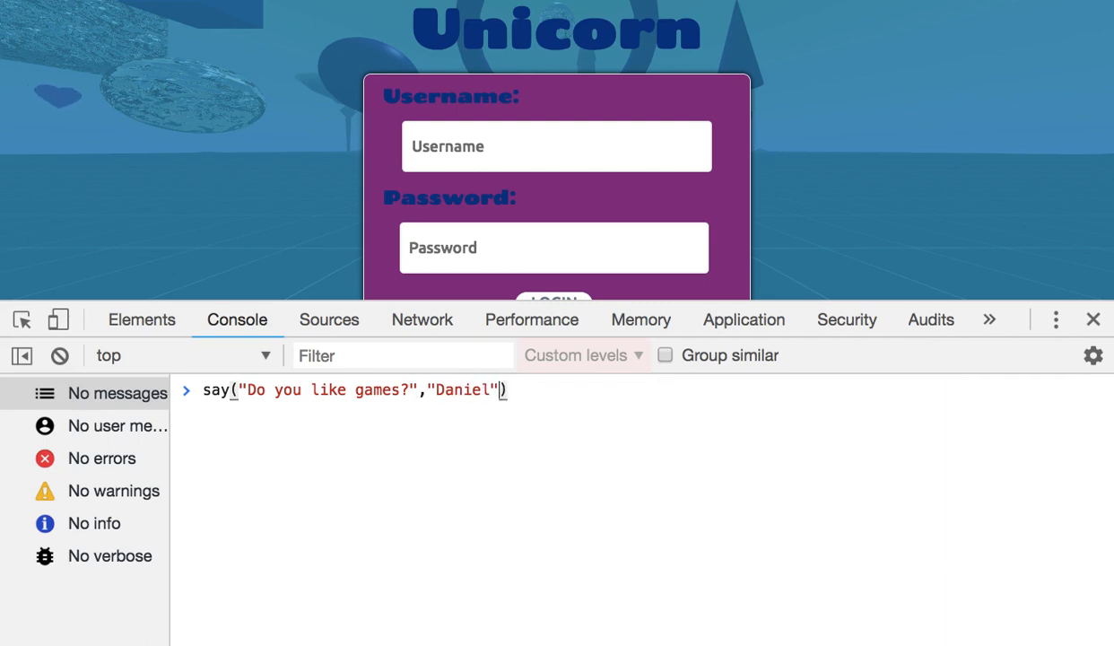
key(Enter)
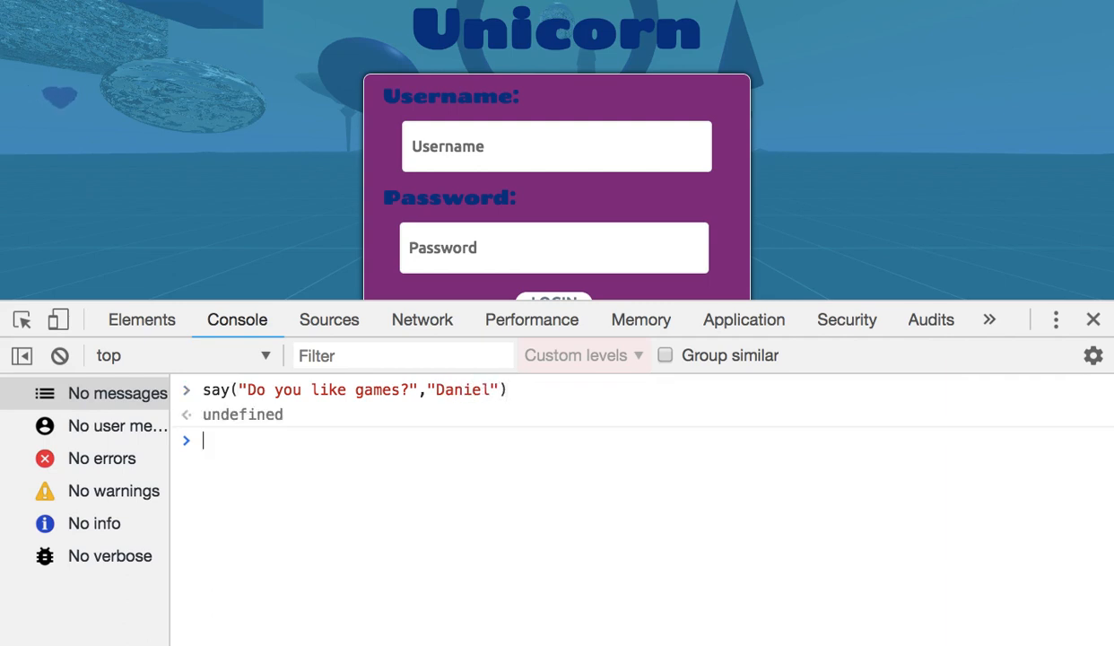
mouse_move(332, 5)
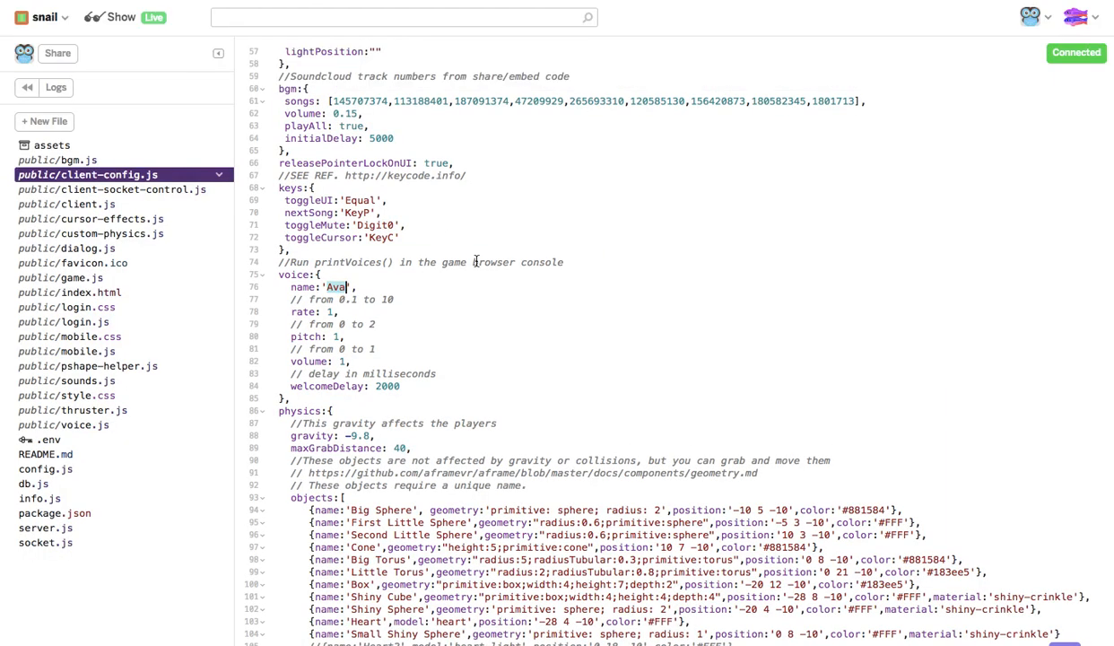
Step: Retype the voice name in client-config.js from 'Ava' to 'Daniel'
text(Dan)
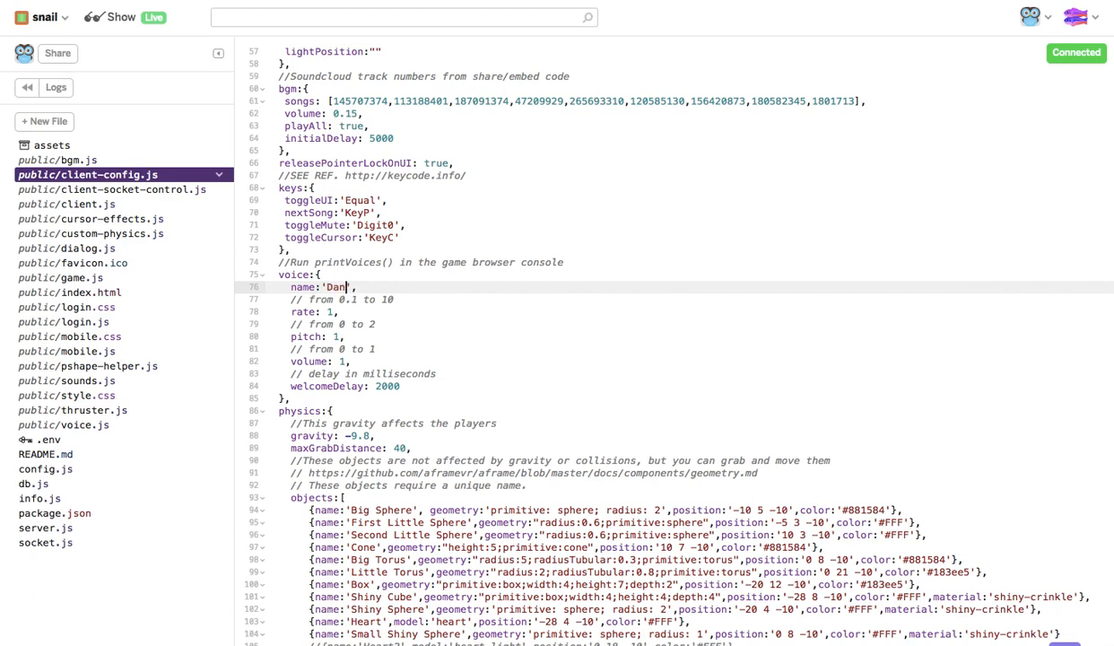
text(iel)
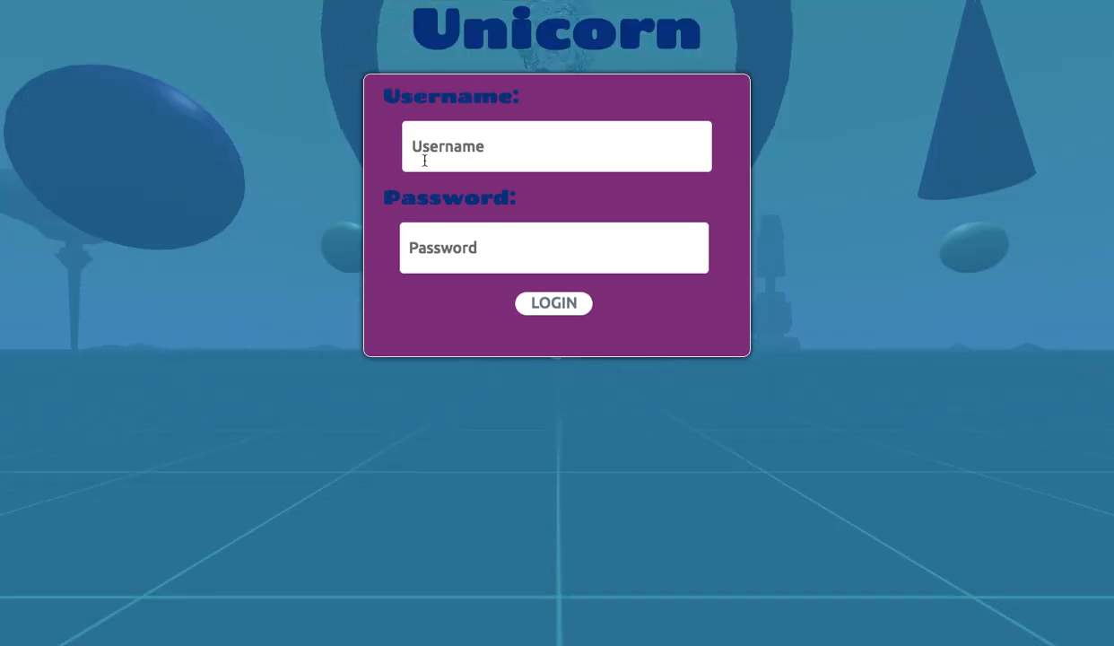
Step: Log in to the Unicorn game as admin
text(admin)
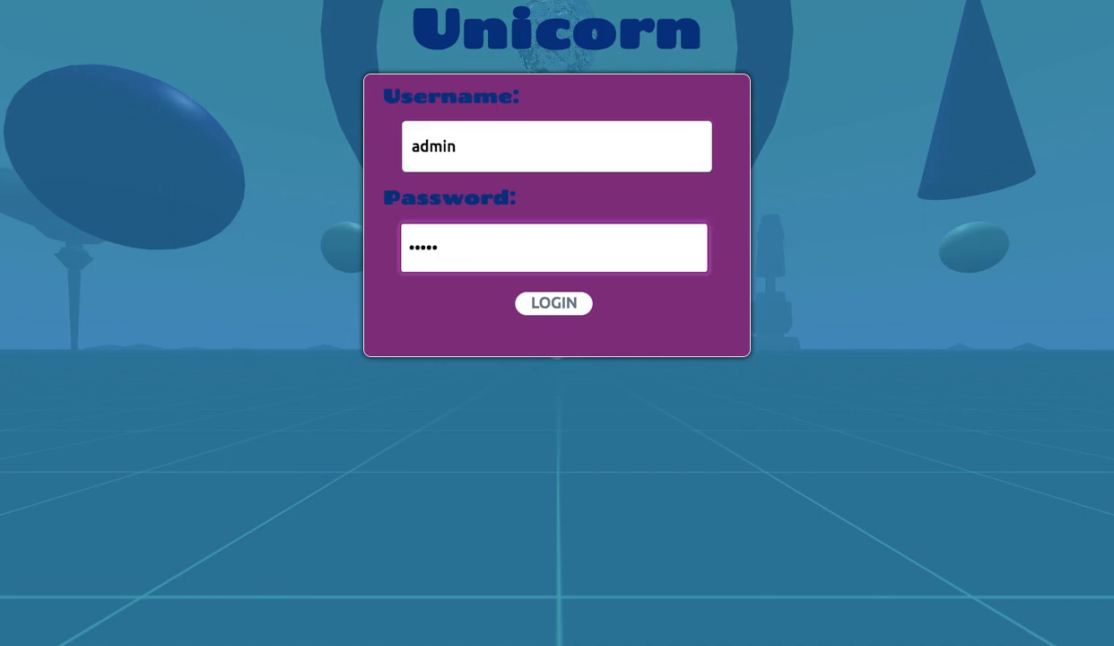
click(554, 303)
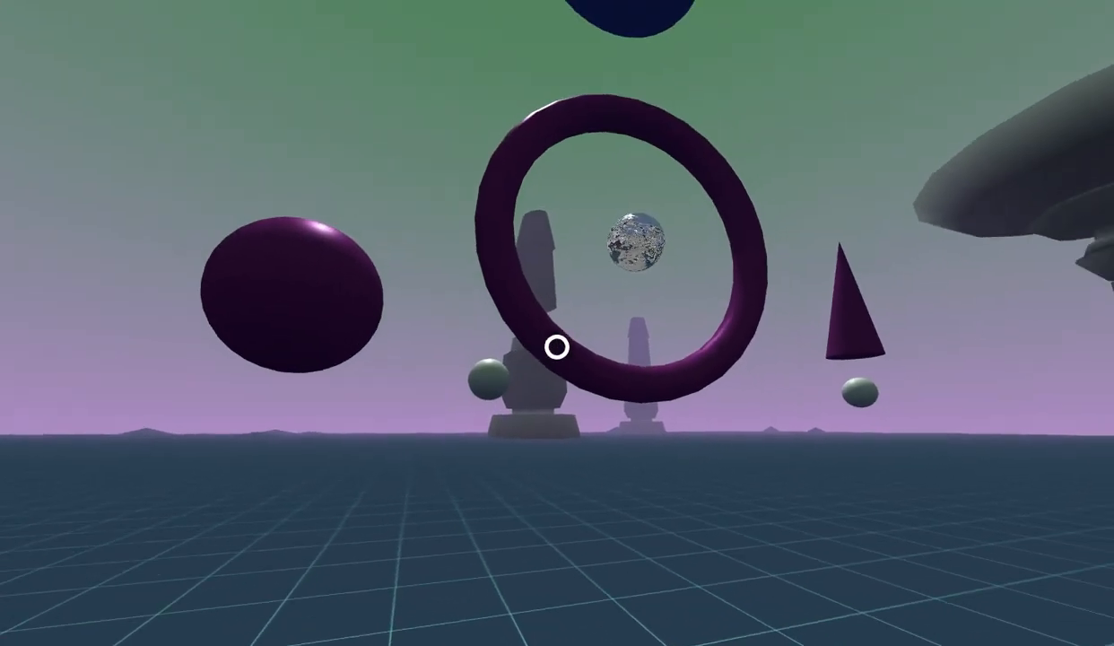
mouse_move(424, 164)
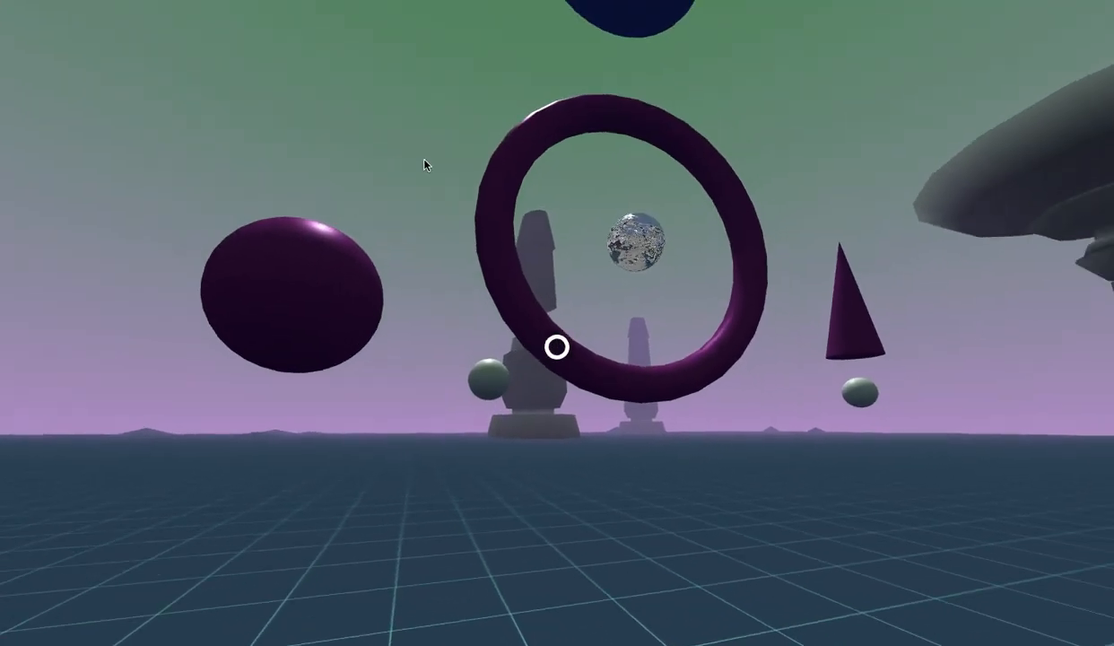